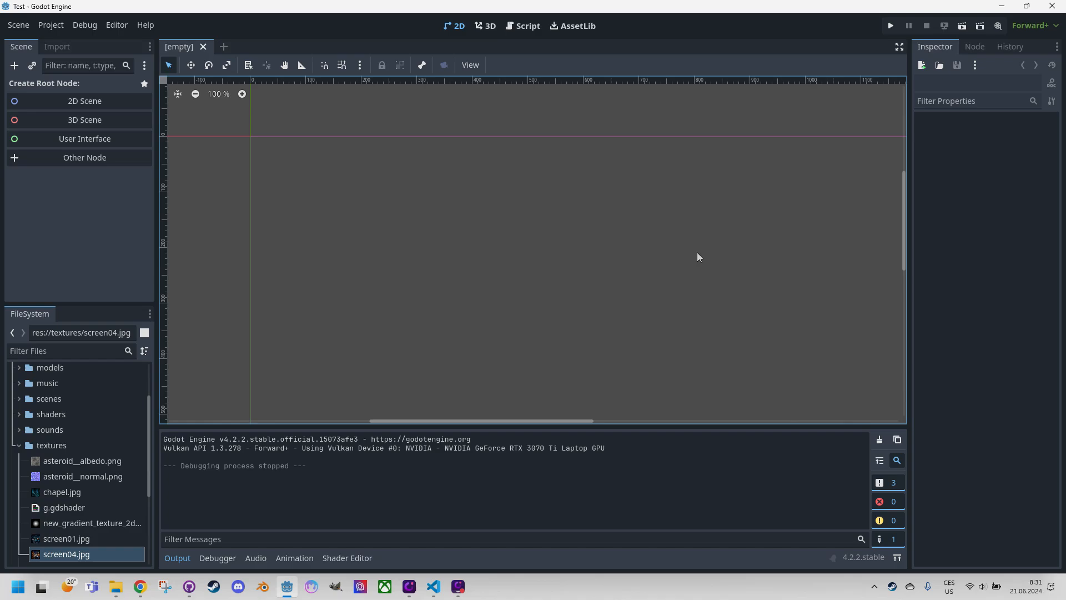
{"action": "mouse_move", "coordinate": [620, 266]}
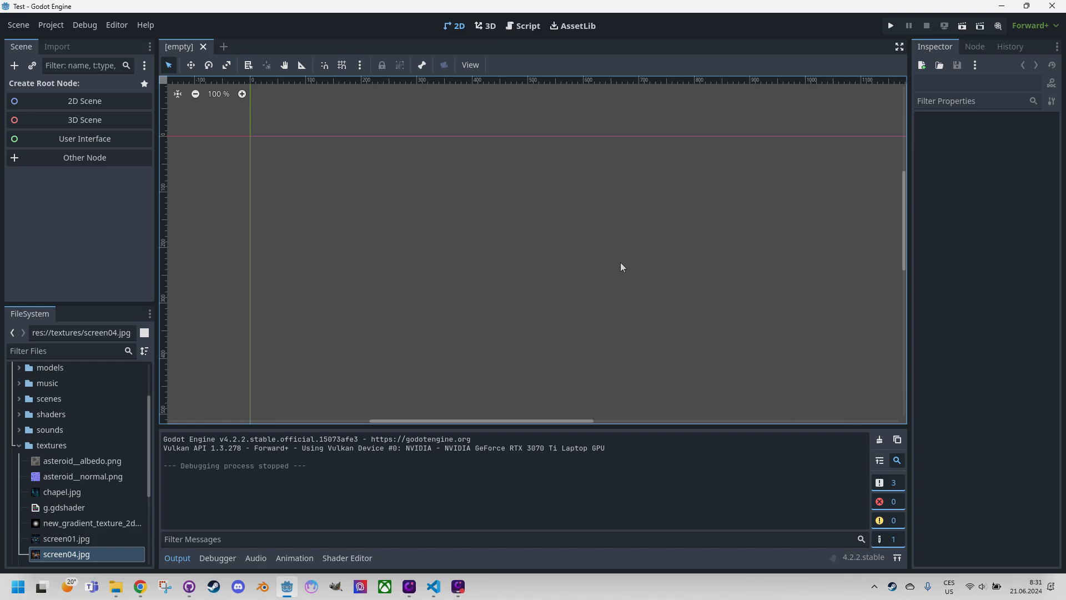
{"action": "mouse_move", "coordinate": [576, 260]}
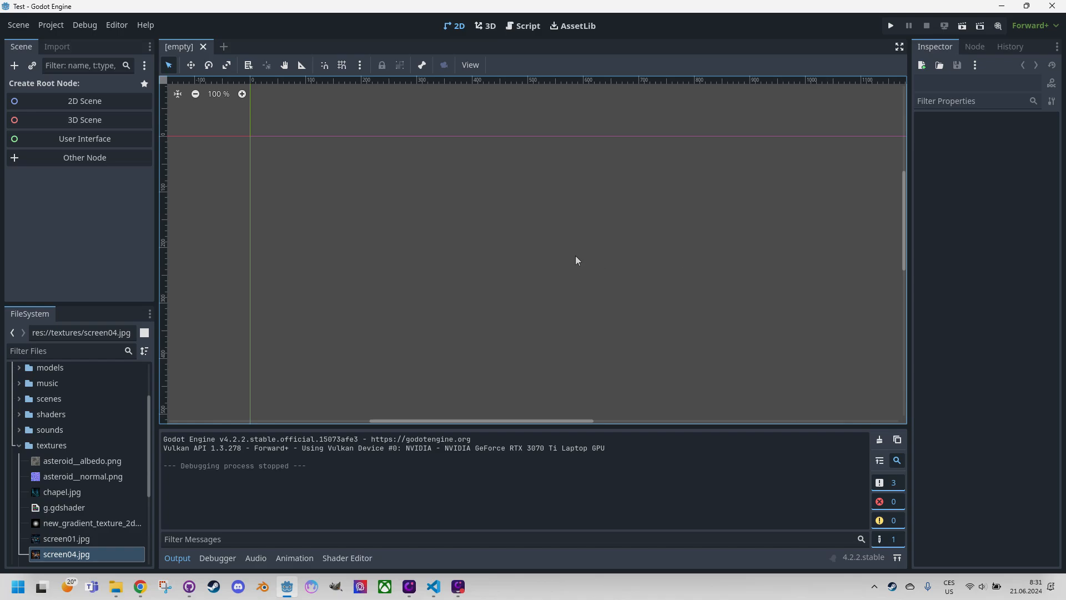
{"action": "mouse_move", "coordinate": [482, 284]}
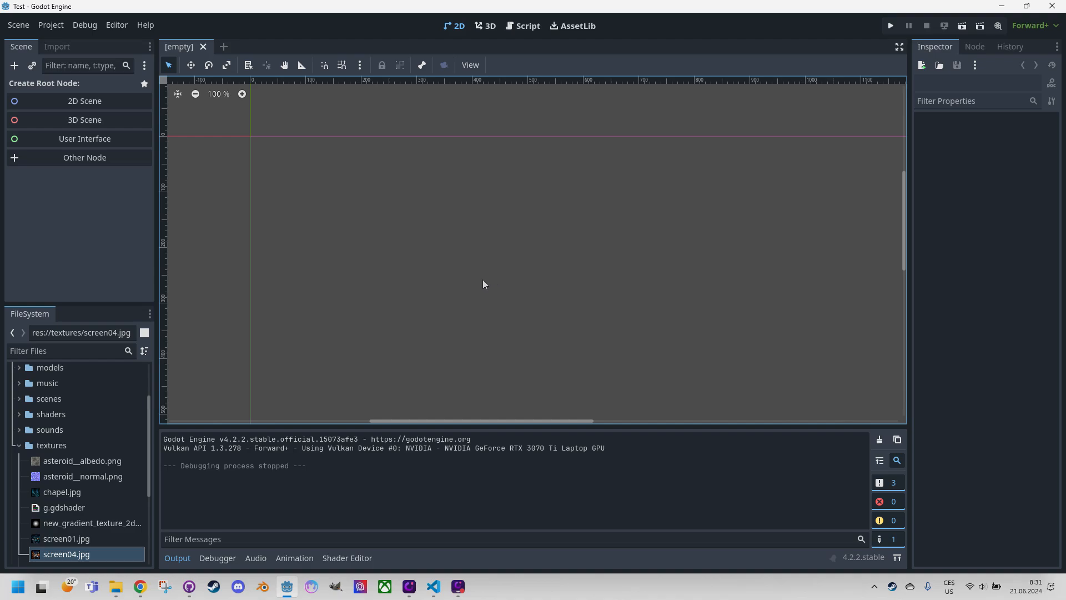
{"action": "mouse_move", "coordinate": [469, 291]}
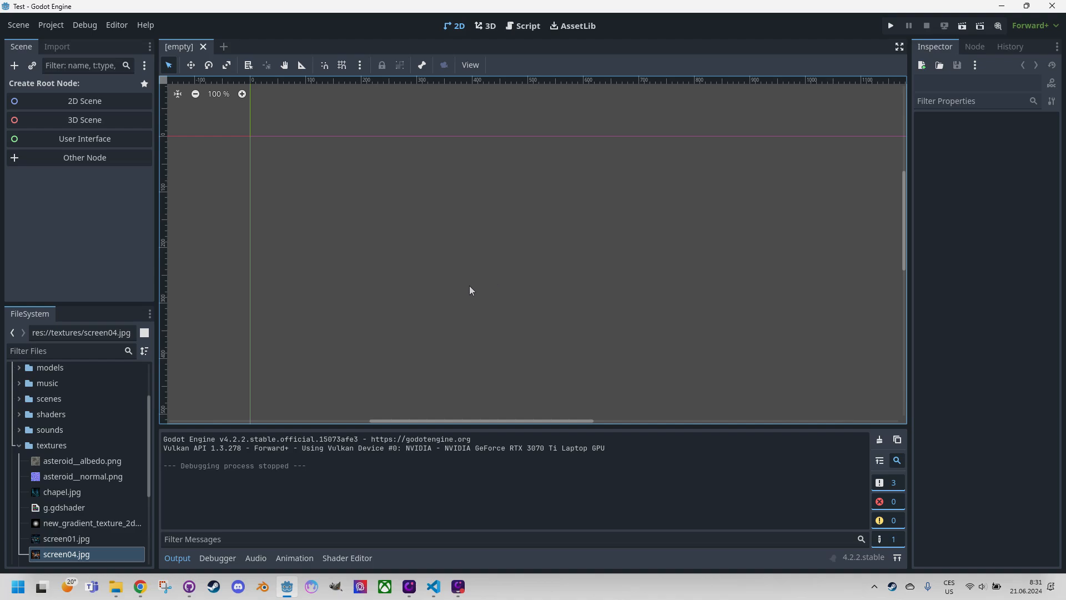
{"action": "mouse_move", "coordinate": [420, 262]}
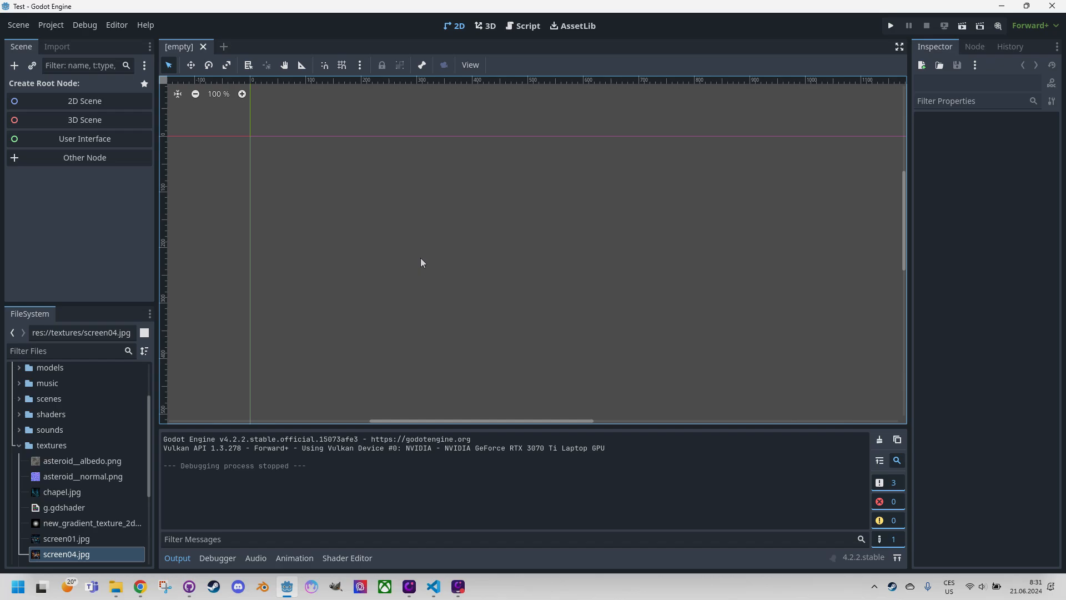
Create a 2D scene named 'linocut' with root node Linocut in the scenes folder
{"action": "right_click", "coordinate": [50, 414]}
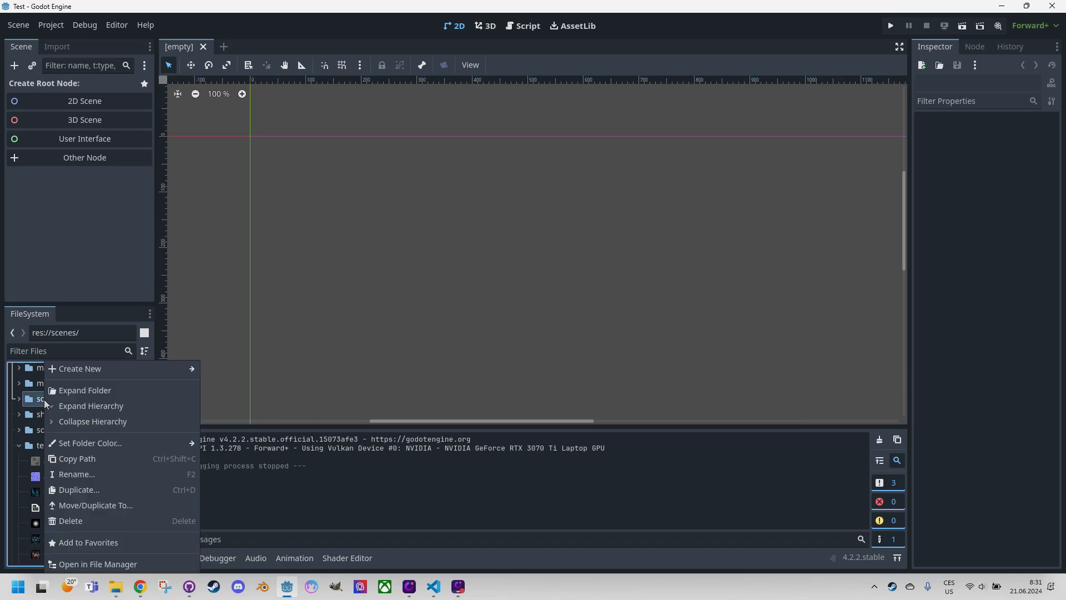
{"action": "left_click", "coordinate": [80, 369]}
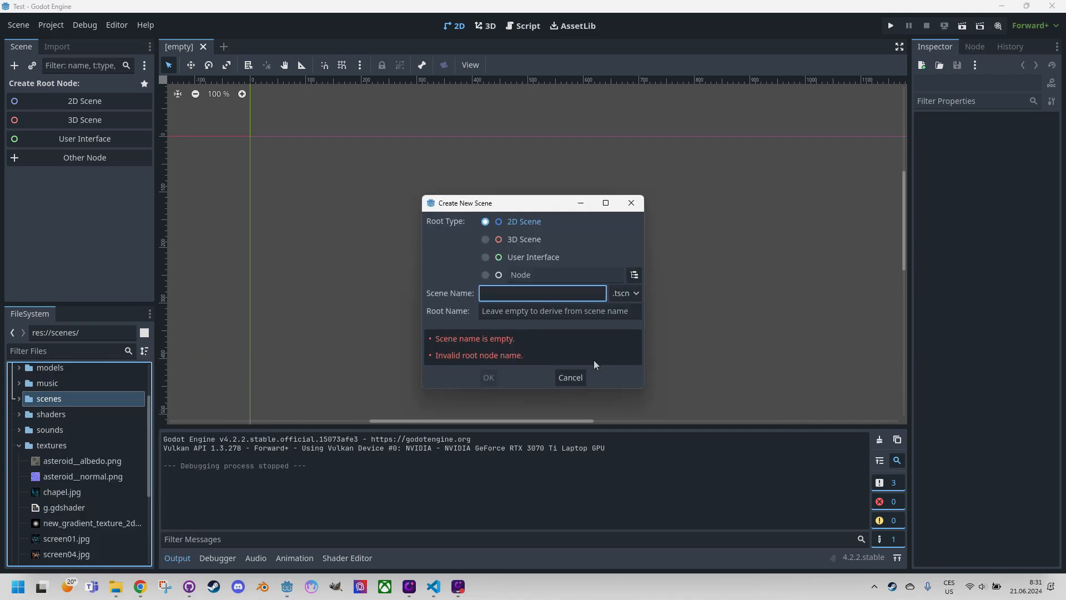
{"action": "mouse_move", "coordinate": [684, 375]}
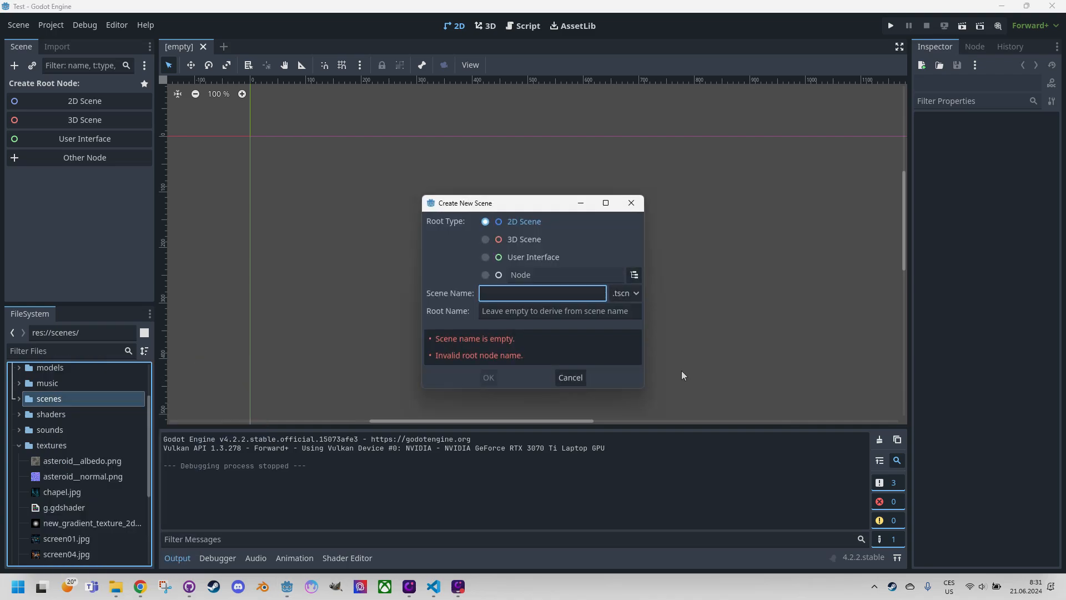
{"action": "type", "text": "linocut"}
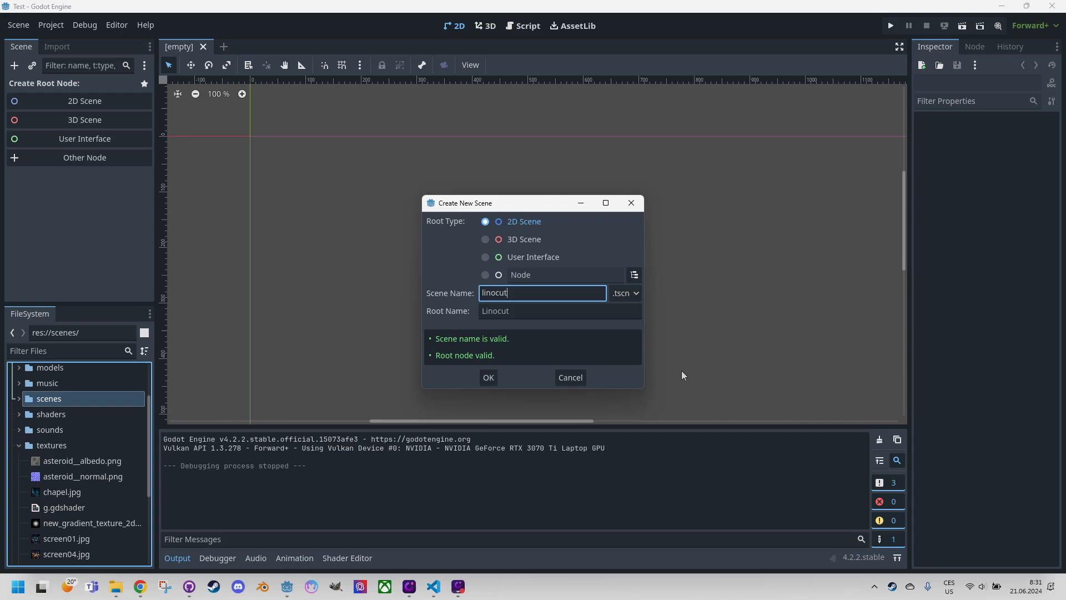
{"action": "mouse_move", "coordinate": [552, 367]}
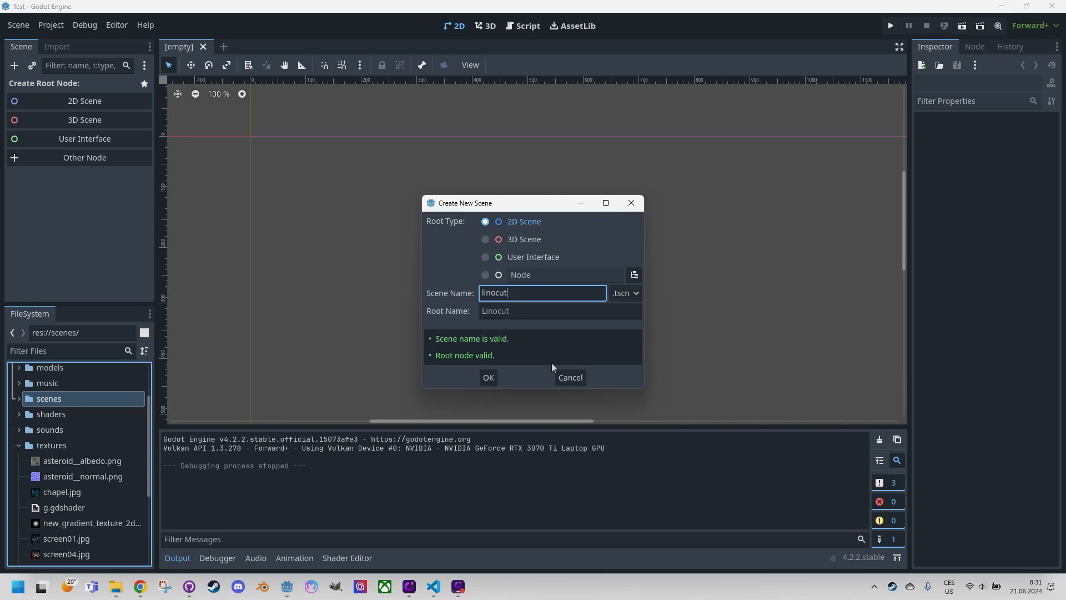
{"action": "left_click", "coordinate": [488, 378]}
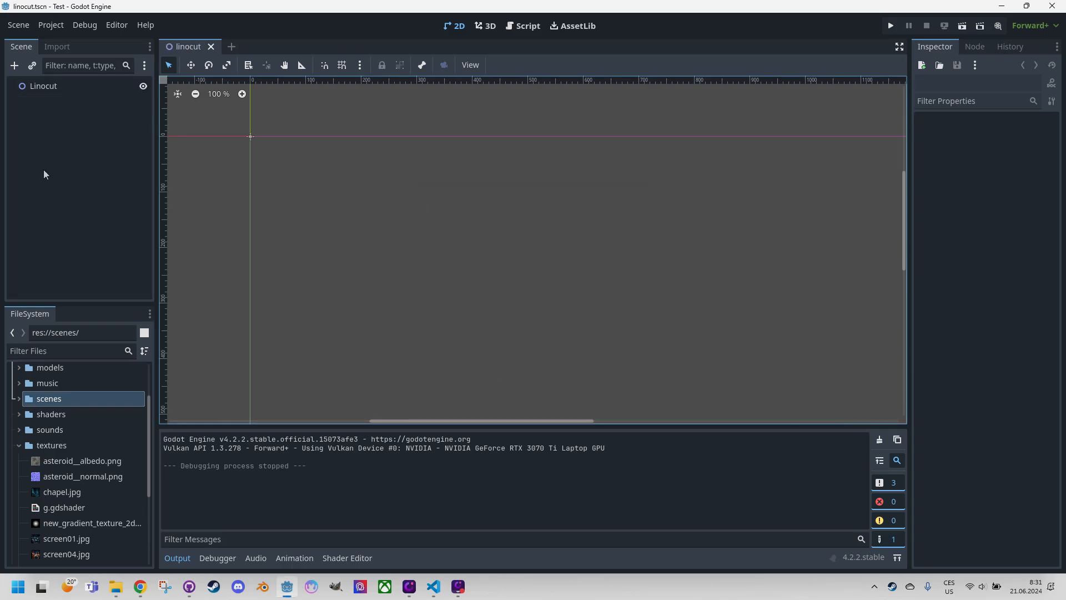
Add screen04.jpg to the scene as a Sprite2D and give it a new ShaderMaterial
{"action": "left_click", "coordinate": [67, 554]}
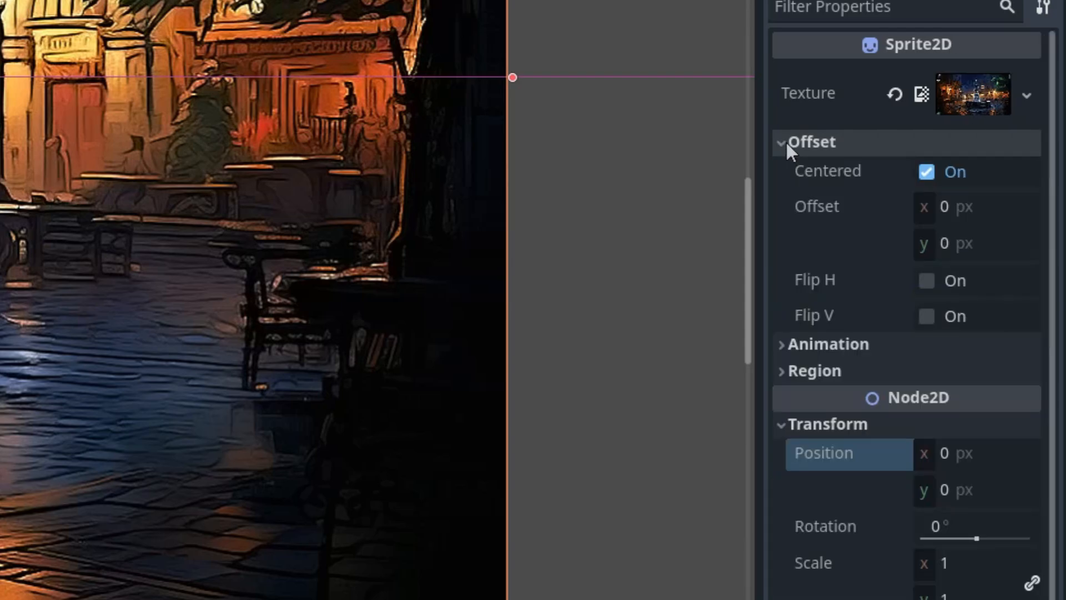
{"action": "left_click", "coordinate": [926, 172]}
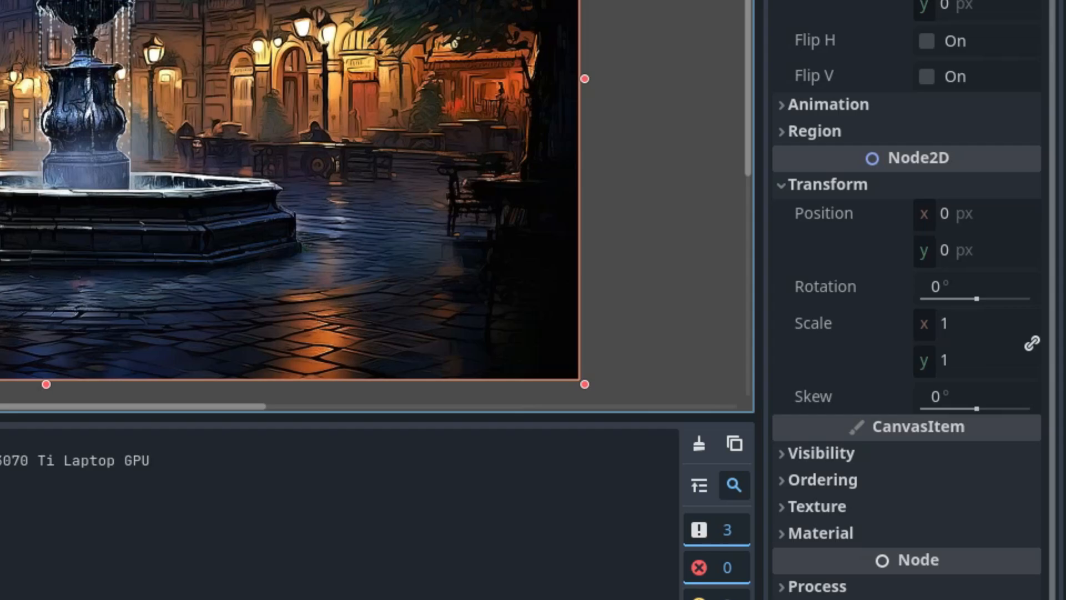
{"action": "scroll", "scroll_direction": "down", "scroll_amount": 3}
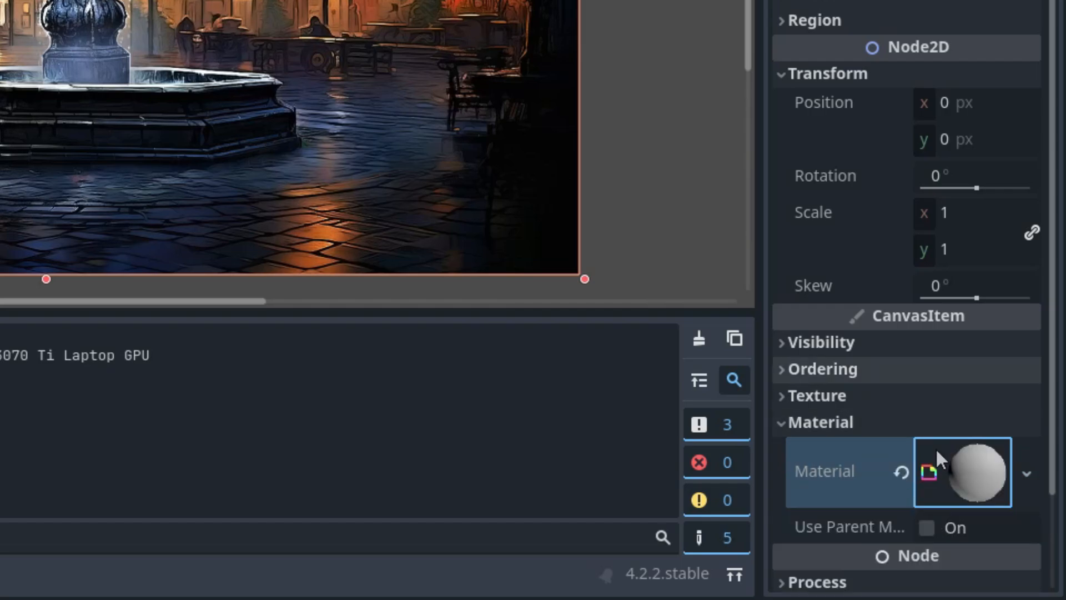
Create res://shaders/linocut.gdshader on the sprite's material and open it for editing
{"action": "left_click", "coordinate": [962, 473]}
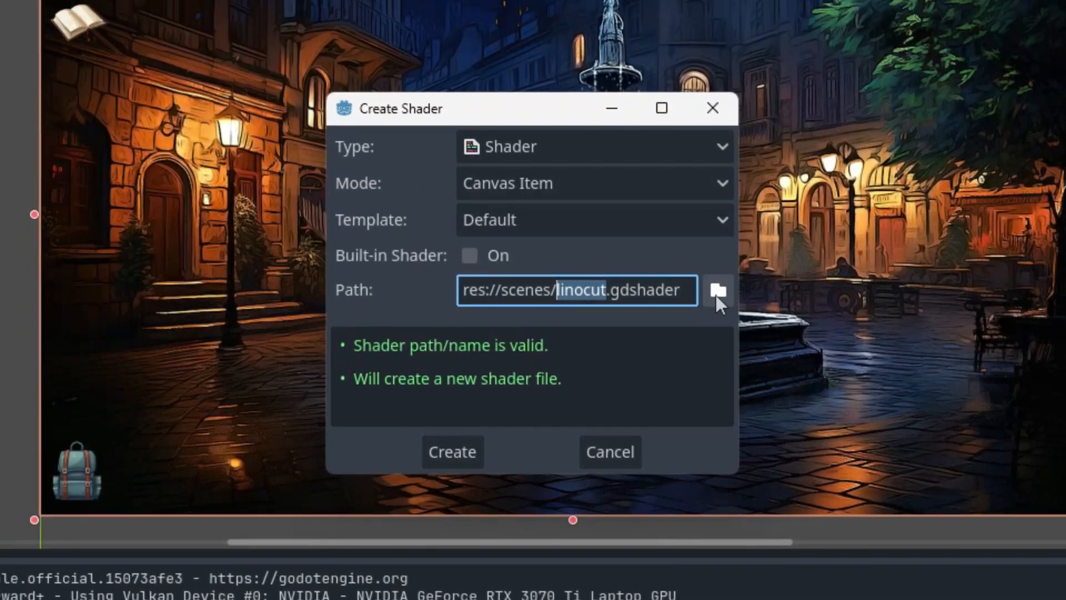
{"action": "left_click", "coordinate": [717, 290]}
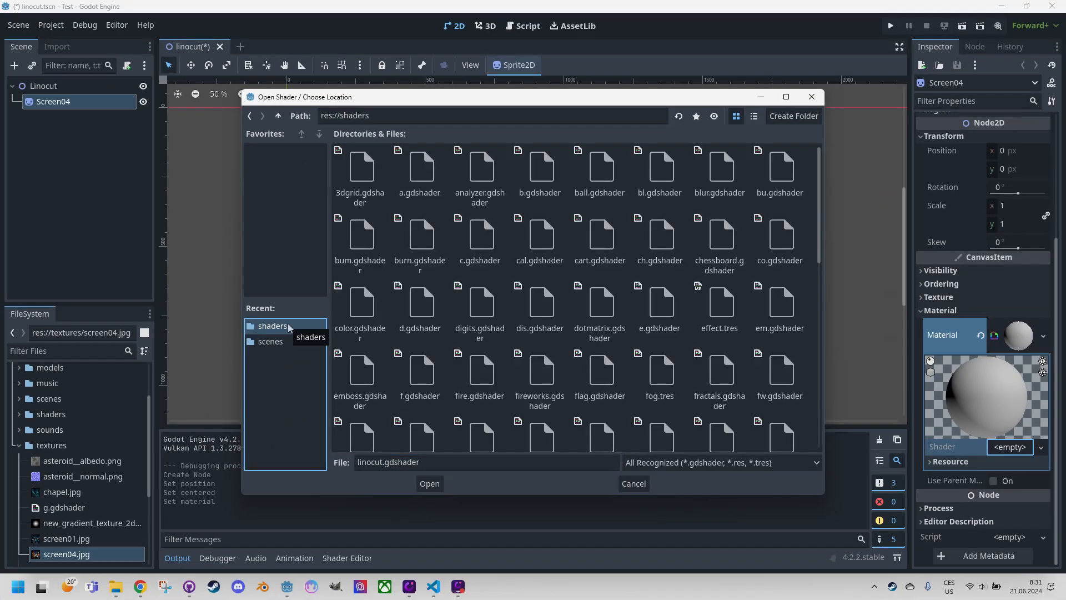
{"action": "left_click", "coordinate": [429, 484]}
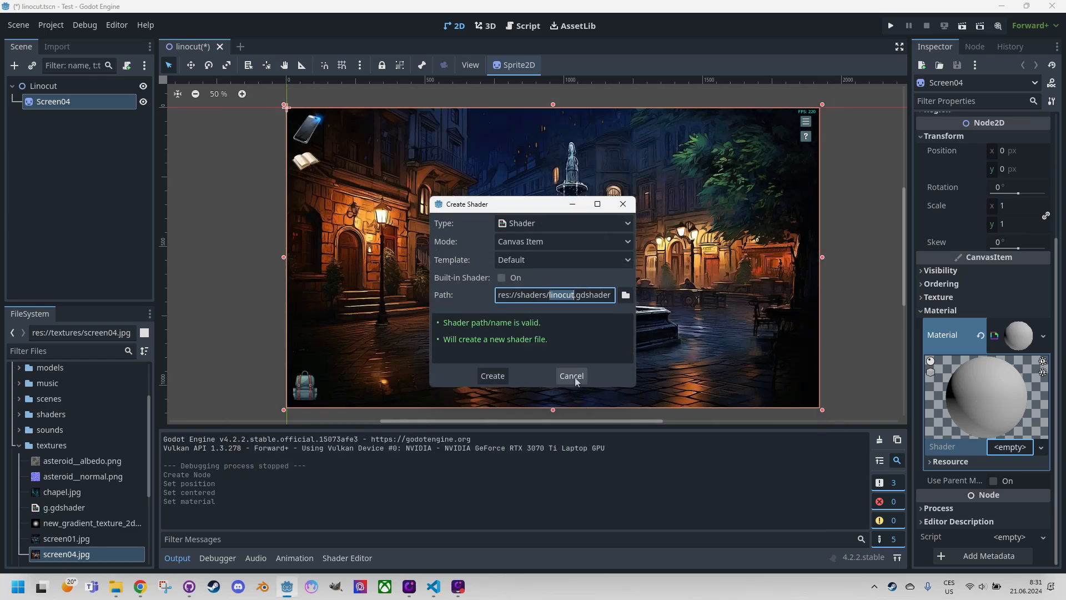
{"action": "left_click", "coordinate": [492, 376]}
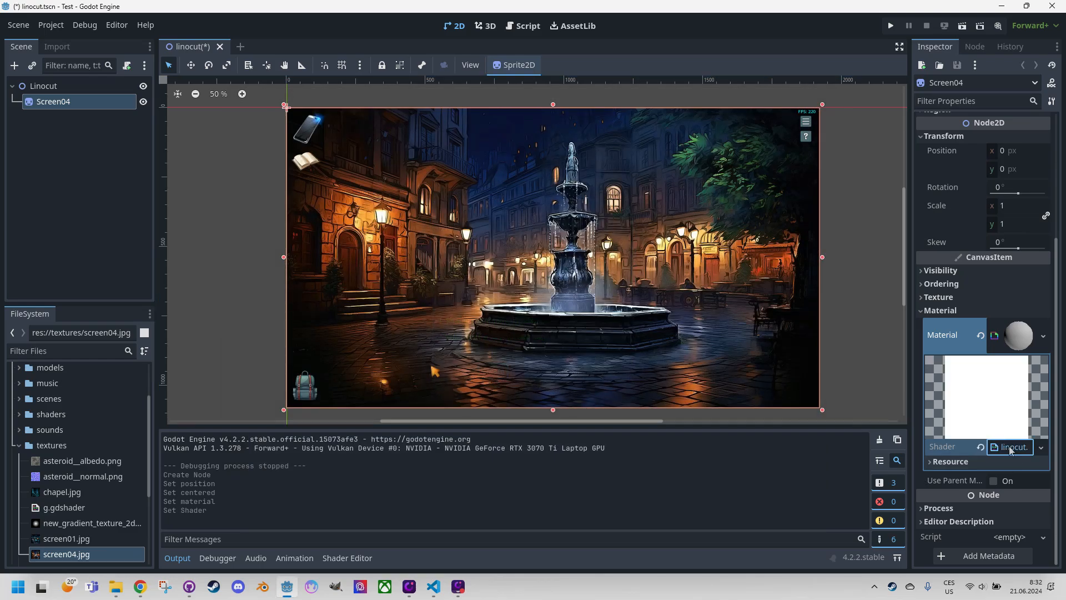
{"action": "left_click", "coordinate": [347, 557]}
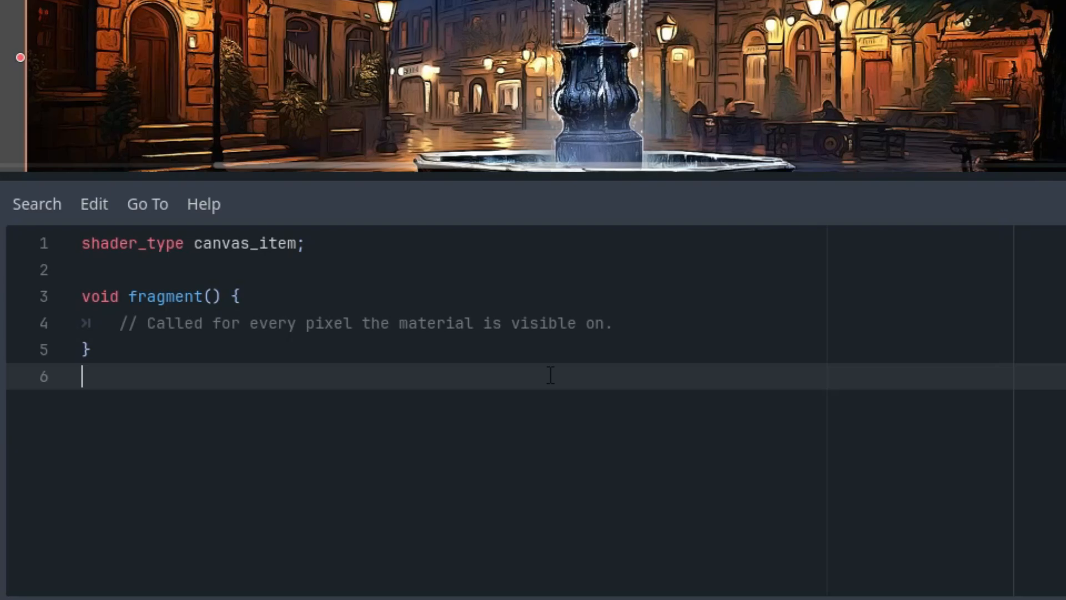
{"action": "mouse_move", "coordinate": [561, 400]}
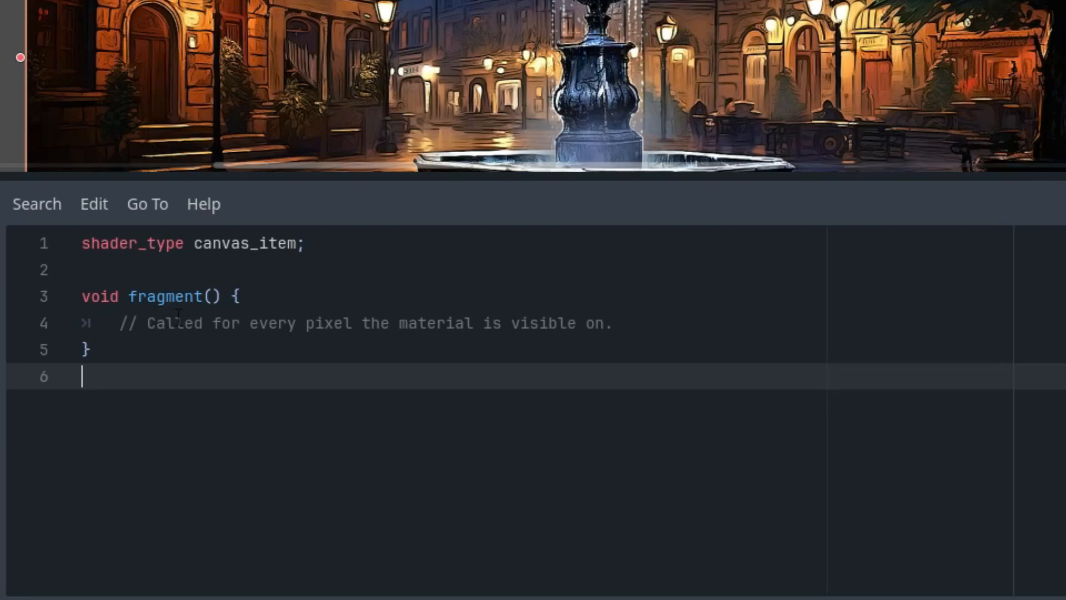
Add 'uniform float bump: hint_range(0.0, 100.0, 0.1) = 50.0;' below the shader_type line
{"action": "left_click", "coordinate": [305, 243]}
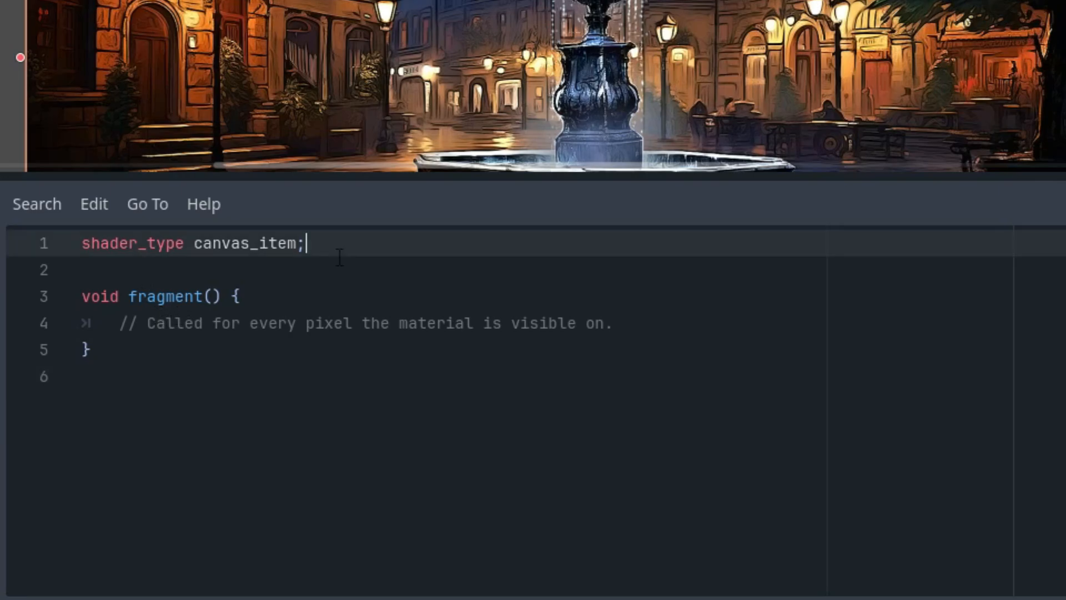
{"action": "type", "text": "uniform float"}
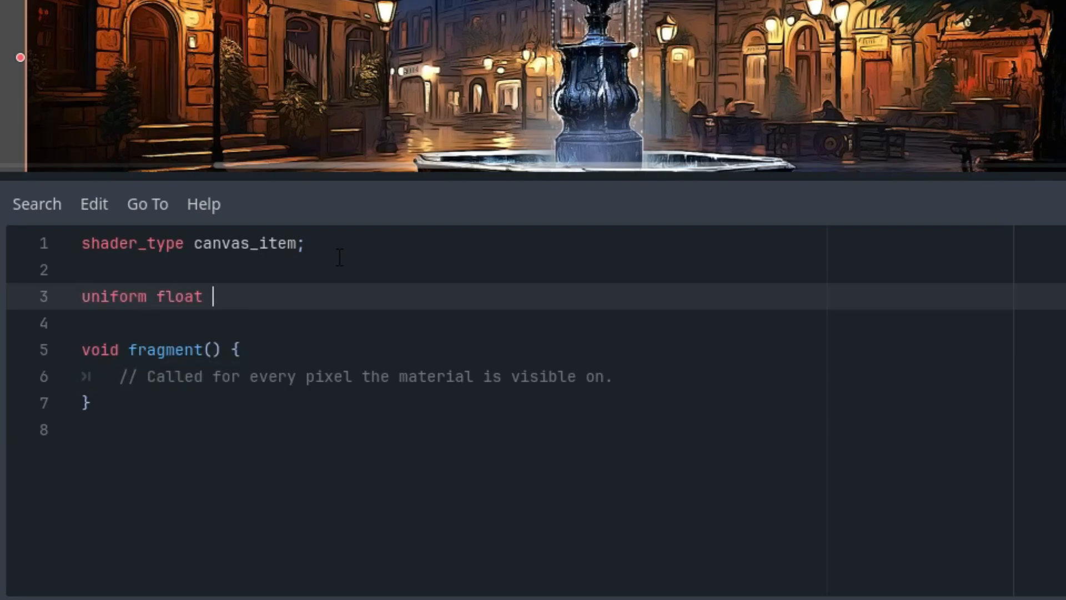
{"action": "type", "text": "bump:"}
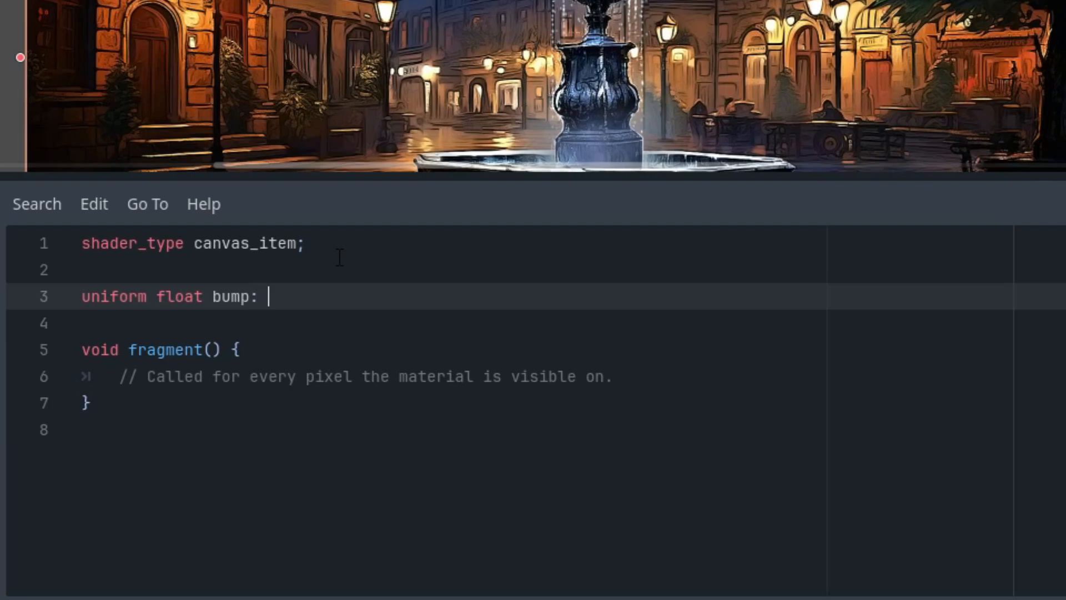
{"action": "type", "text": "hint_range(0.0, 1.0, 0.1) ="}
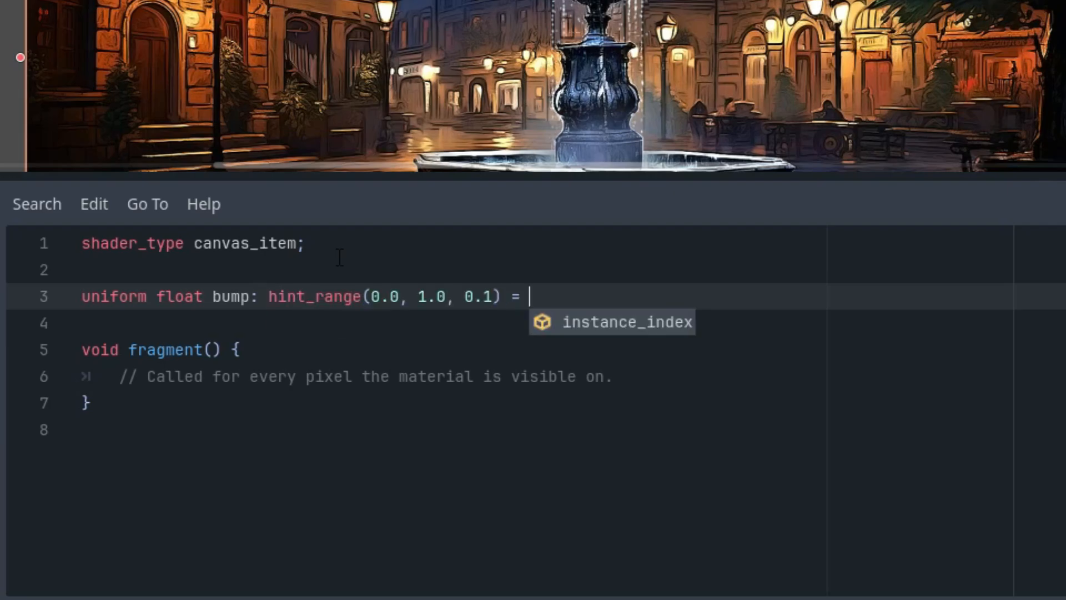
{"action": "type", "text": "50.0;"}
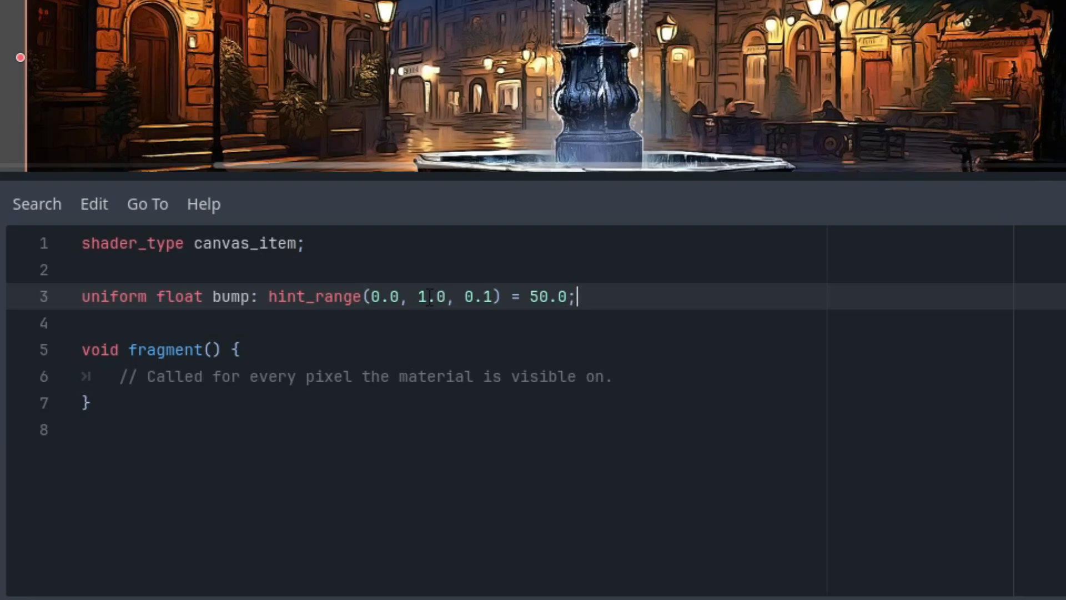
{"action": "type", "text": "00"}
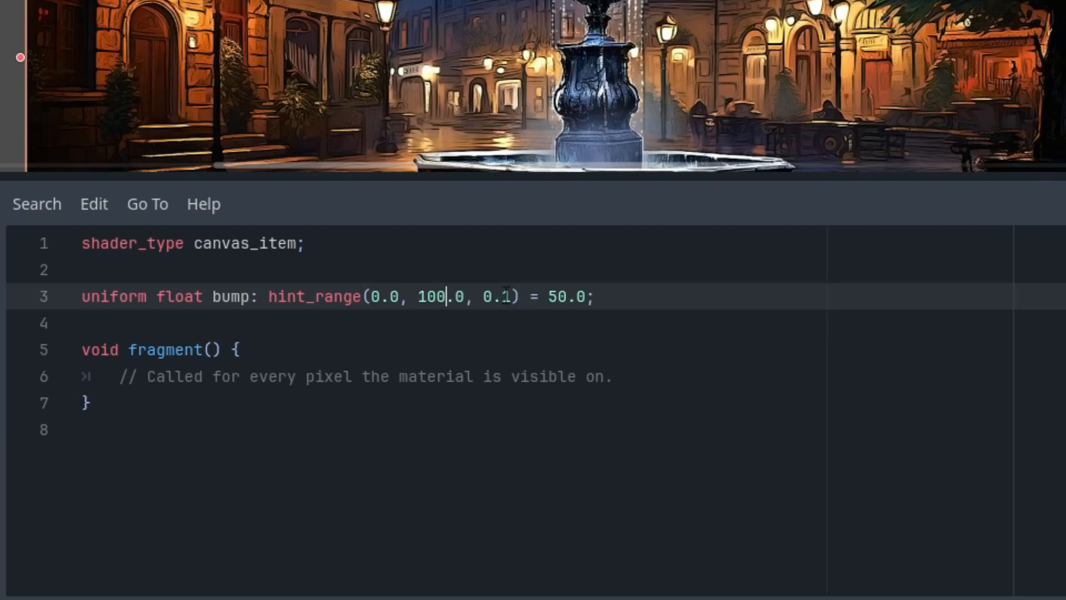
{"action": "left_click", "coordinate": [599, 297]}
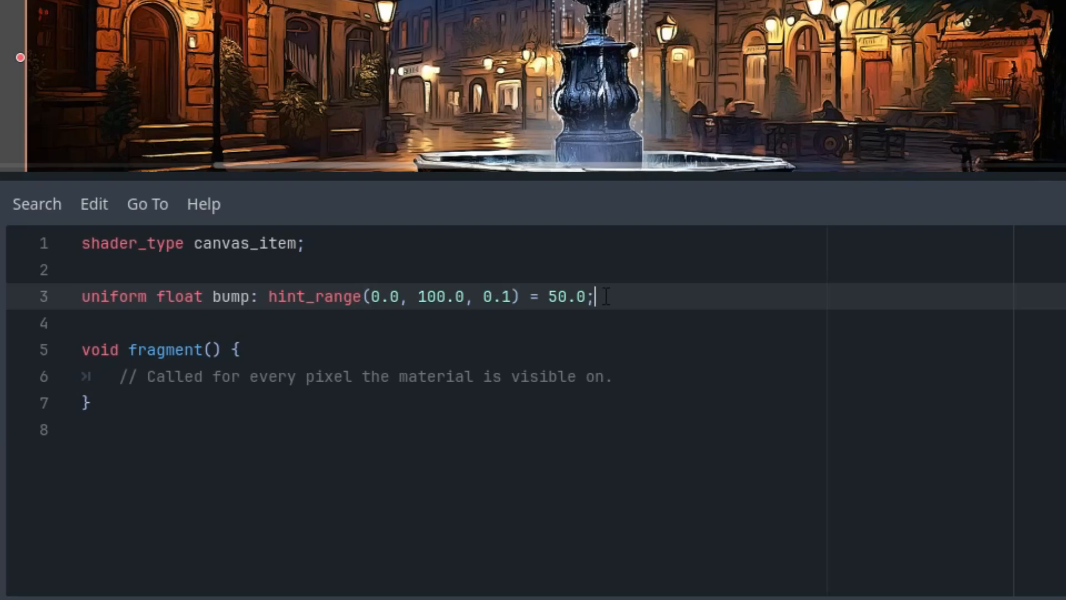
{"action": "mouse_move", "coordinate": [391, 234]}
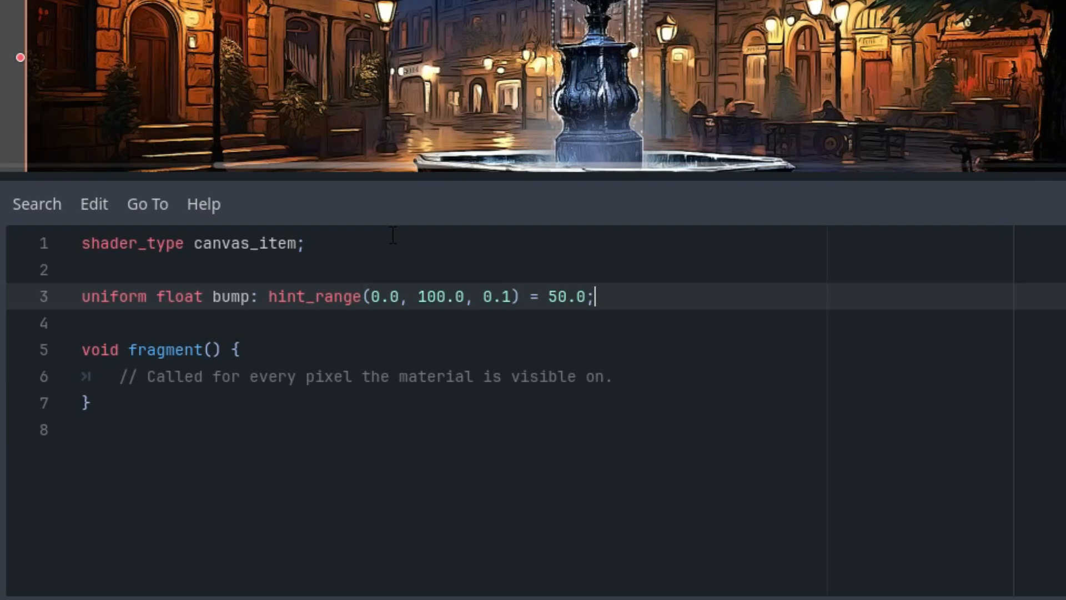
{"action": "mouse_move", "coordinate": [397, 392]}
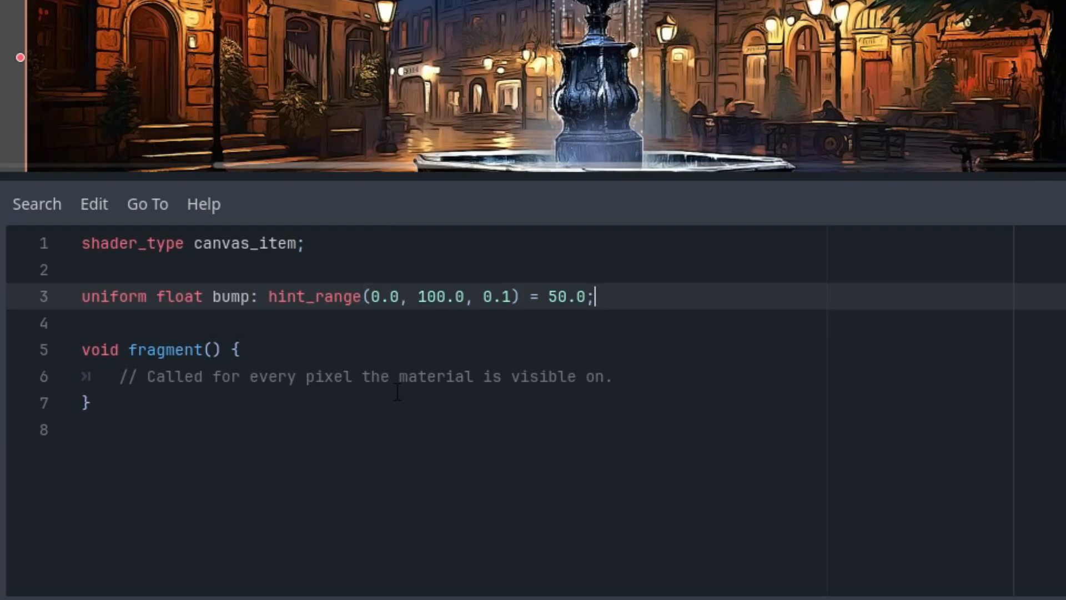
{"action": "mouse_move", "coordinate": [341, 372]}
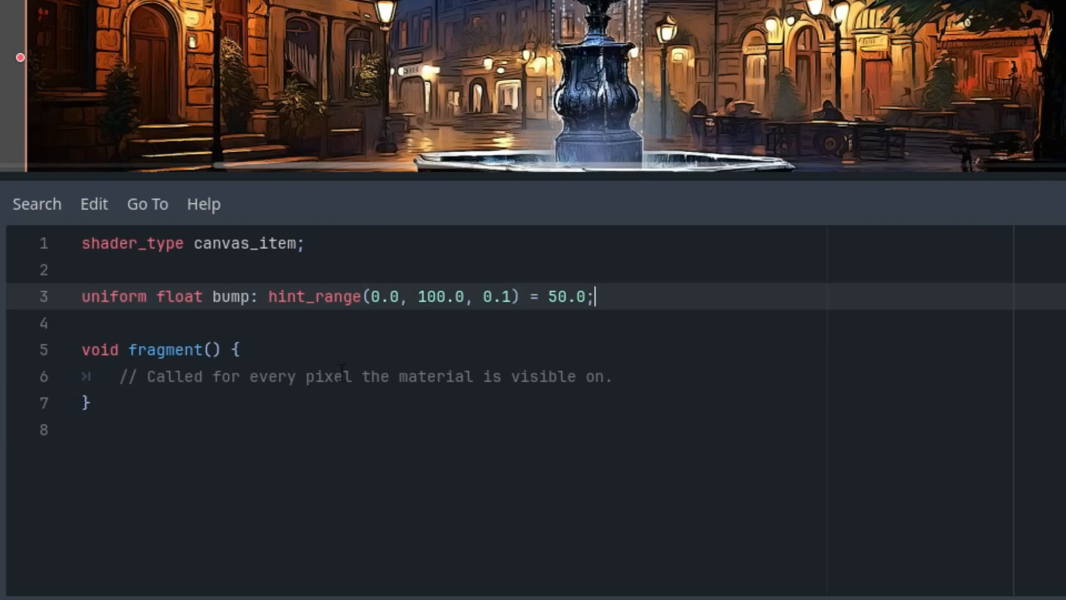
{"action": "mouse_move", "coordinate": [289, 359]}
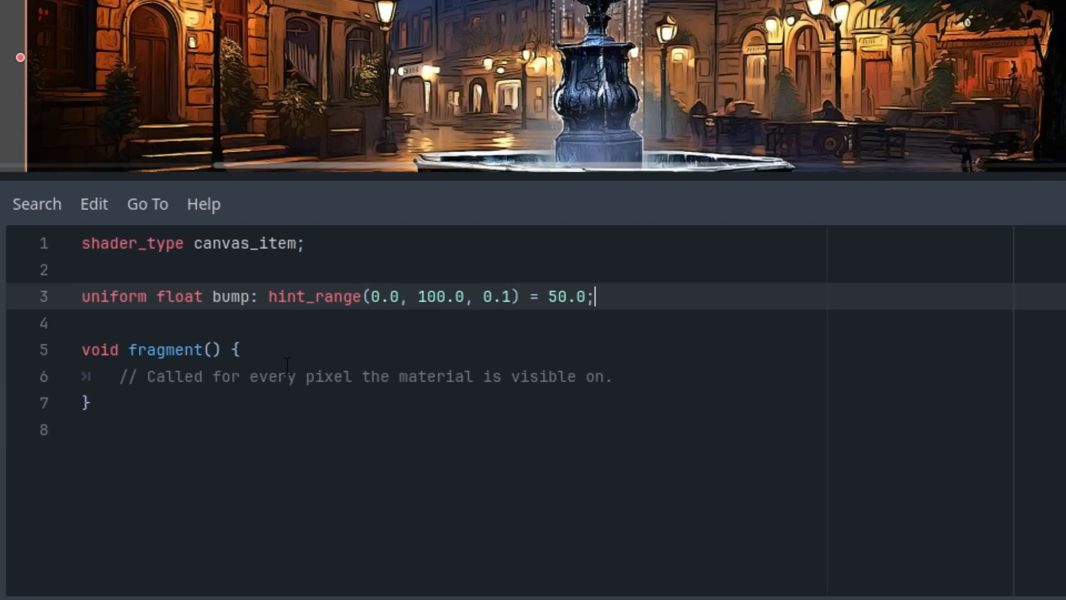
{"action": "mouse_move", "coordinate": [284, 351]}
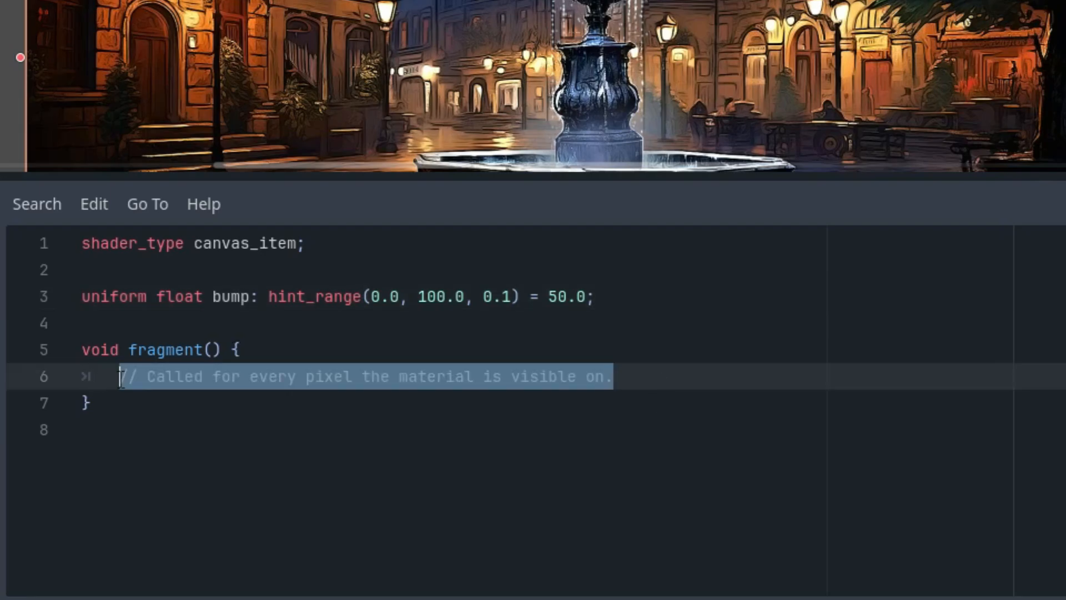
Replace the fragment placeholder comment with 'float g = texture(TEXTURE, UV).r;'
{"action": "key", "text": "Delete"}
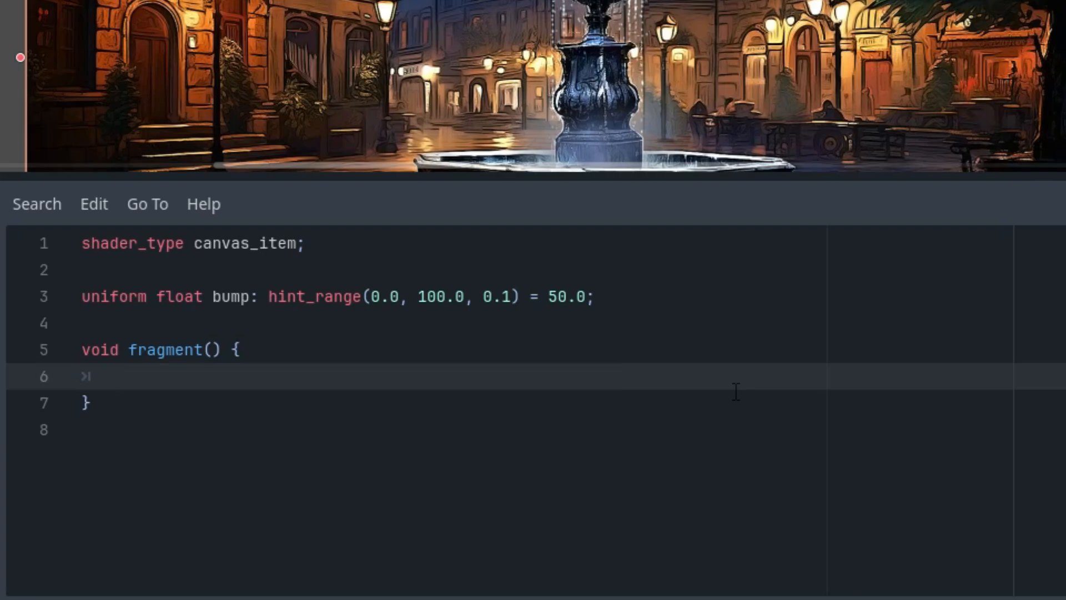
{"action": "type", "text": "float g ="}
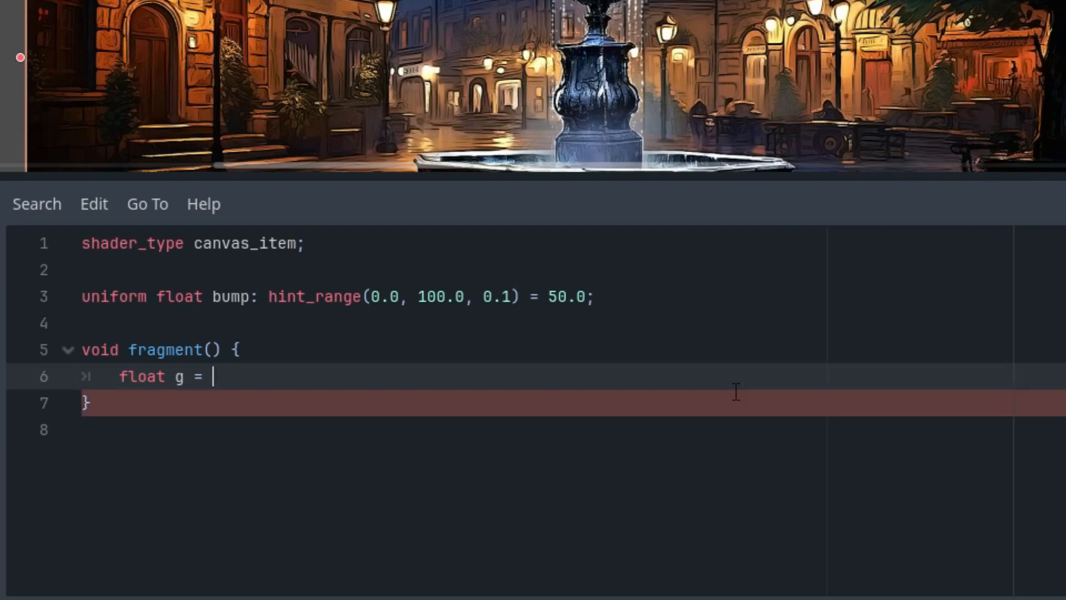
{"action": "type", "text": "text"}
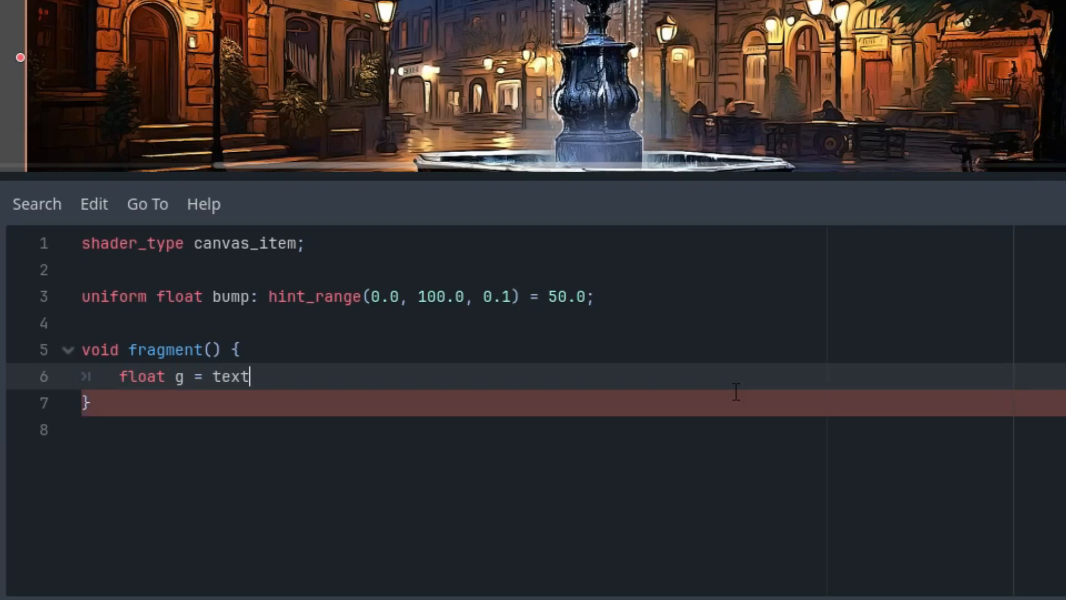
{"action": "type", "text": "ure("}
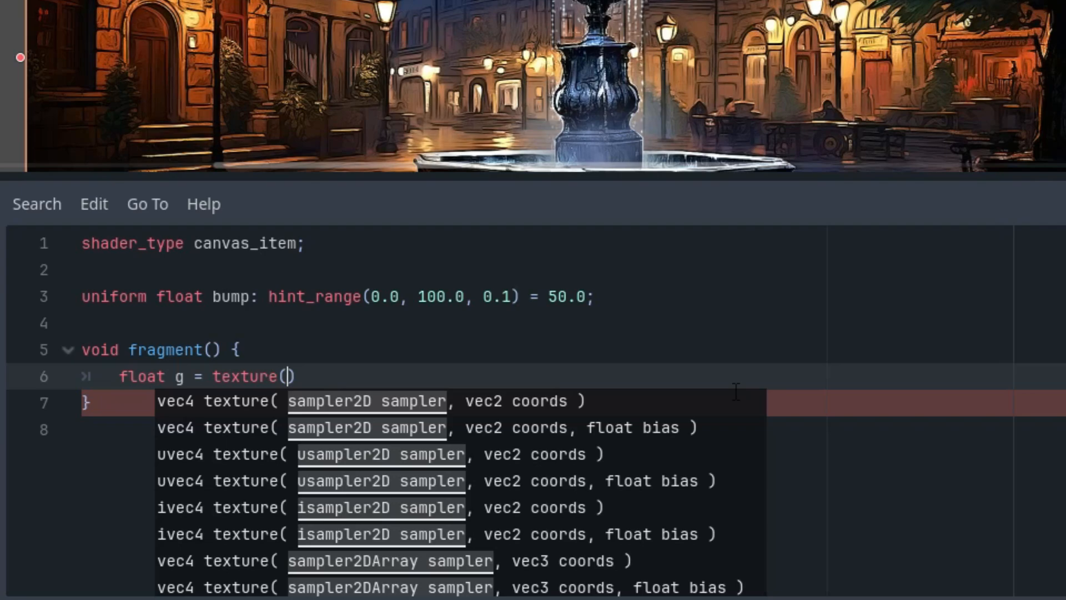
{"action": "type", "text": "TEXTURE"}
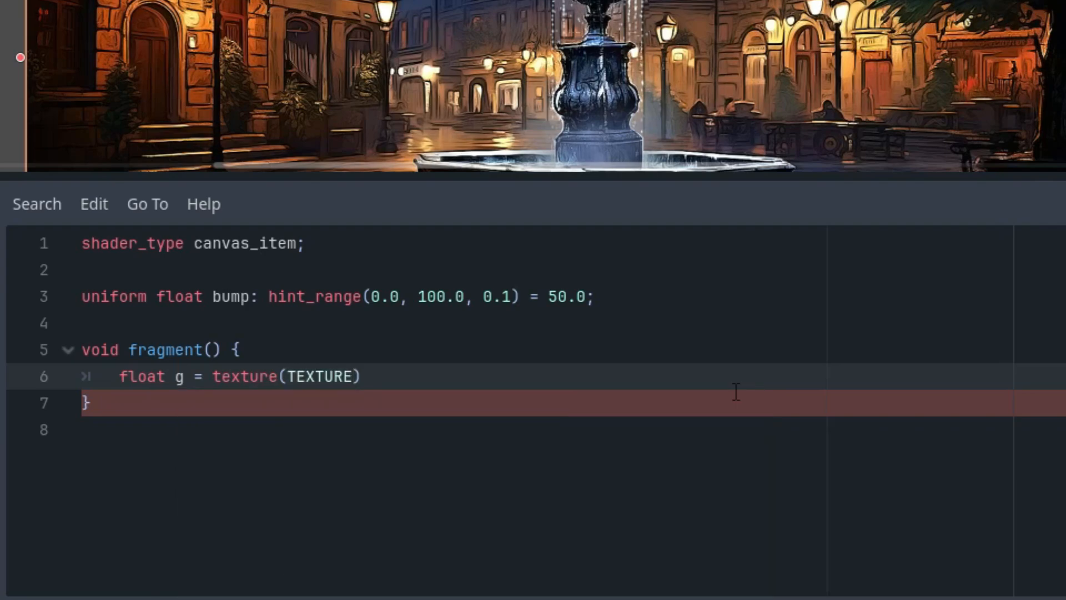
{"action": "type", "text": ", UV"}
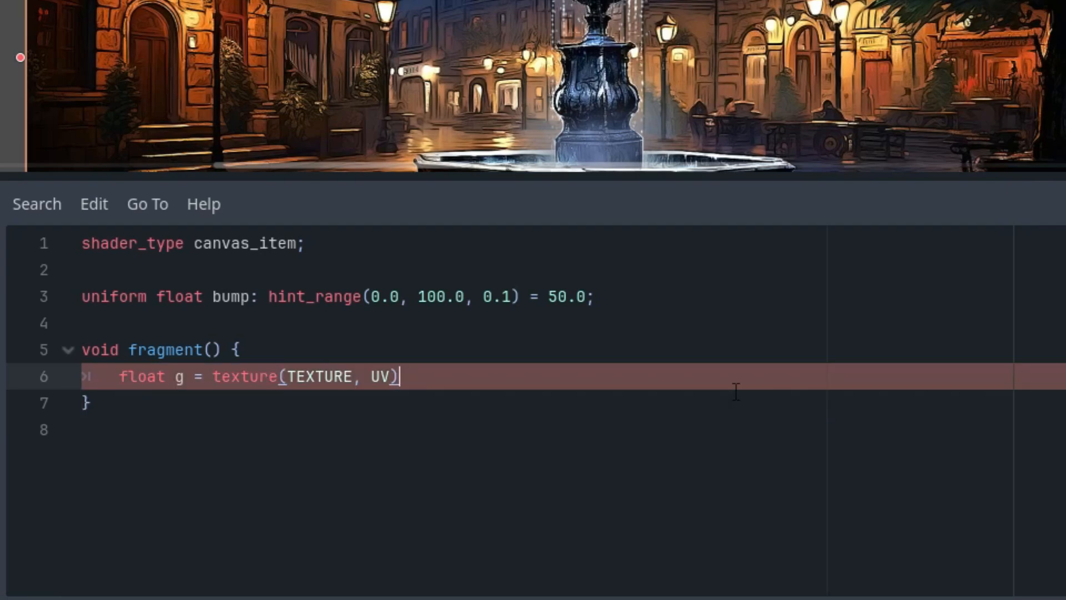
{"action": "mouse_move", "coordinate": [169, 375]}
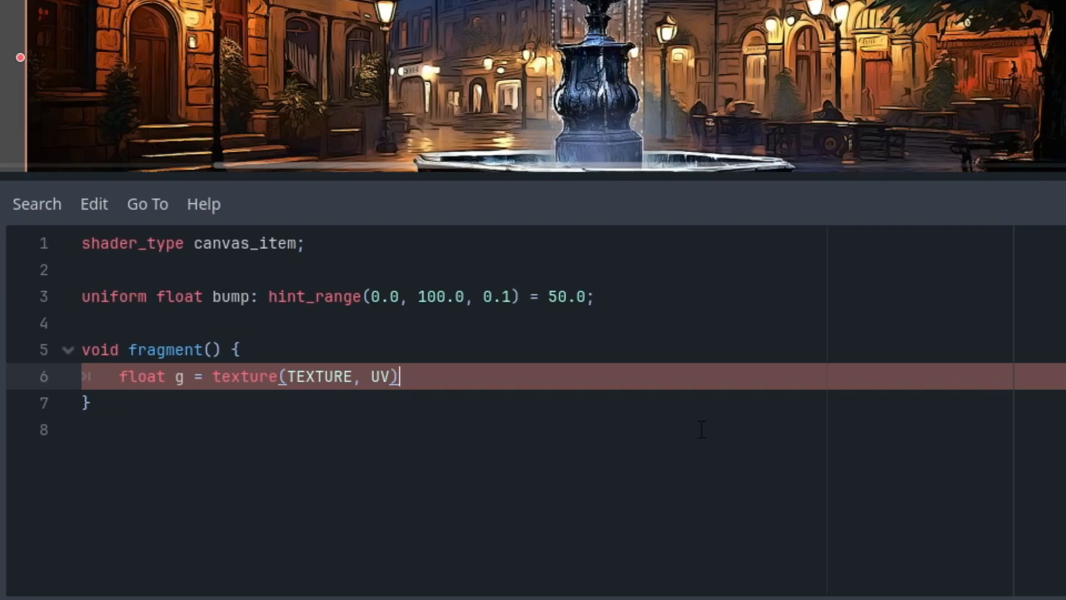
{"action": "type", "text": ".r;"}
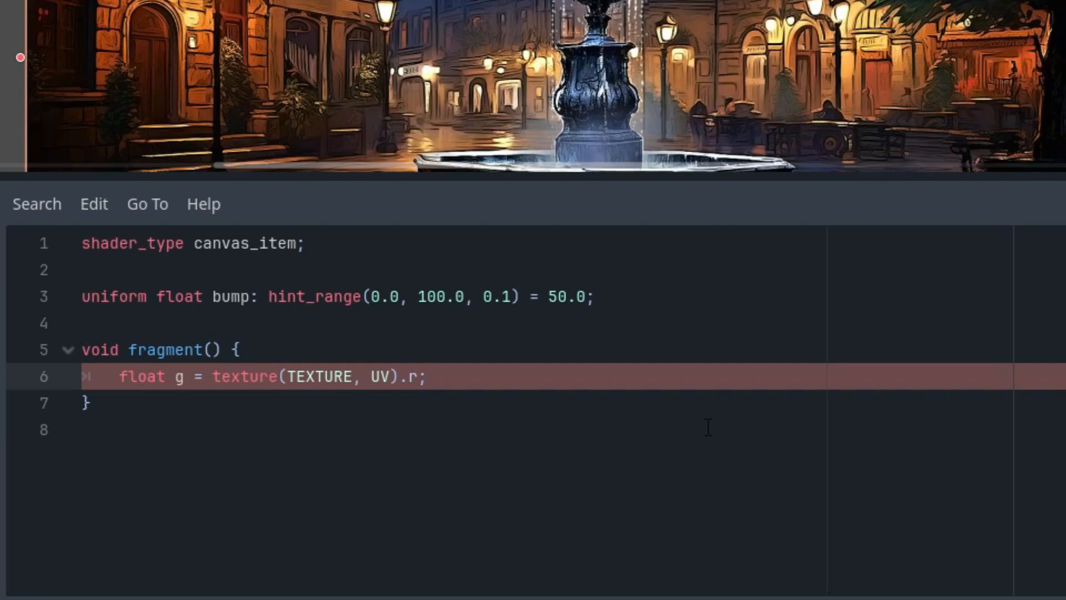
Add the output line 'COLOR = bump * vec4(dFdx(g) - dFdy(g));'
{"action": "key", "text": "Return"}
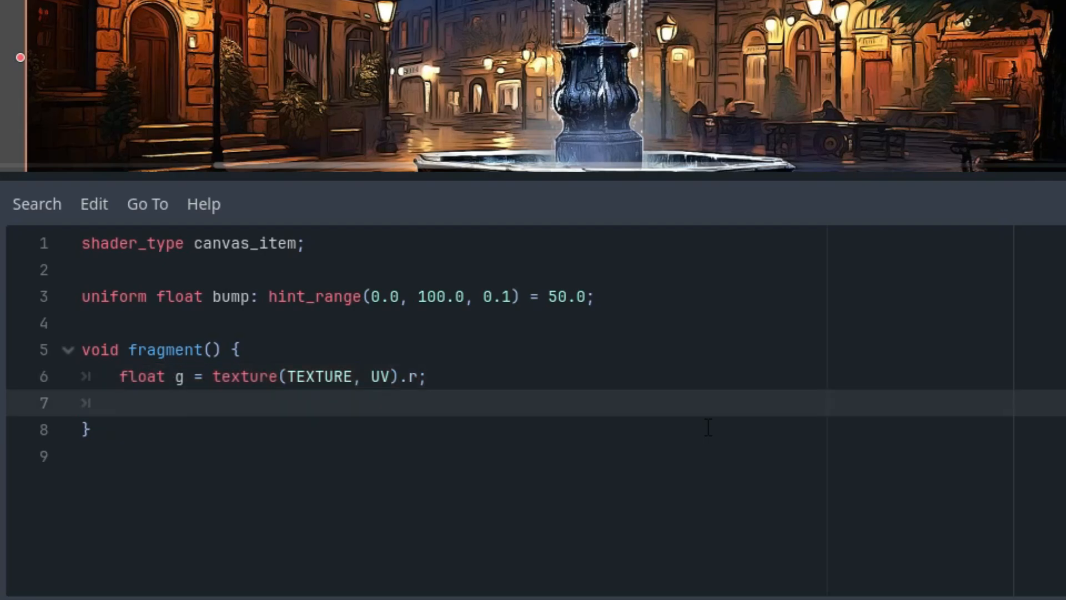
{"action": "type", "text": "COLOR ="}
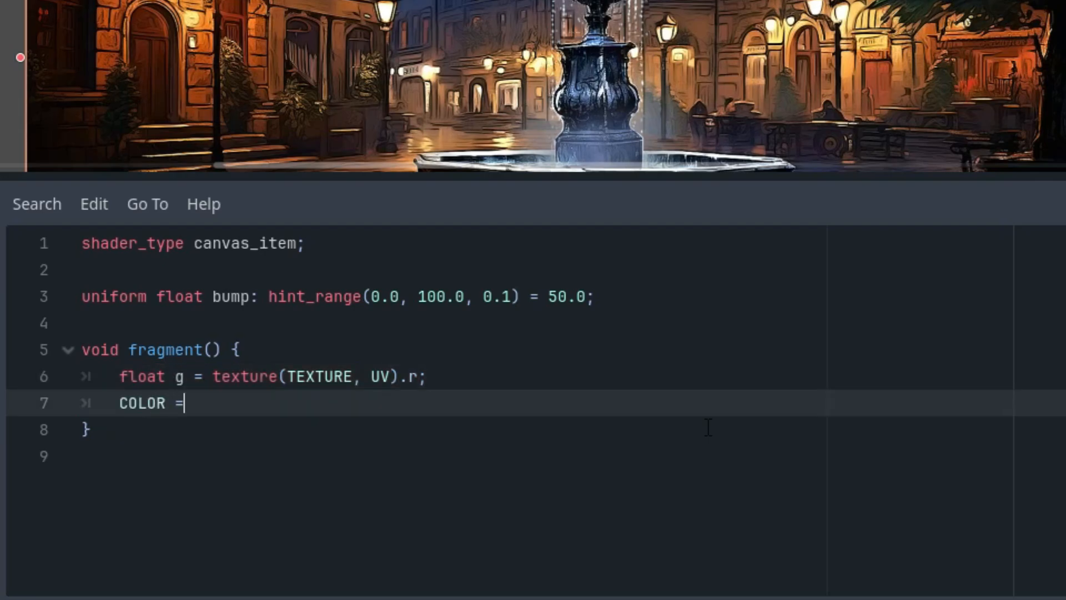
{"action": "type", "text": "bump"}
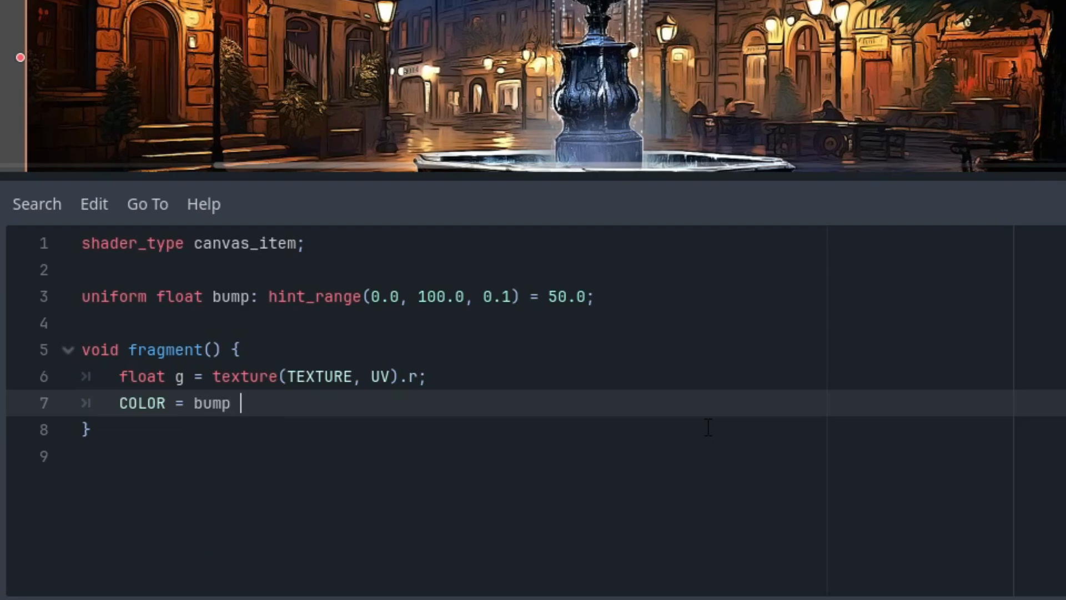
{"action": "type", "text": "* vec"}
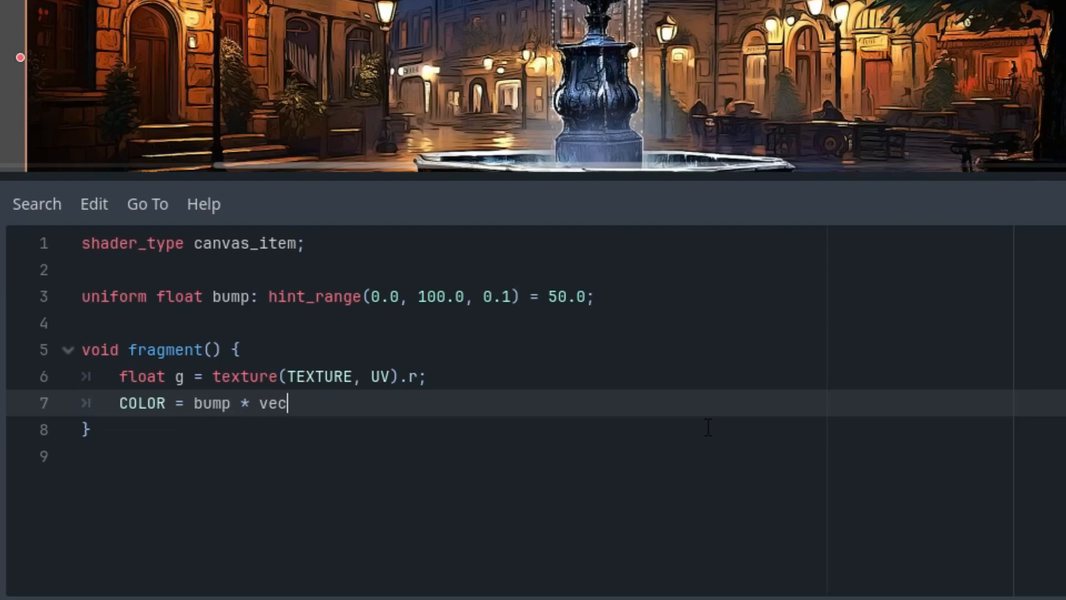
{"action": "type", "text": "4("}
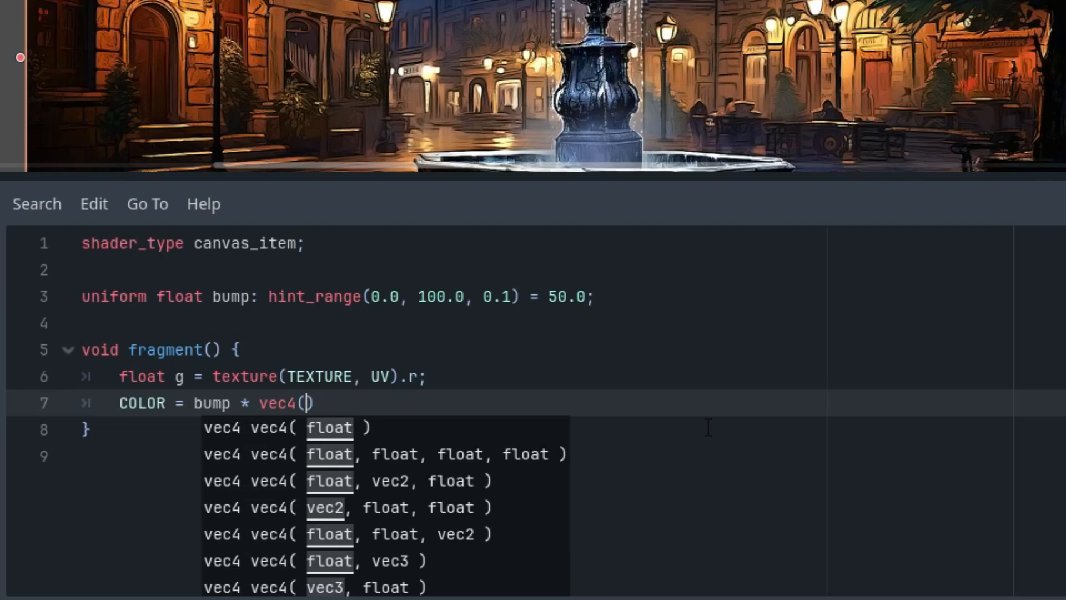
{"action": "type", "text": "dfd"}
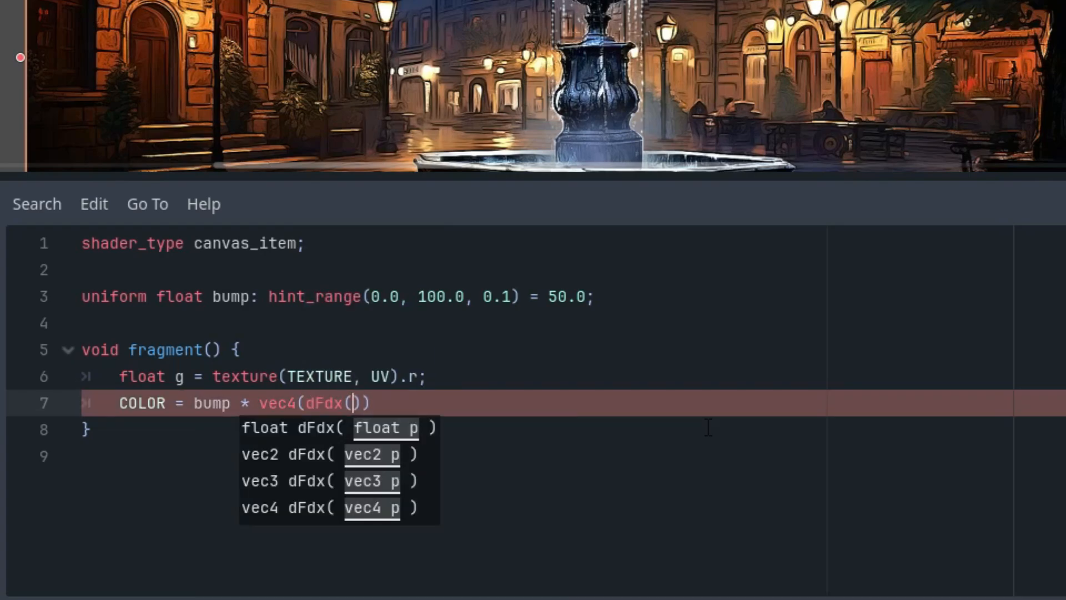
{"action": "type", "text": "g"}
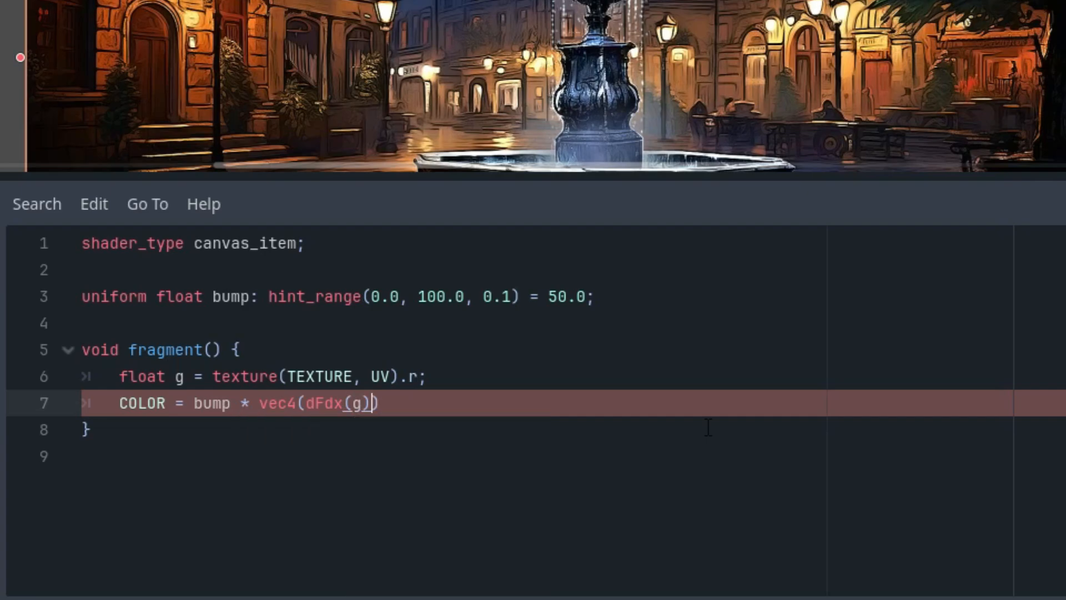
{"action": "type", "text": "- df"}
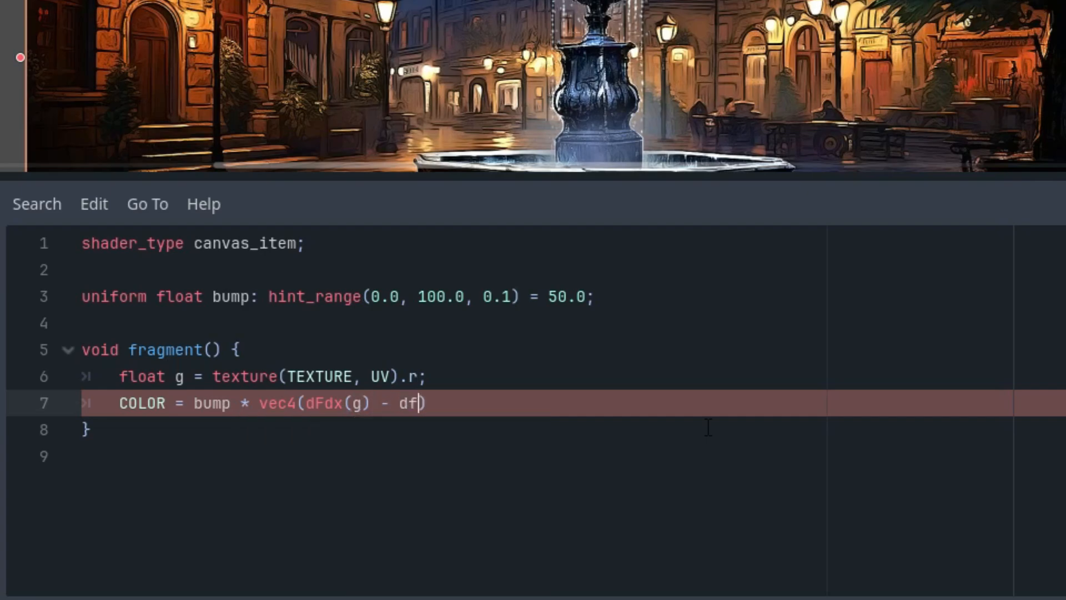
{"action": "type", "text": "Fdy()"}
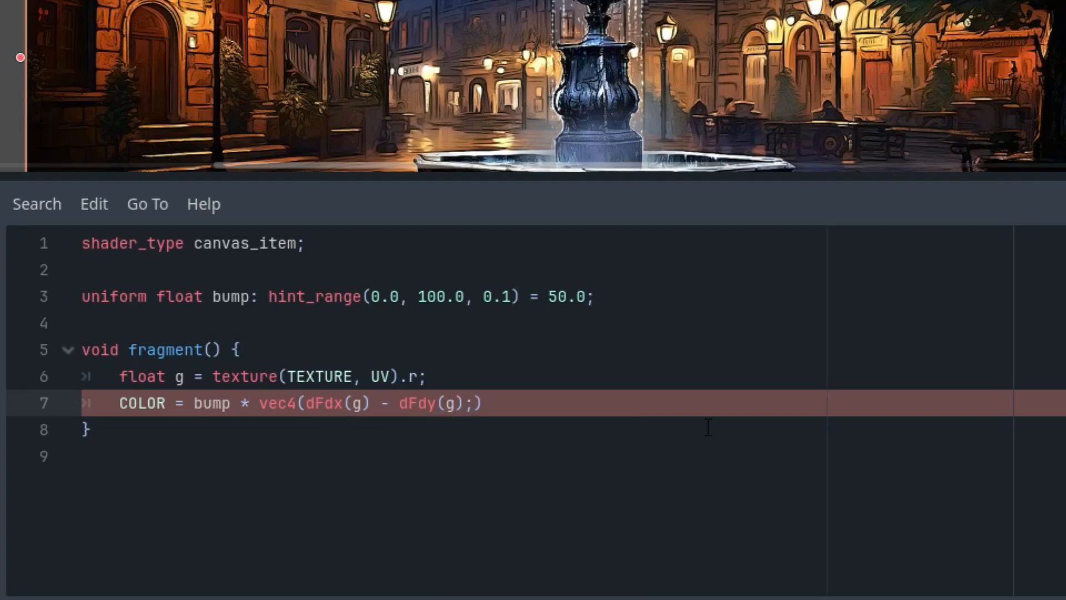
{"action": "type", "text": ")"}
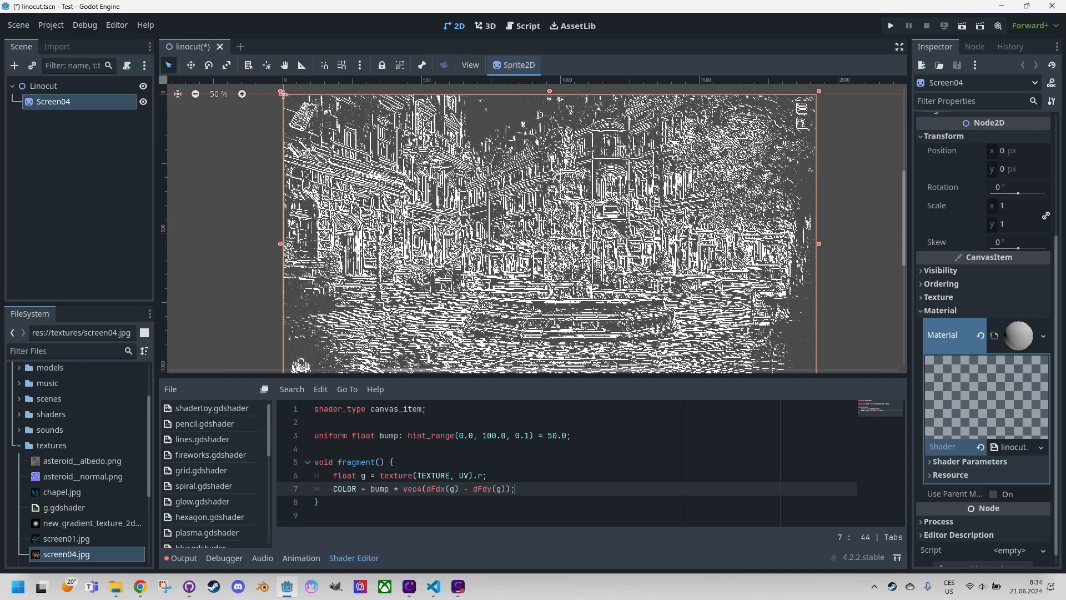
Lower the Bump shader parameter from 50 to about 20.8
{"action": "left_click", "coordinate": [971, 461]}
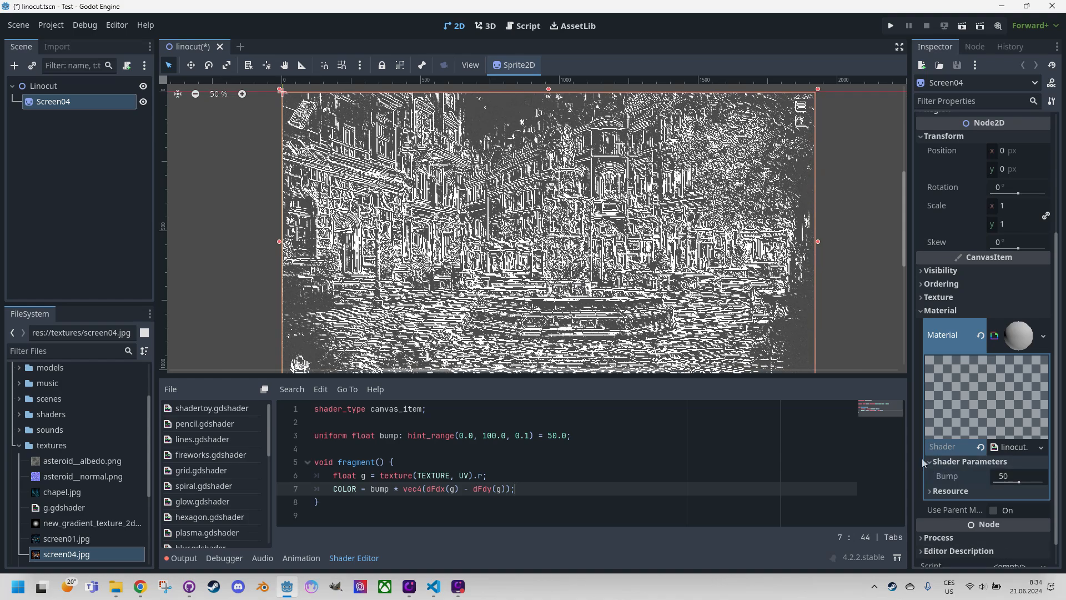
{"action": "left_click", "coordinate": [1000, 482]}
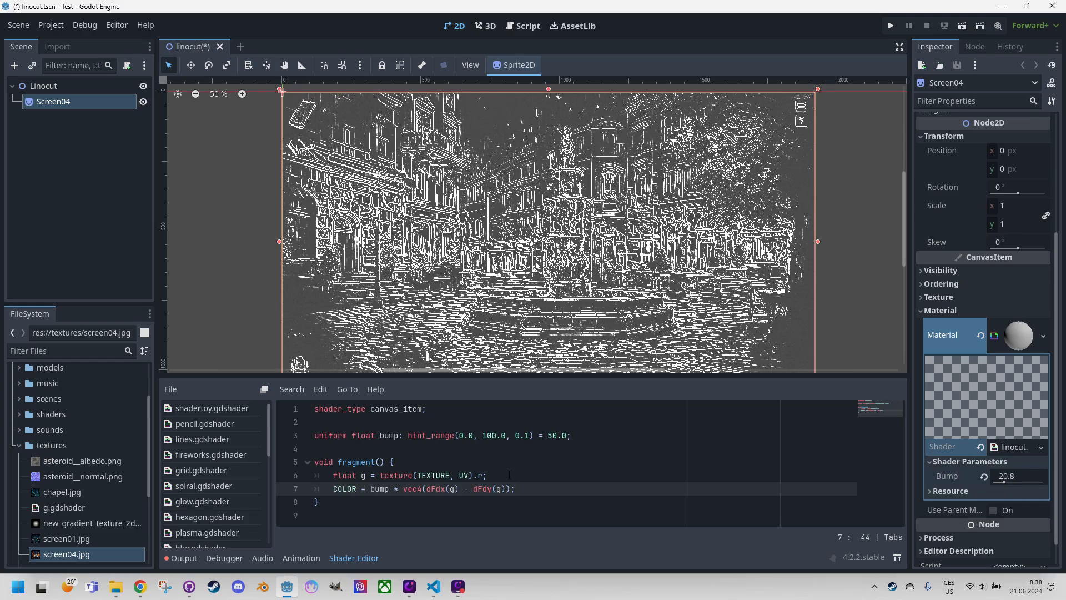
{"action": "left_click", "coordinate": [508, 475]}
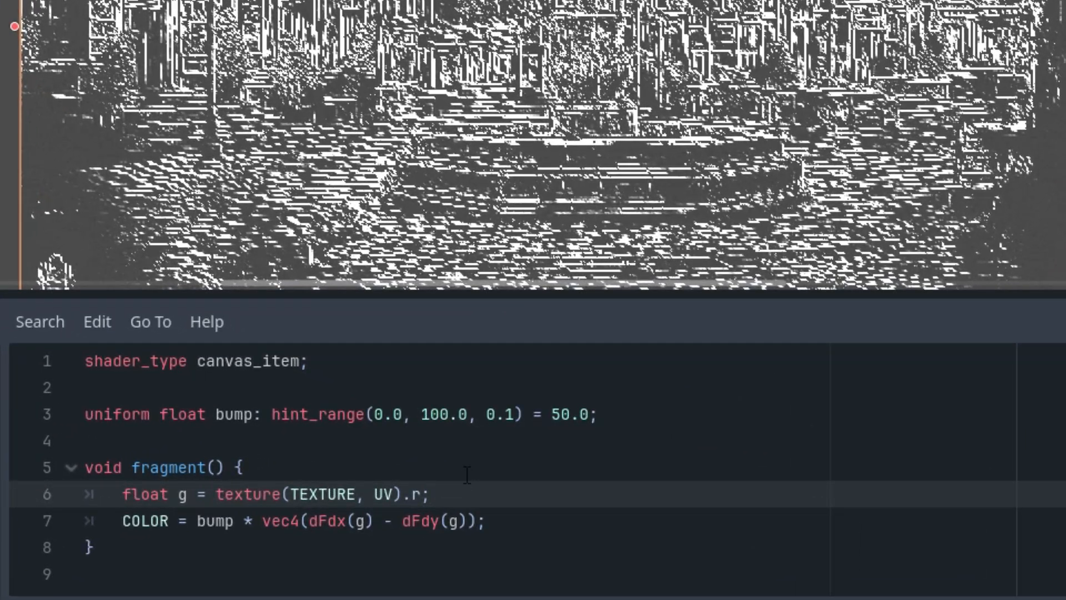
{"action": "double_click", "coordinate": [386, 494]}
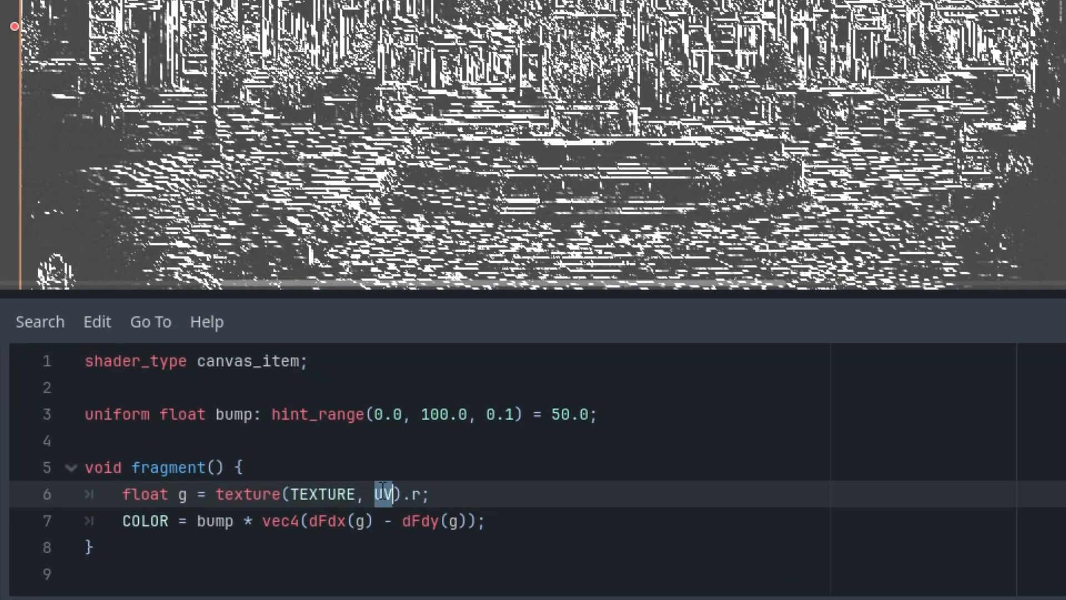
{"action": "left_click", "coordinate": [474, 495]}
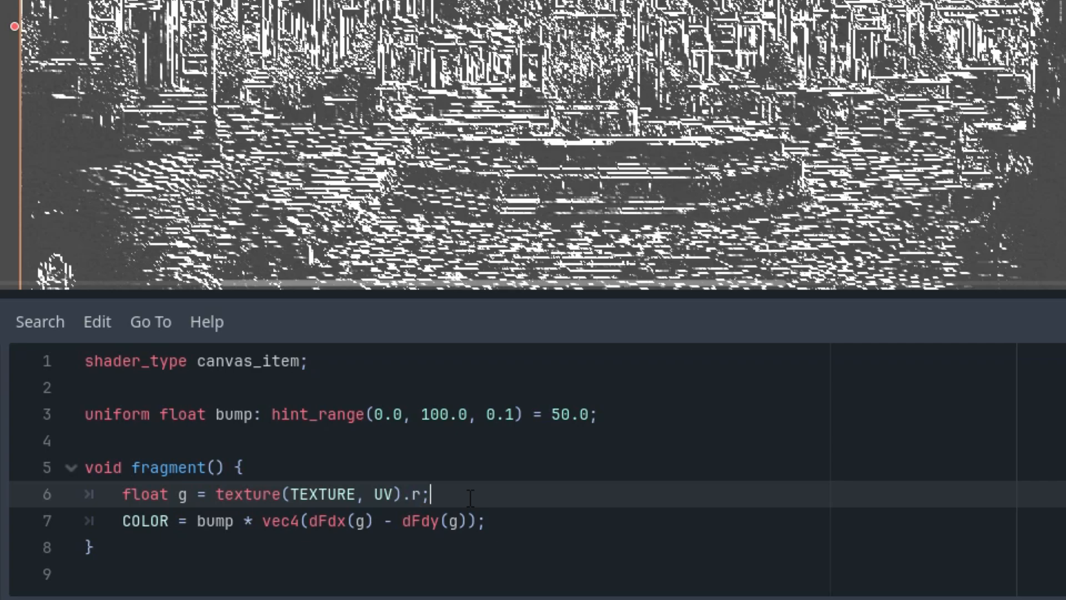
{"action": "mouse_move", "coordinate": [343, 554]}
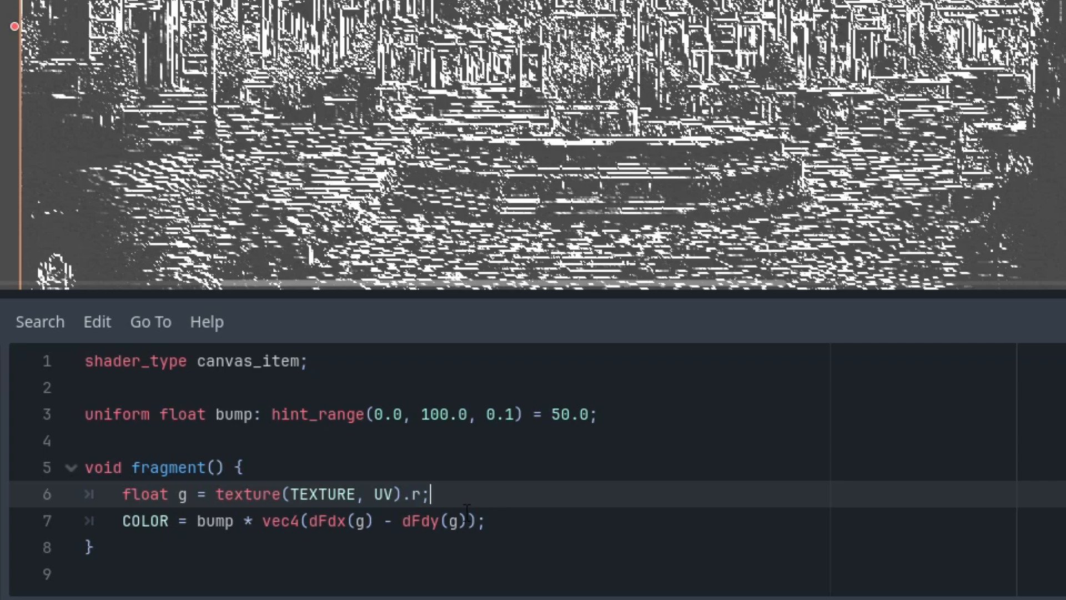
{"action": "mouse_move", "coordinate": [482, 537]}
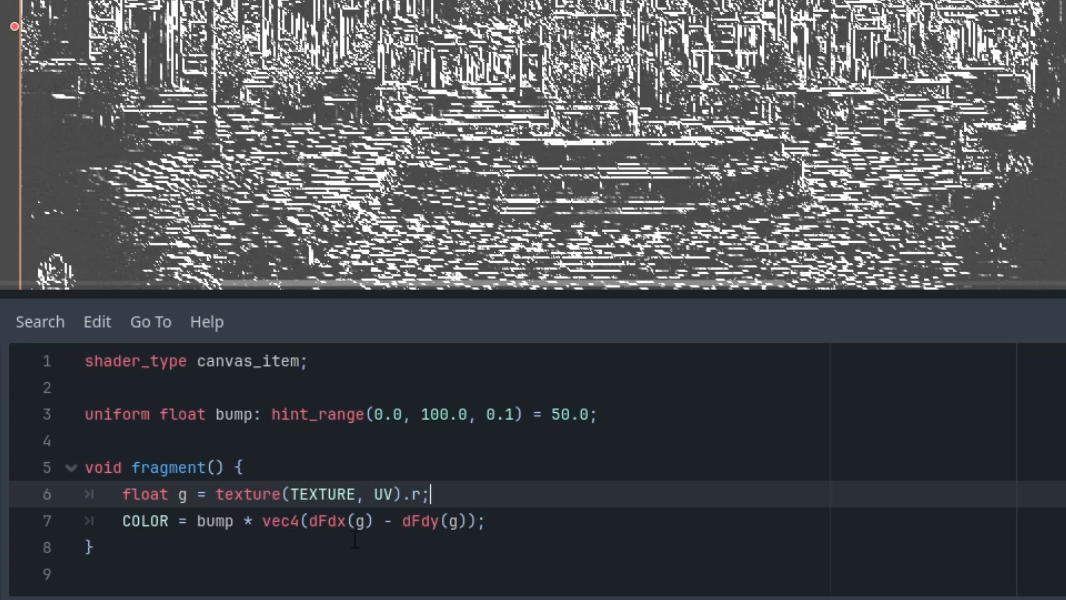
{"action": "mouse_move", "coordinate": [418, 480]}
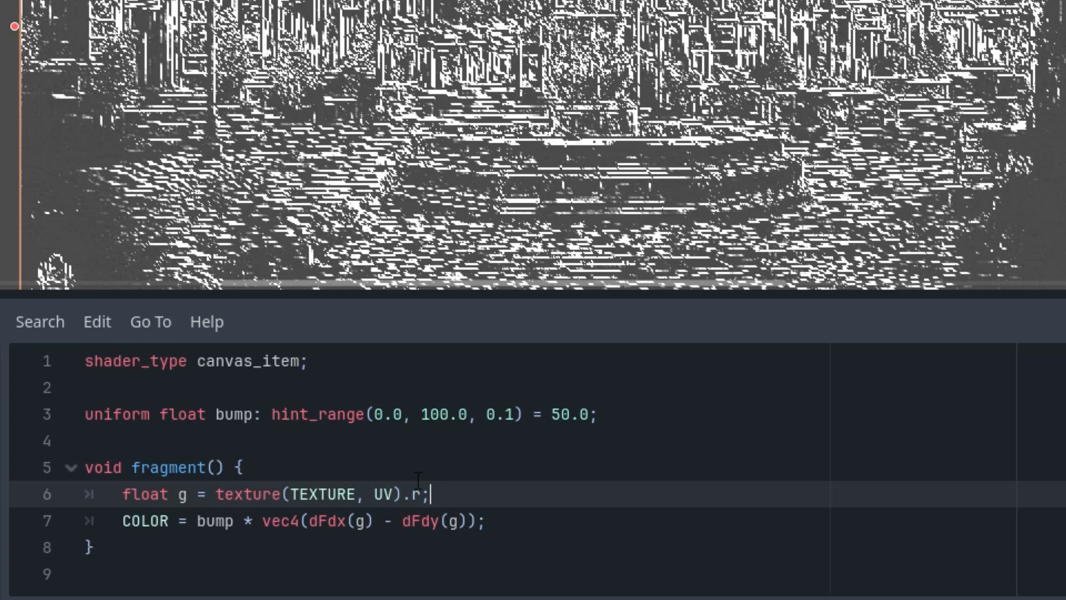
{"action": "mouse_move", "coordinate": [441, 479]}
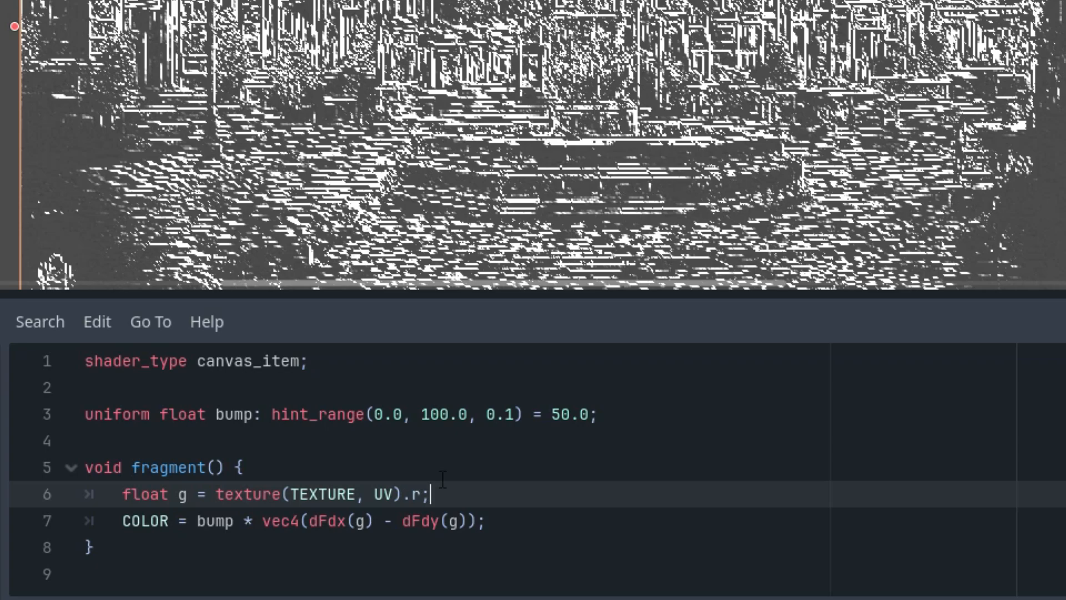
{"action": "mouse_move", "coordinate": [454, 485]}
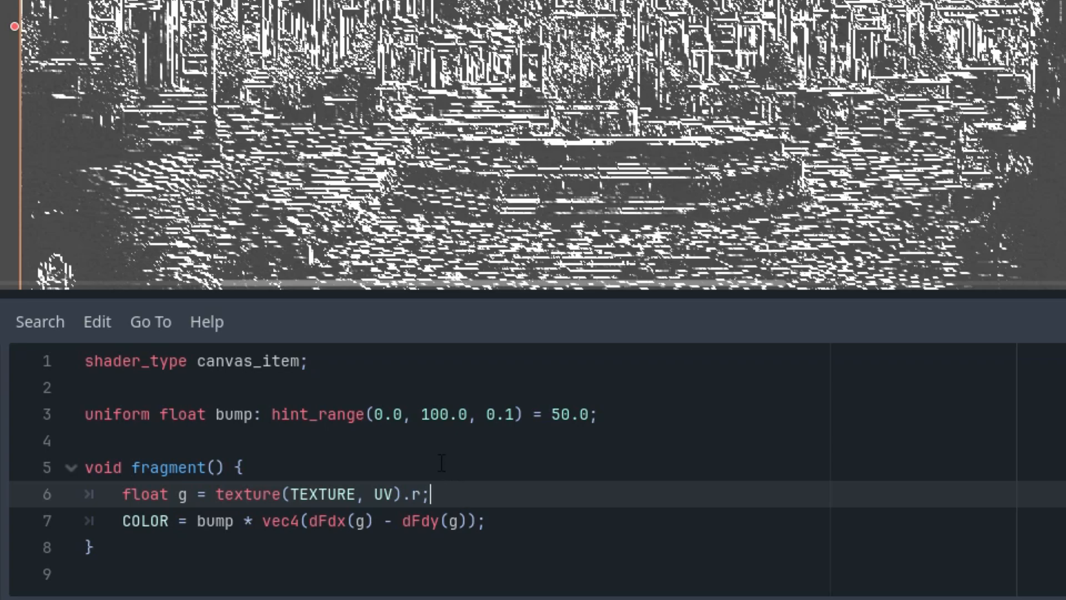
{"action": "left_click", "coordinate": [487, 520]}
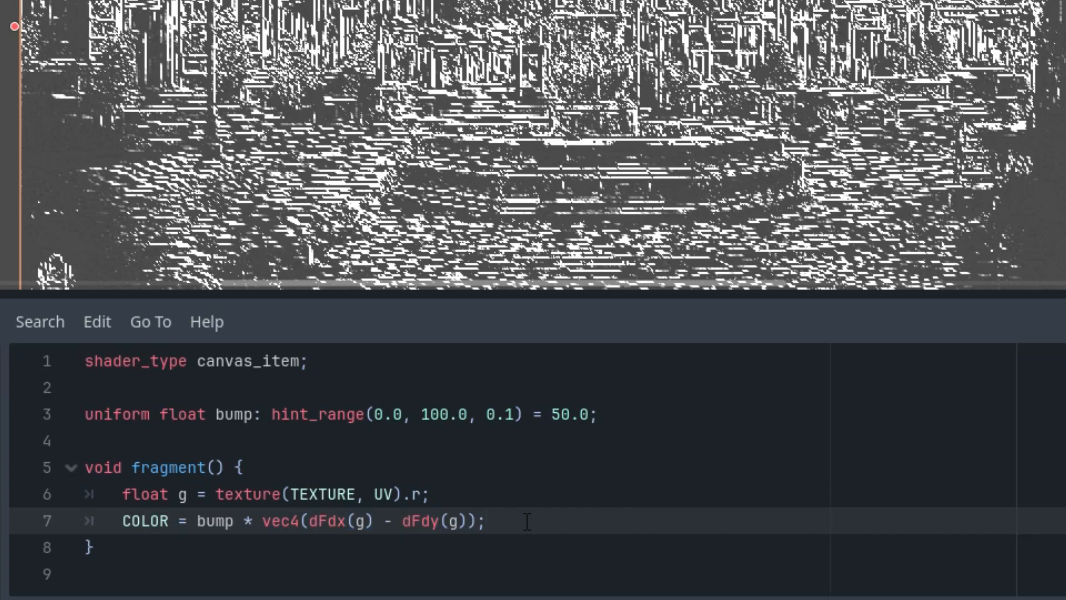
{"action": "mouse_move", "coordinate": [500, 434]}
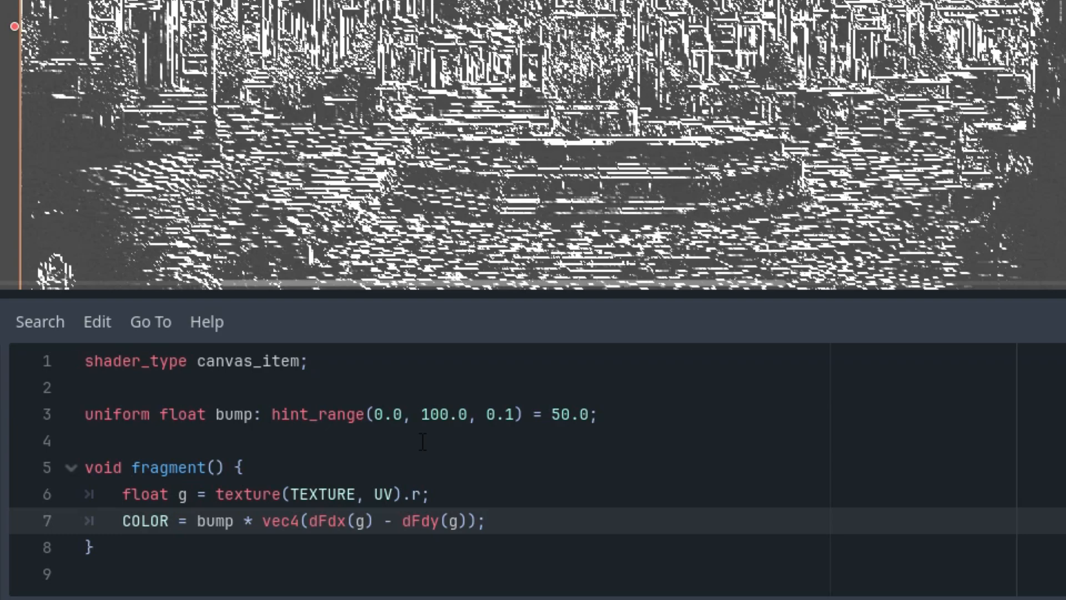
{"action": "double_click", "coordinate": [421, 521]}
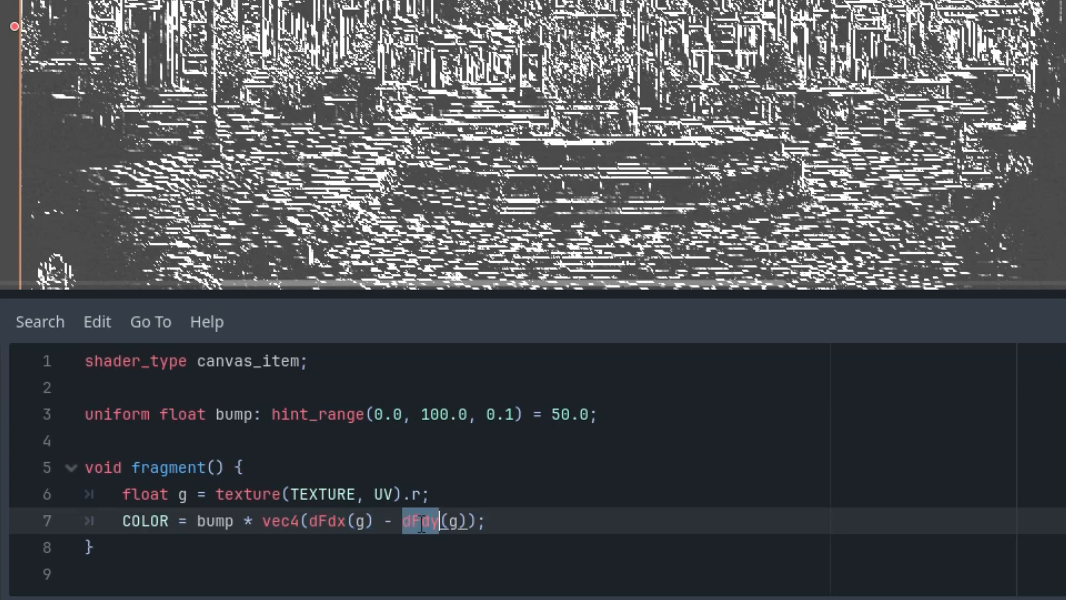
{"action": "left_click", "coordinate": [486, 521]}
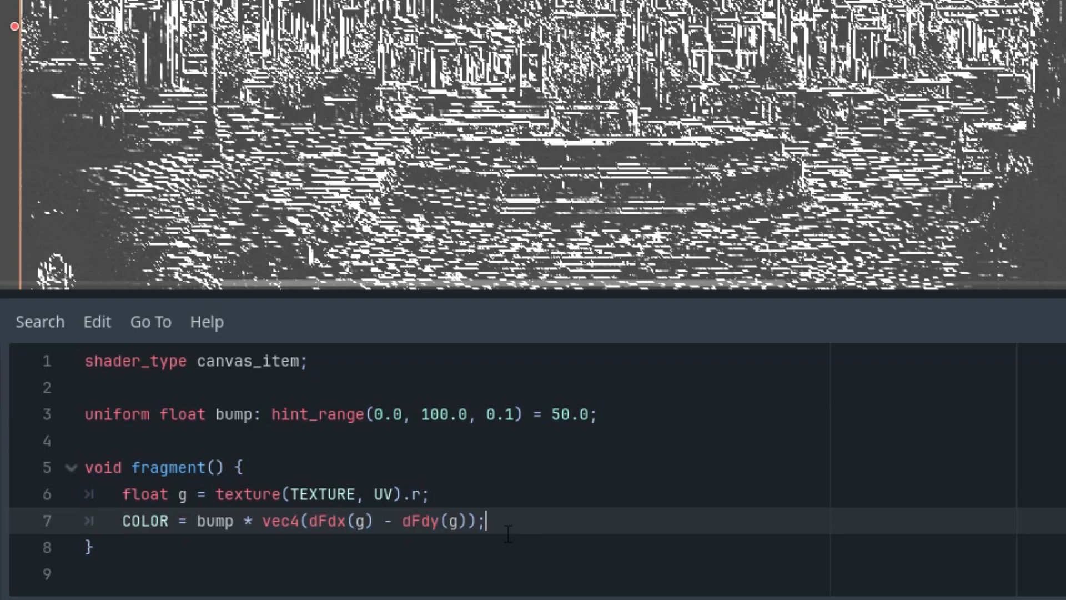
{"action": "mouse_move", "coordinate": [532, 546]}
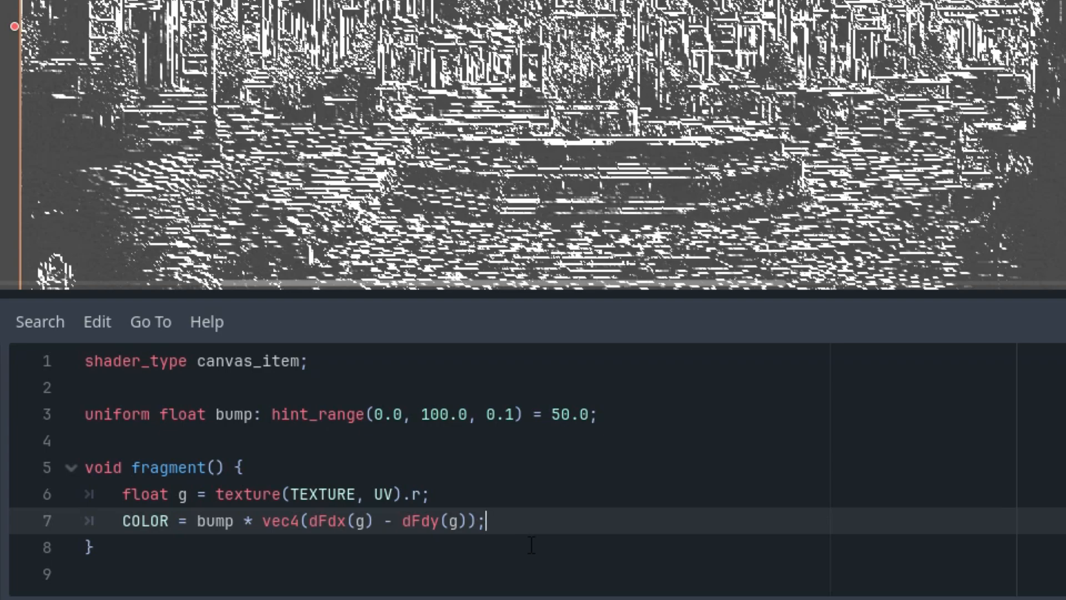
{"action": "mouse_move", "coordinate": [574, 552]}
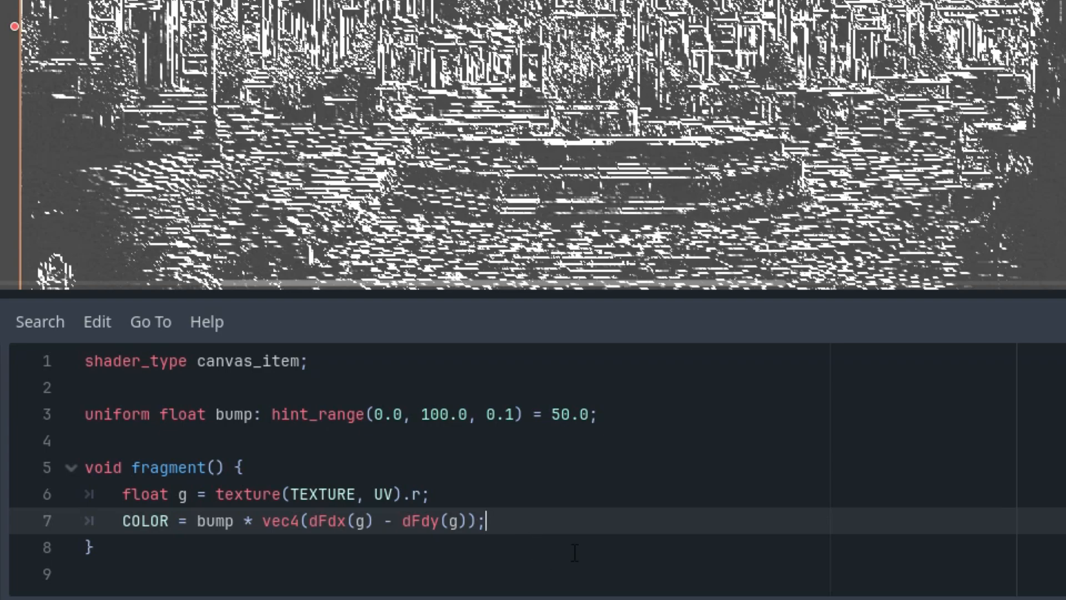
{"action": "mouse_move", "coordinate": [697, 89]}
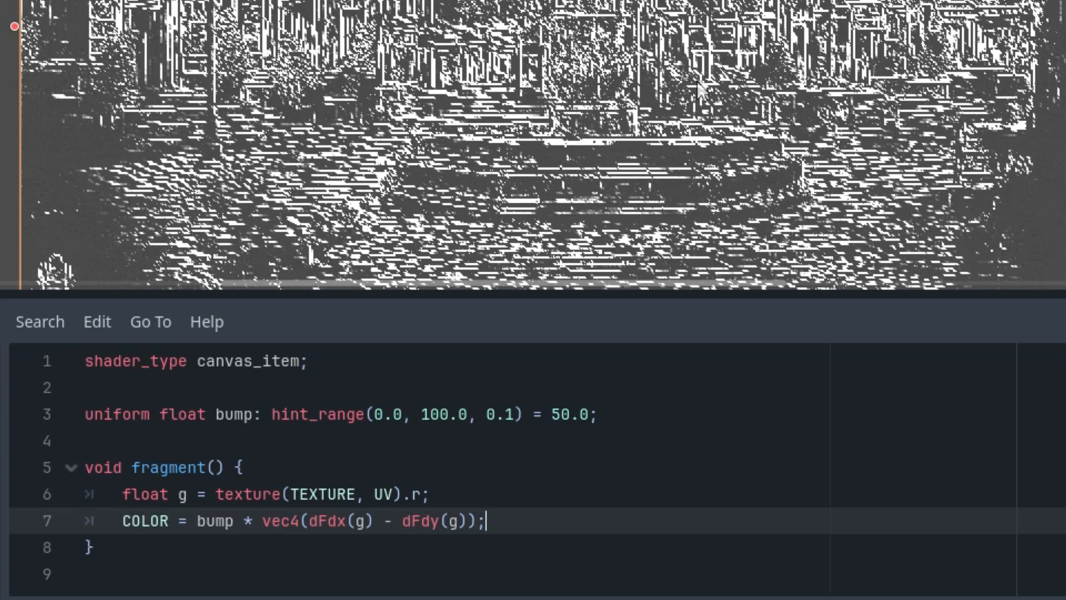
{"action": "mouse_move", "coordinate": [625, 354]}
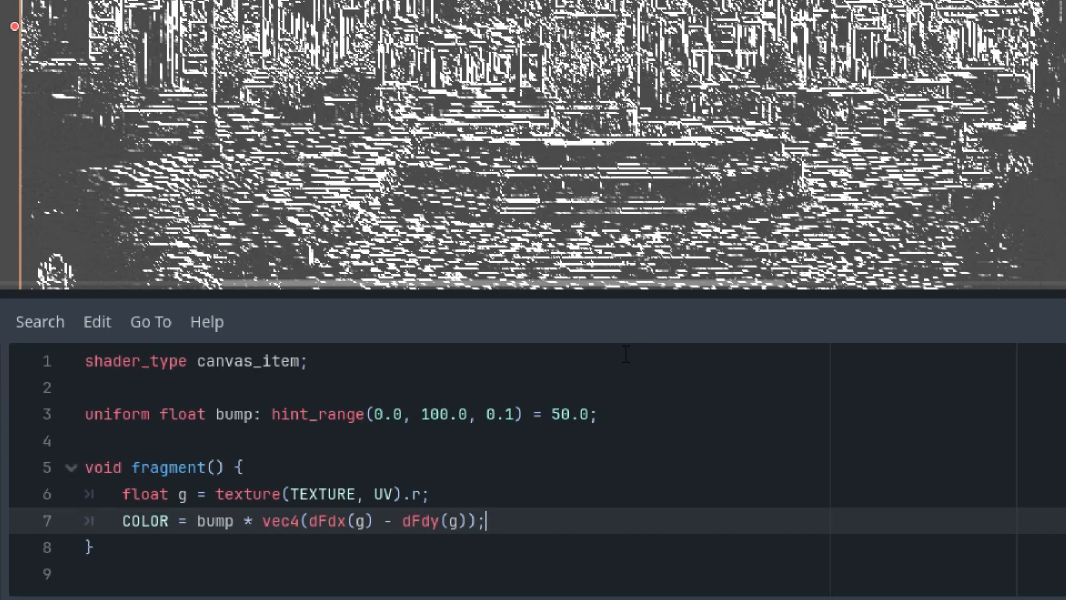
{"action": "mouse_move", "coordinate": [625, 313]}
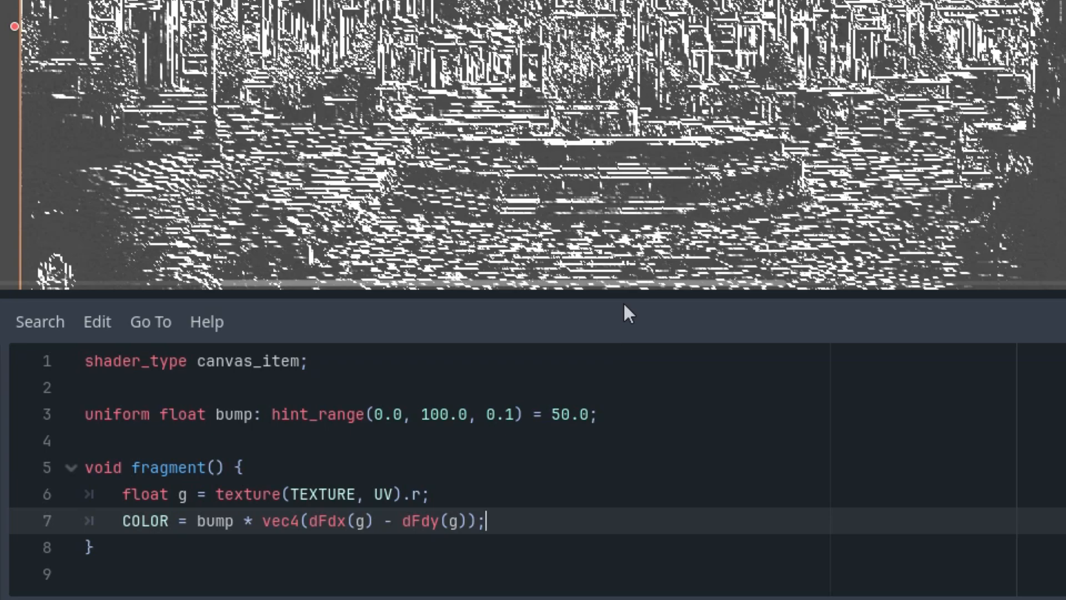
{"action": "mouse_move", "coordinate": [610, 293]}
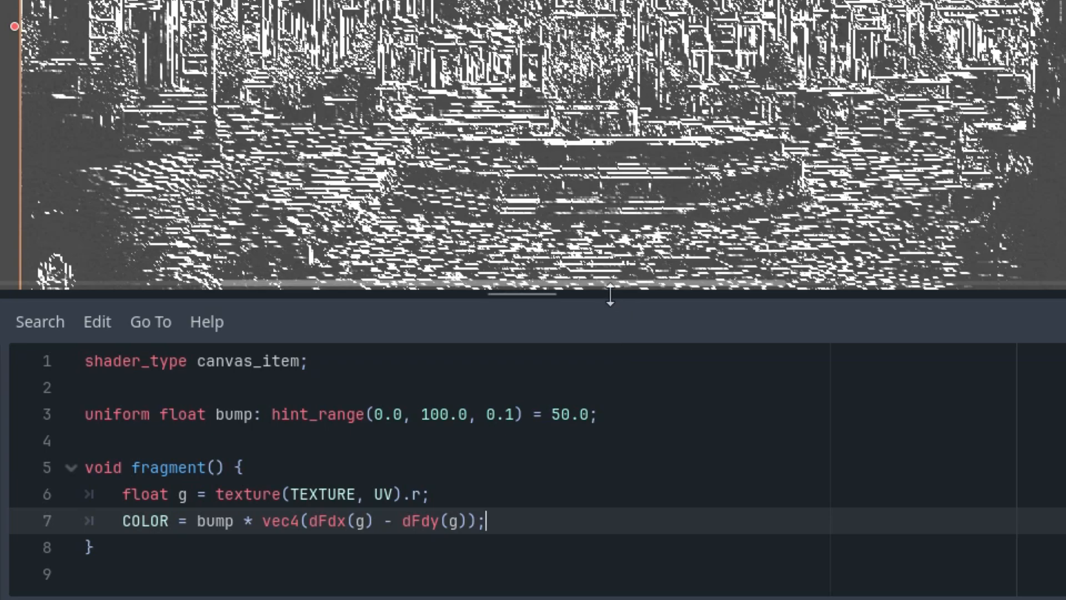
{"action": "mouse_move", "coordinate": [646, 334]}
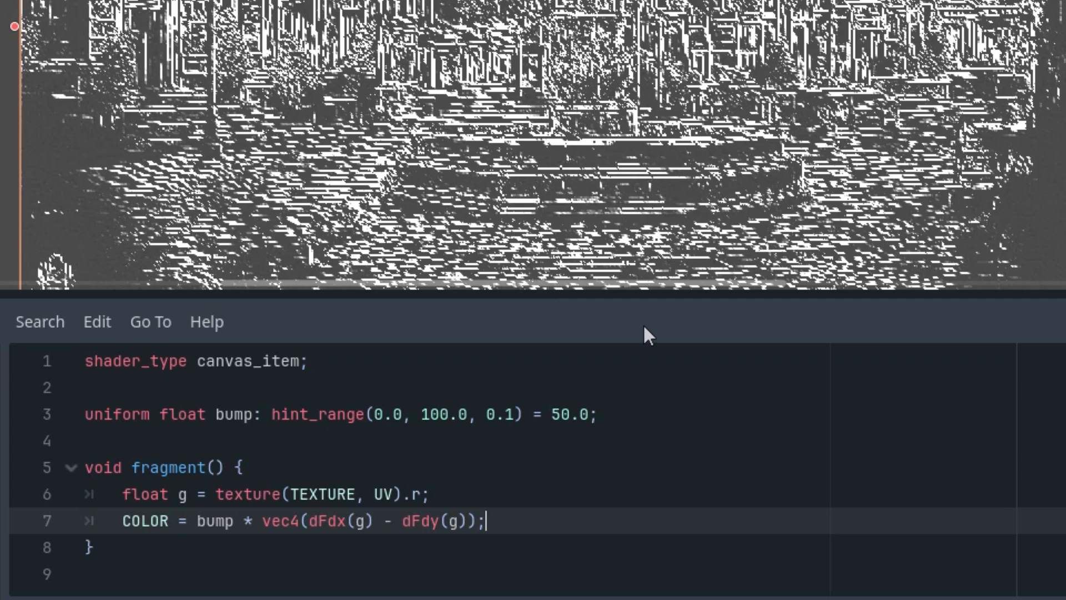
{"action": "mouse_move", "coordinate": [666, 351]}
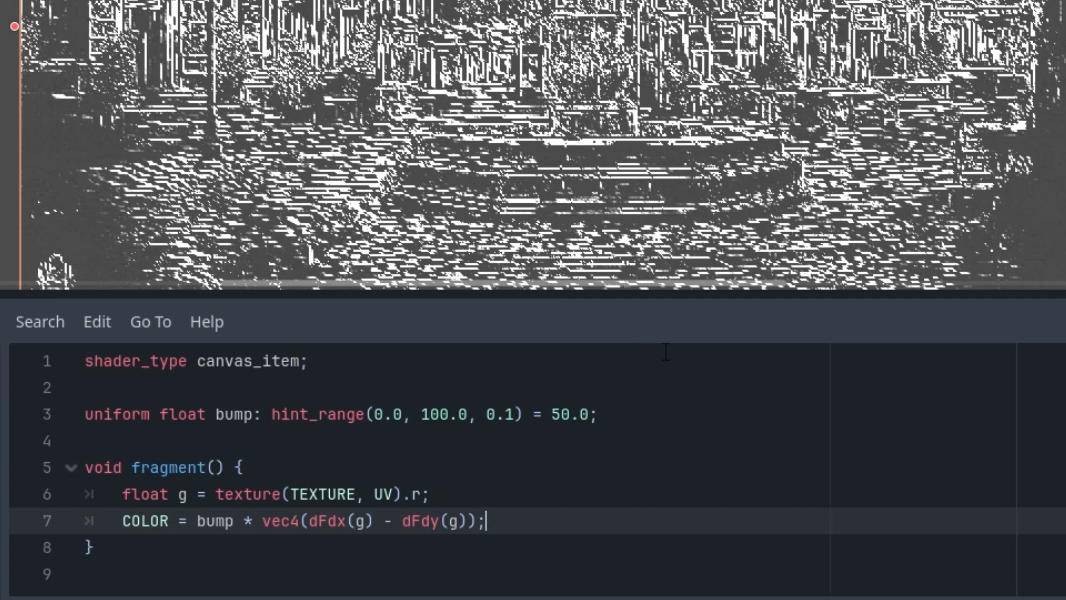
{"action": "mouse_move", "coordinate": [658, 340]}
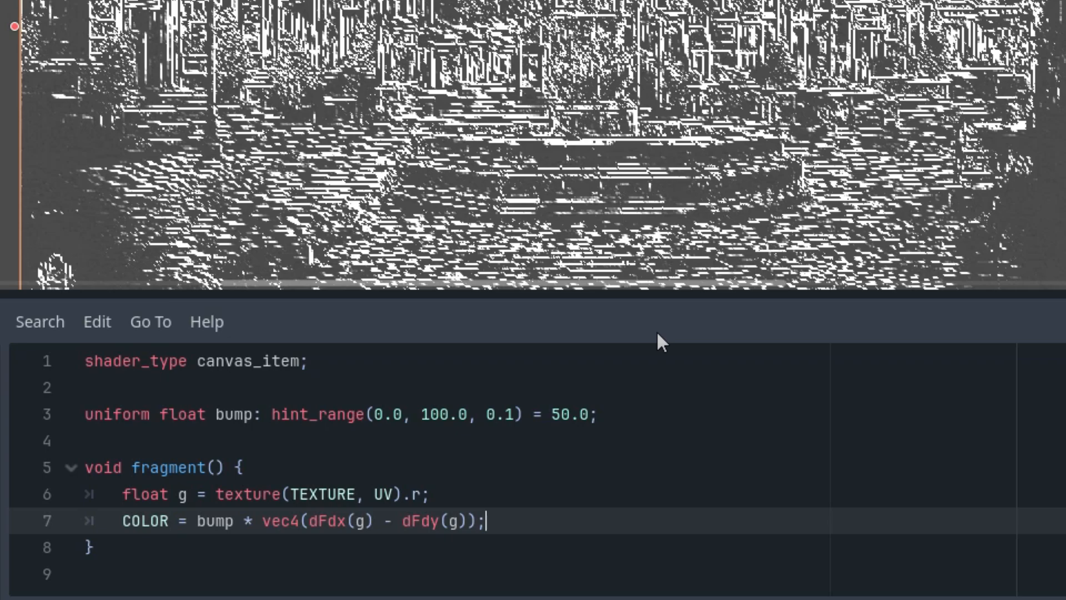
{"action": "mouse_move", "coordinate": [654, 314]}
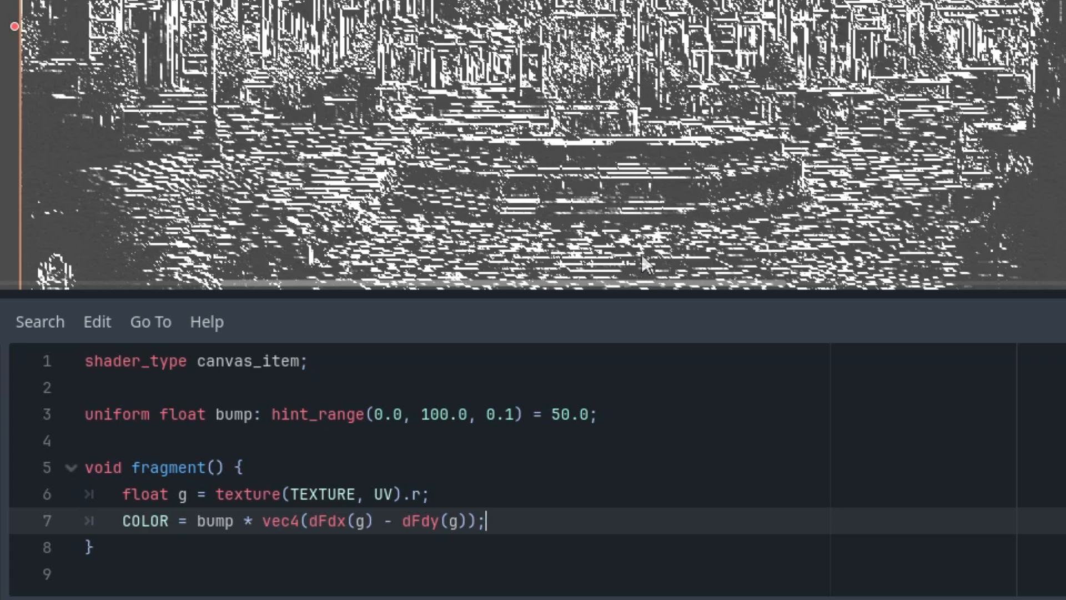
{"action": "double_click", "coordinate": [279, 521]}
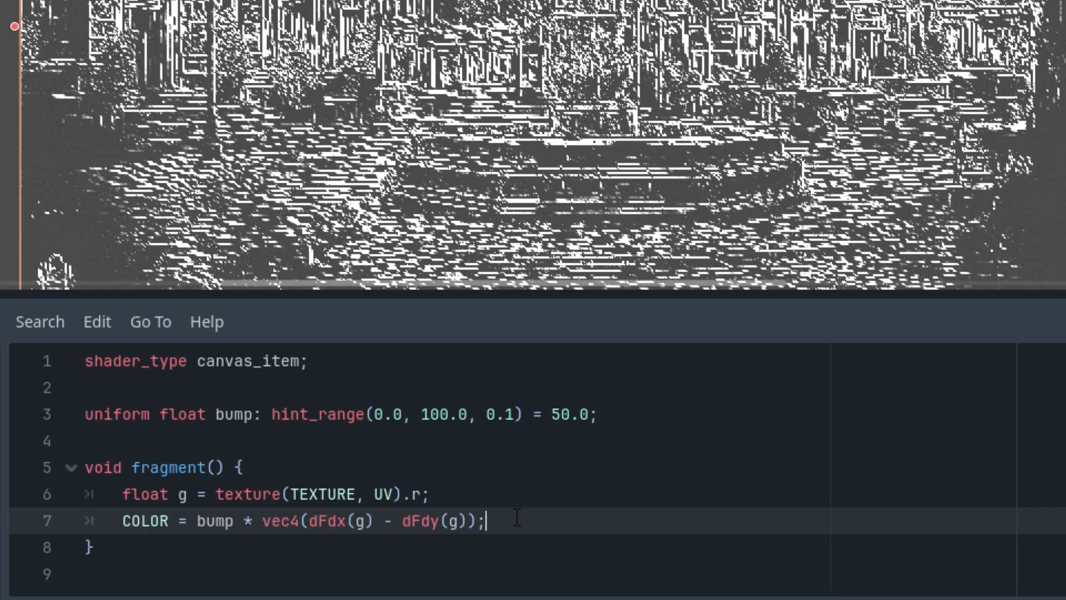
{"action": "mouse_move", "coordinate": [515, 381]}
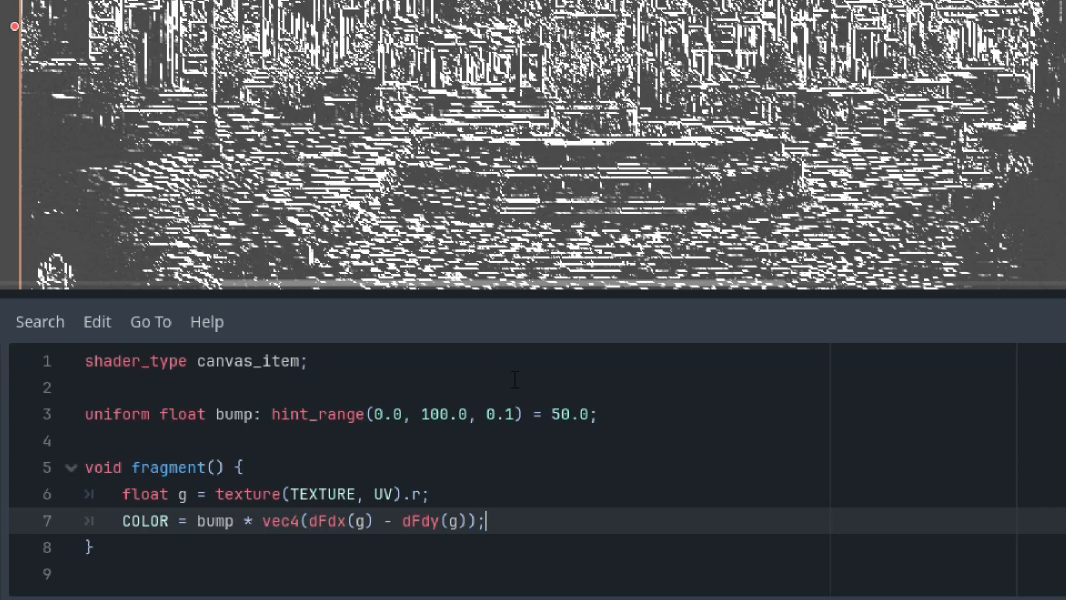
{"action": "mouse_move", "coordinate": [476, 347]}
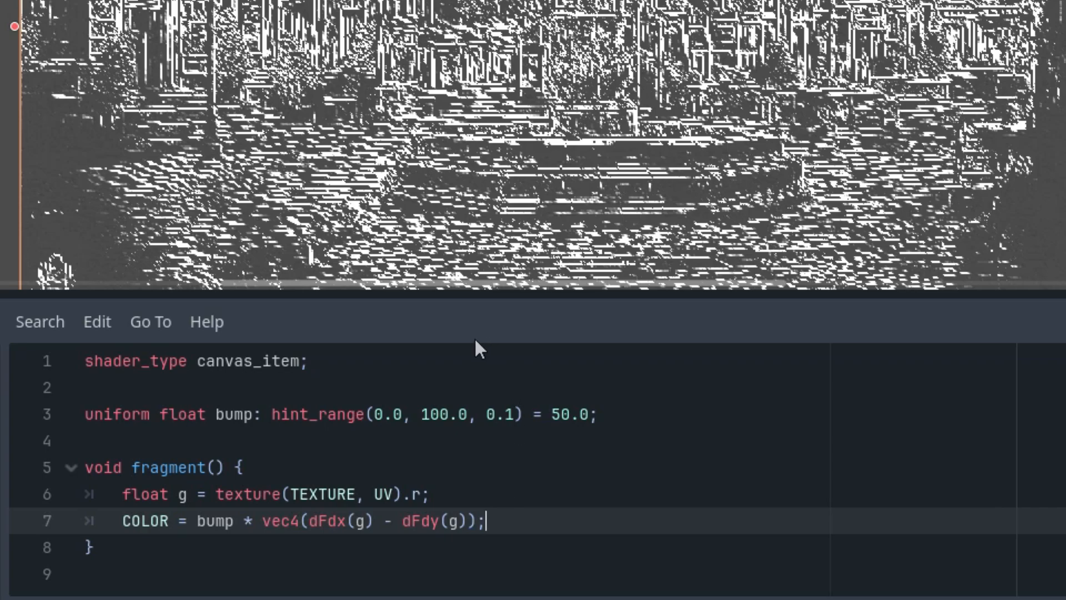
{"action": "mouse_move", "coordinate": [517, 511]}
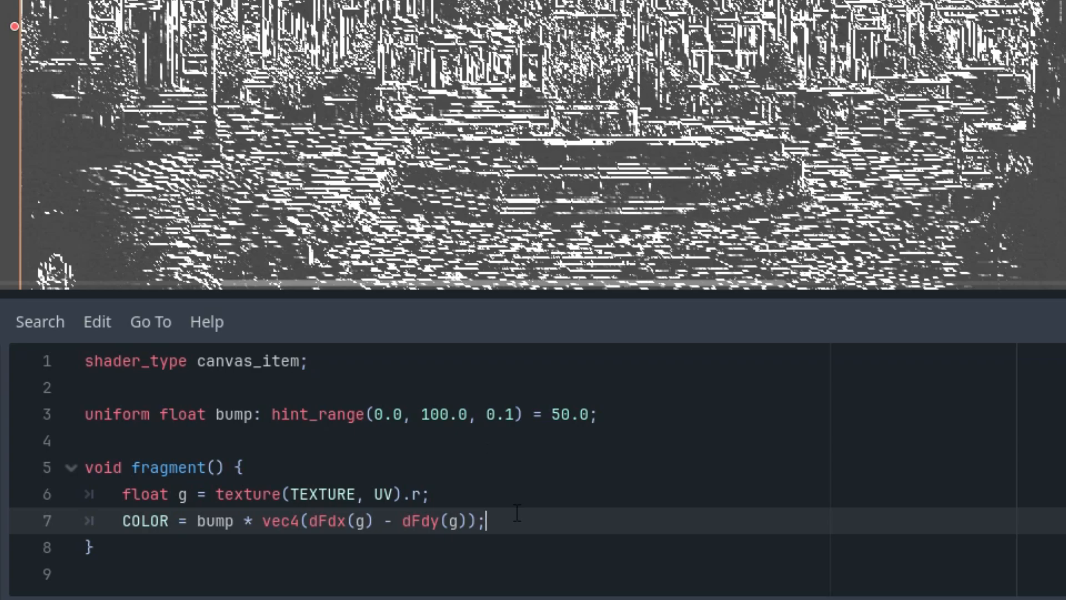
{"action": "mouse_move", "coordinate": [711, 289]}
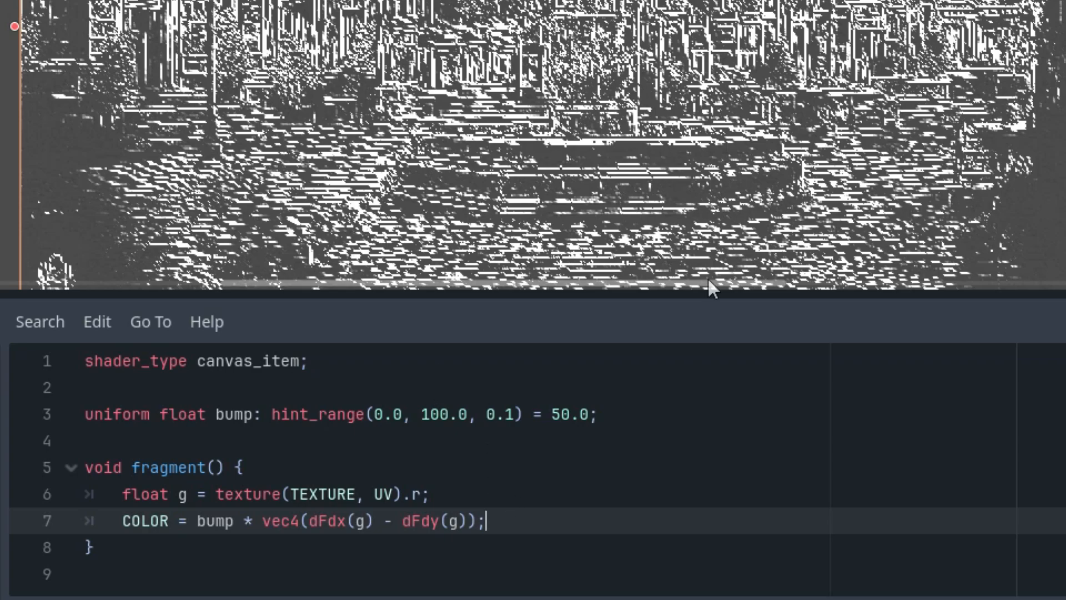
{"action": "mouse_move", "coordinate": [75, 121]}
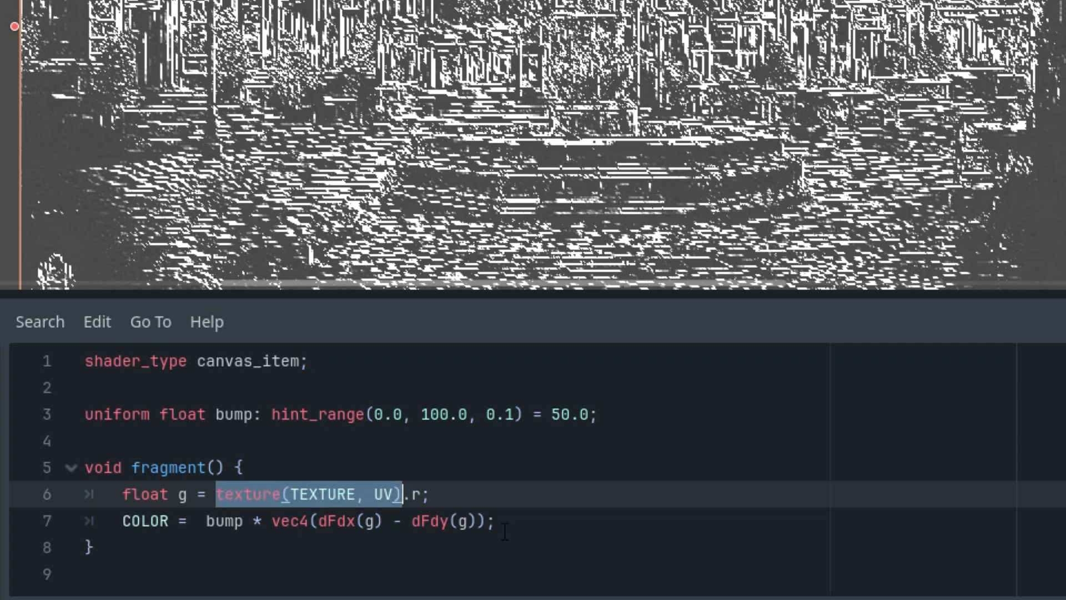
Insert 'texture(TEXTURE, UV) +' before bump in the COLOR line
{"action": "left_click", "coordinate": [858, 497]}
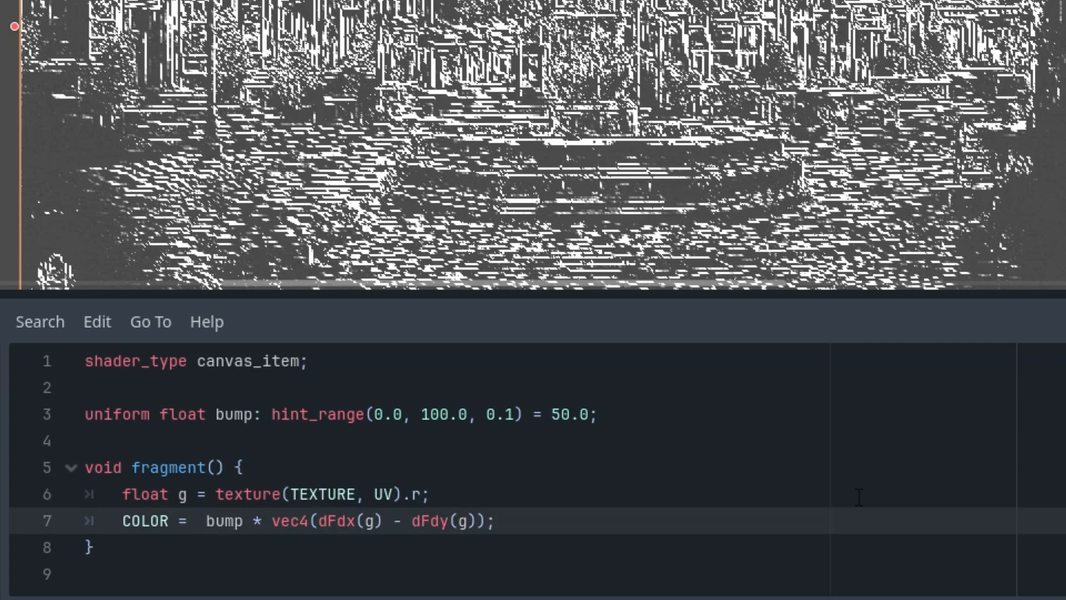
{"action": "type", "text": "texture(TEXTURE, UV) +"}
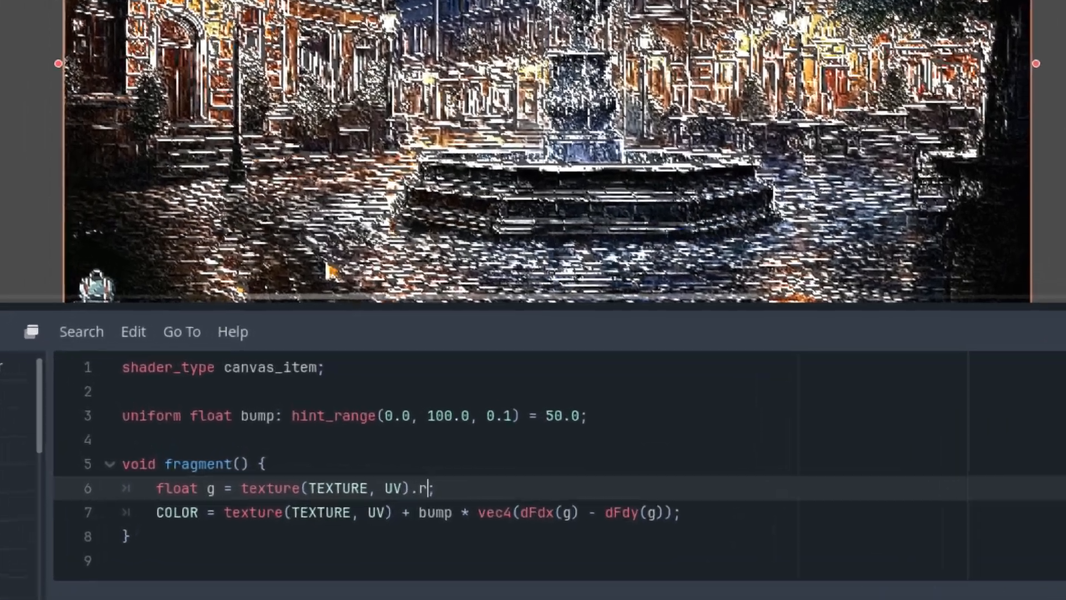
{"action": "type", "text": "g"}
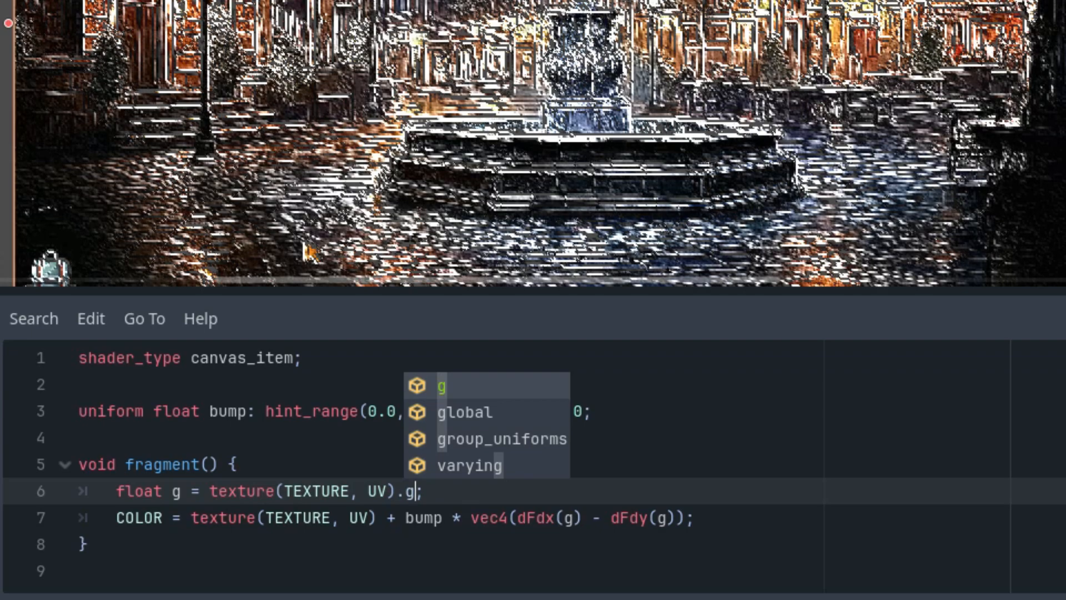
{"action": "type", "text": "b"}
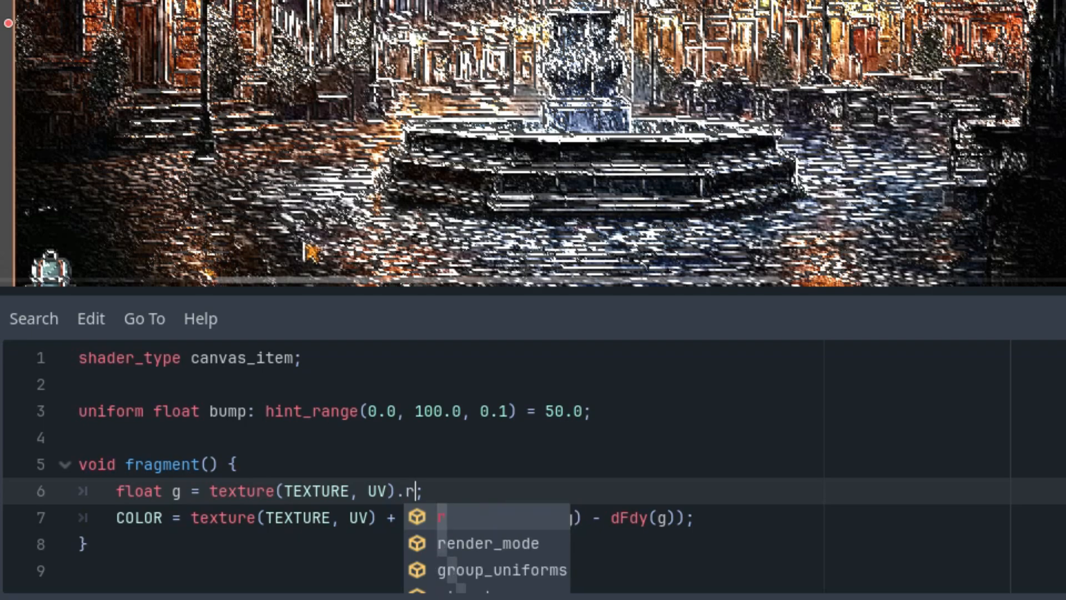
{"action": "mouse_move", "coordinate": [1027, 140]}
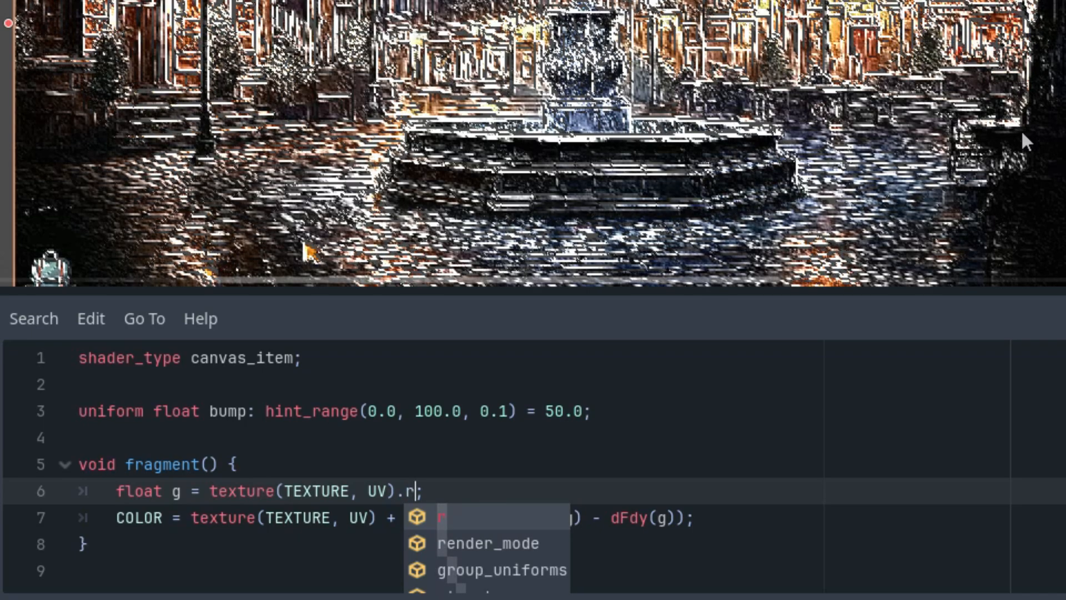
{"action": "mouse_move", "coordinate": [593, 275]}
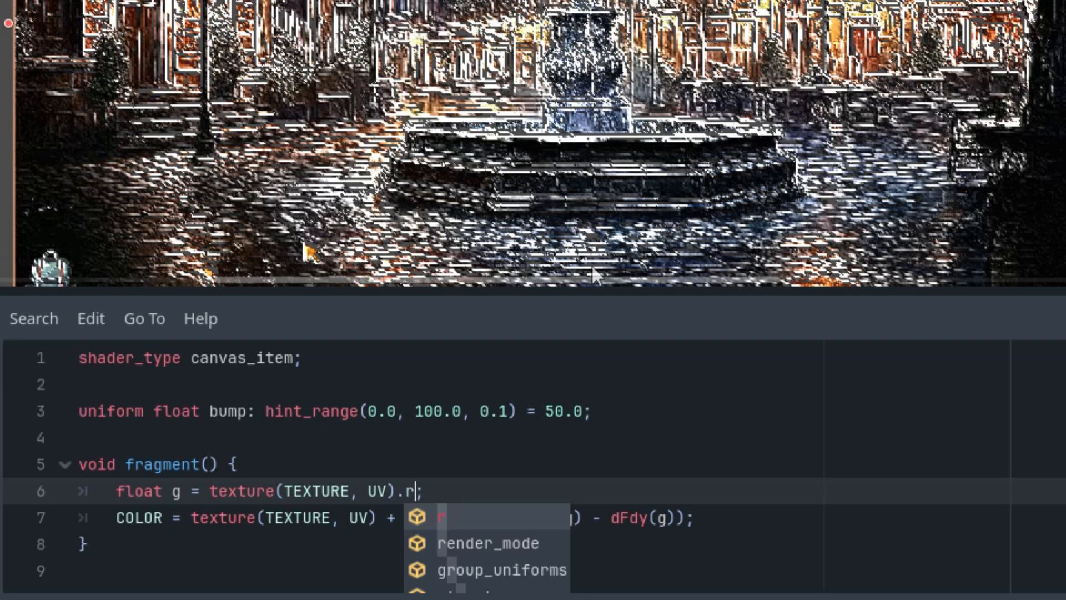
{"action": "mouse_move", "coordinate": [558, 276]}
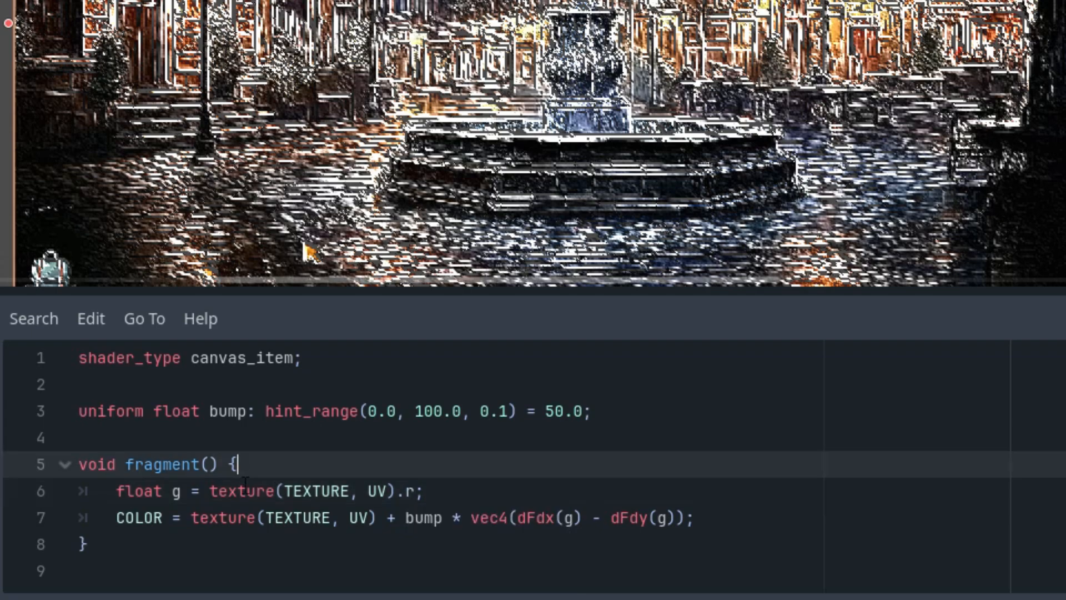
Replace the sampling call with 'vec4 pixel = texture(TEXTURE, UV);' on line 6
{"action": "double_click", "coordinate": [242, 491]}
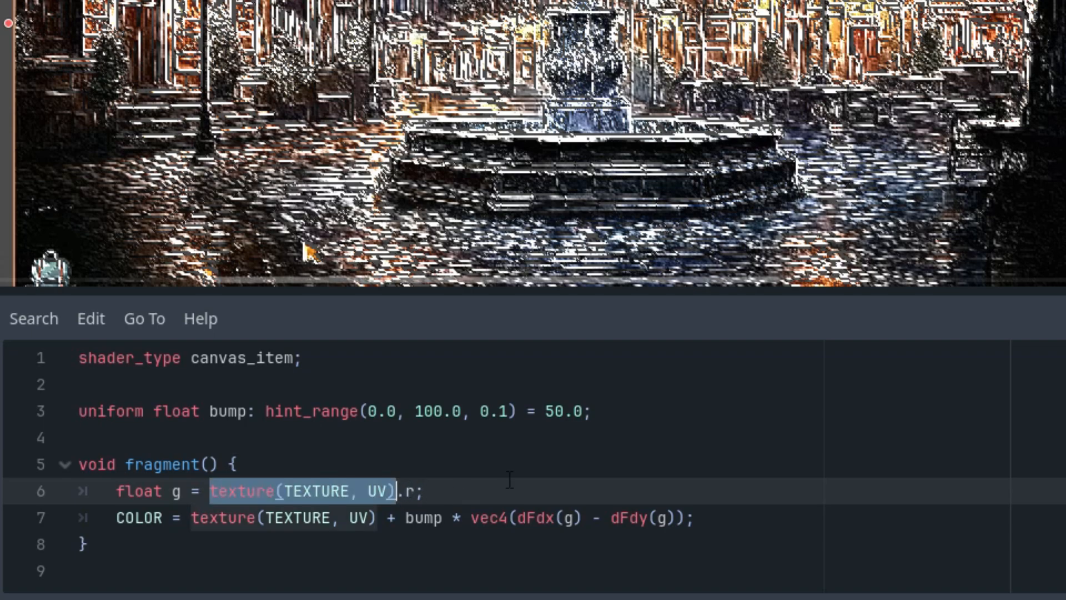
{"action": "key", "text": "Delete"}
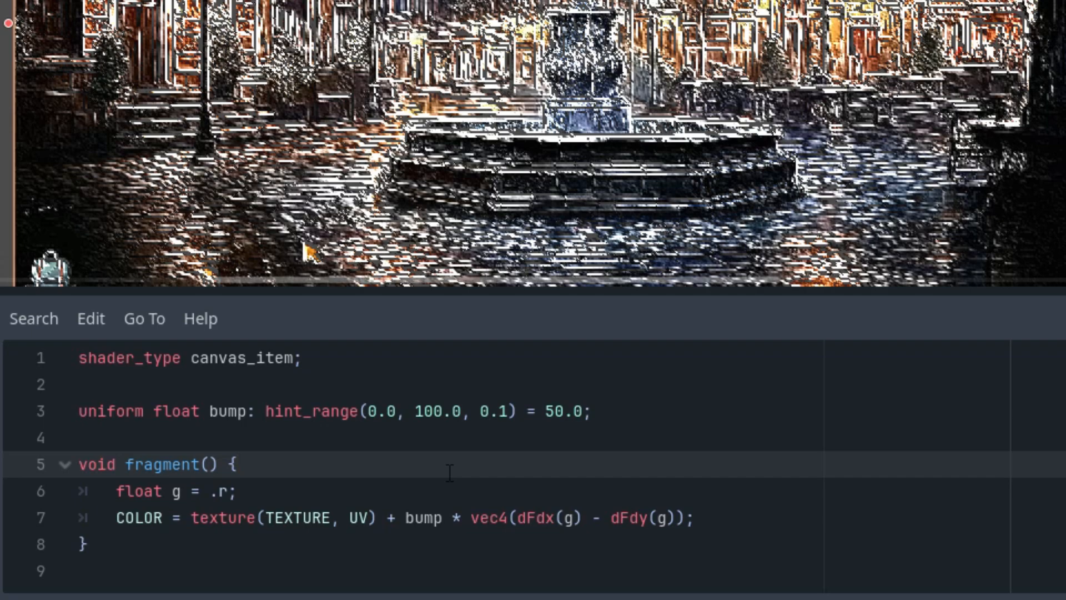
{"action": "type", "text": "vec4"}
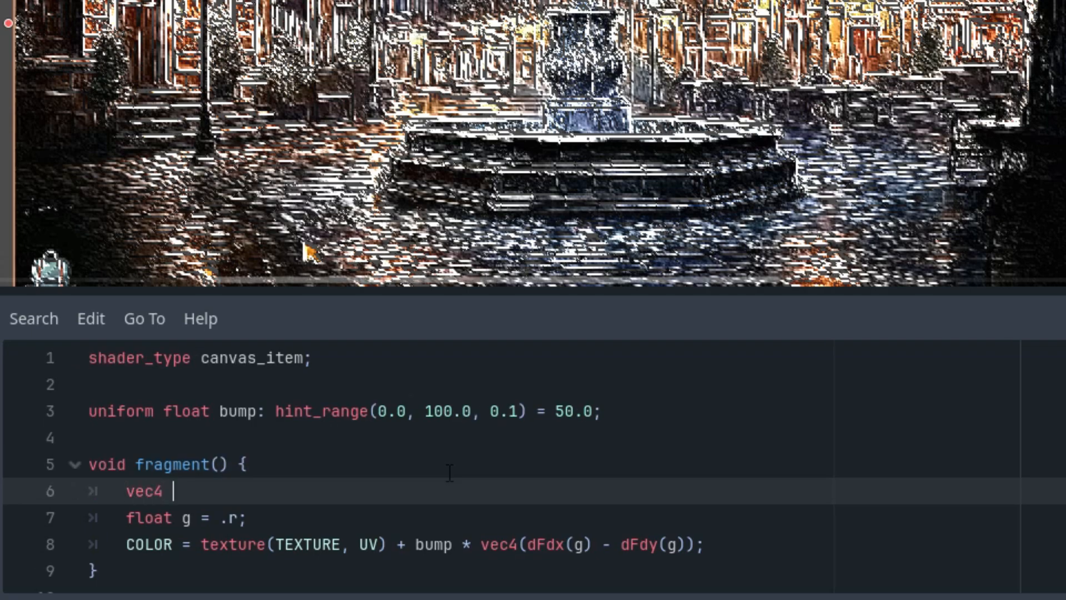
{"action": "type", "text": "pixel = texture(TEXTURE, UV)"}
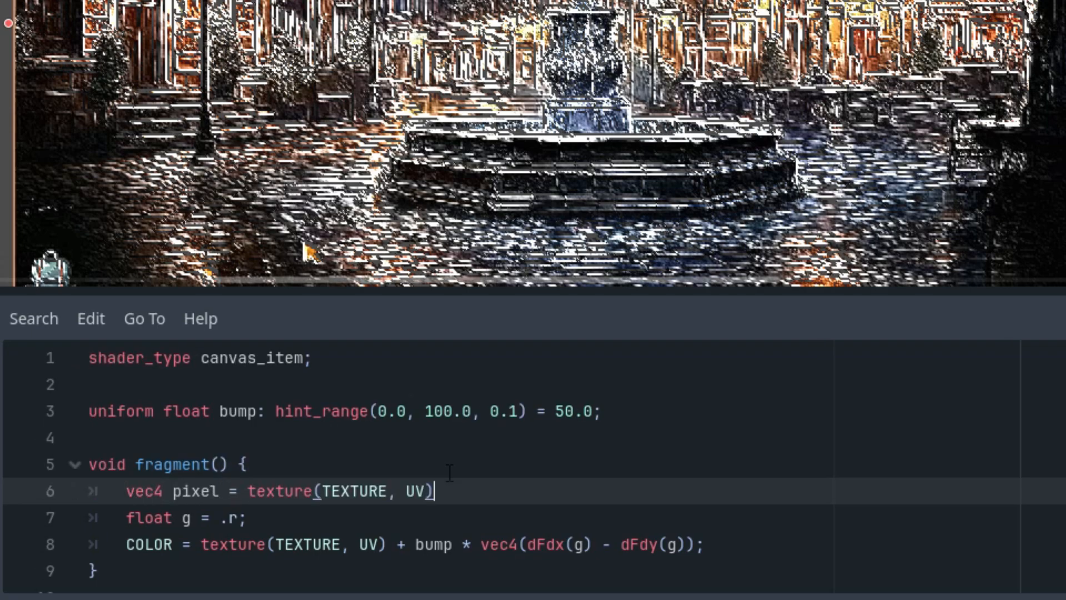
{"action": "type", "text": ";"}
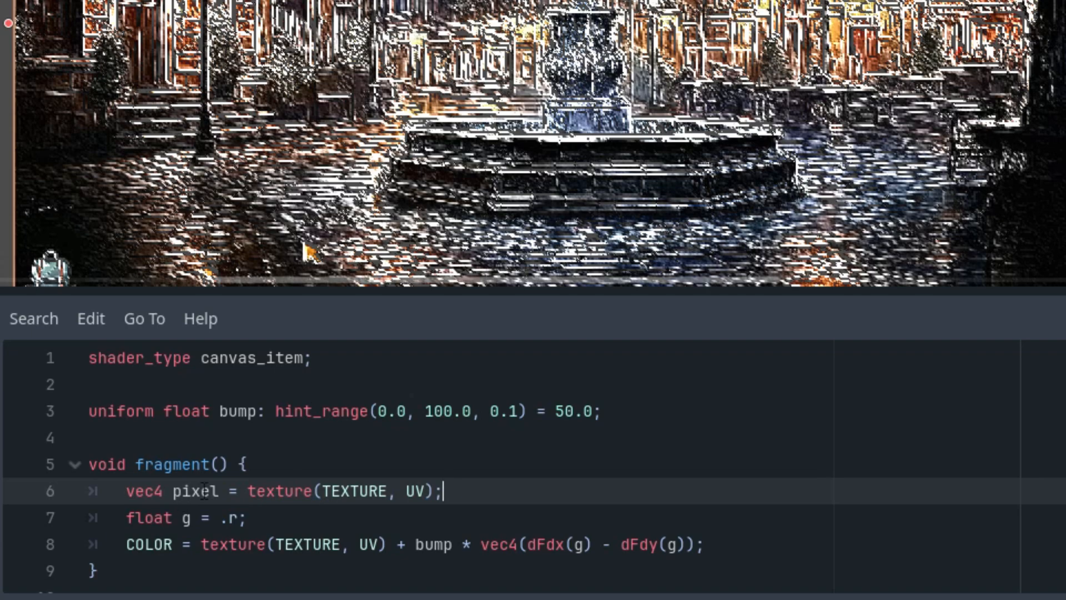
Use pixel in COLOR and set g to (pixel.r + pixel.g + pixel.b)
{"action": "type", "text": "pixel"}
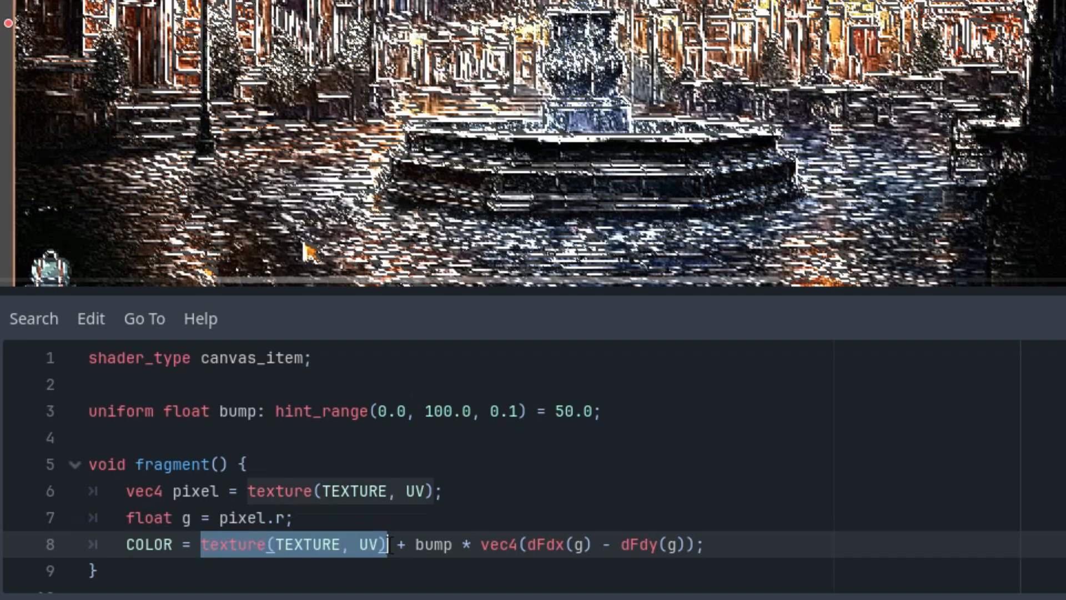
{"action": "type", "text": "pixel"}
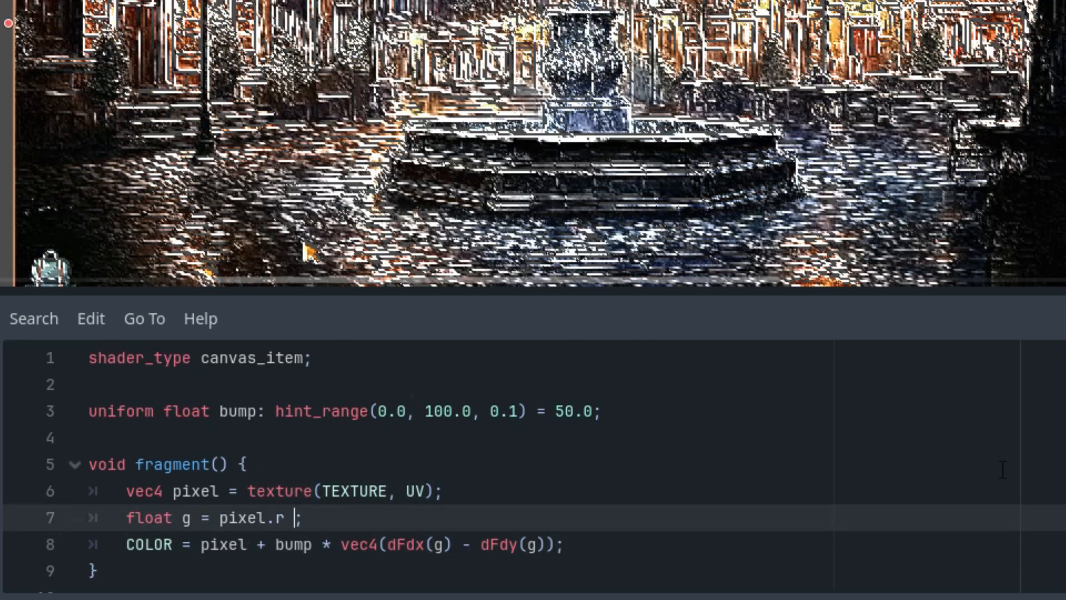
{"action": "type", "text": "+ pixel."}
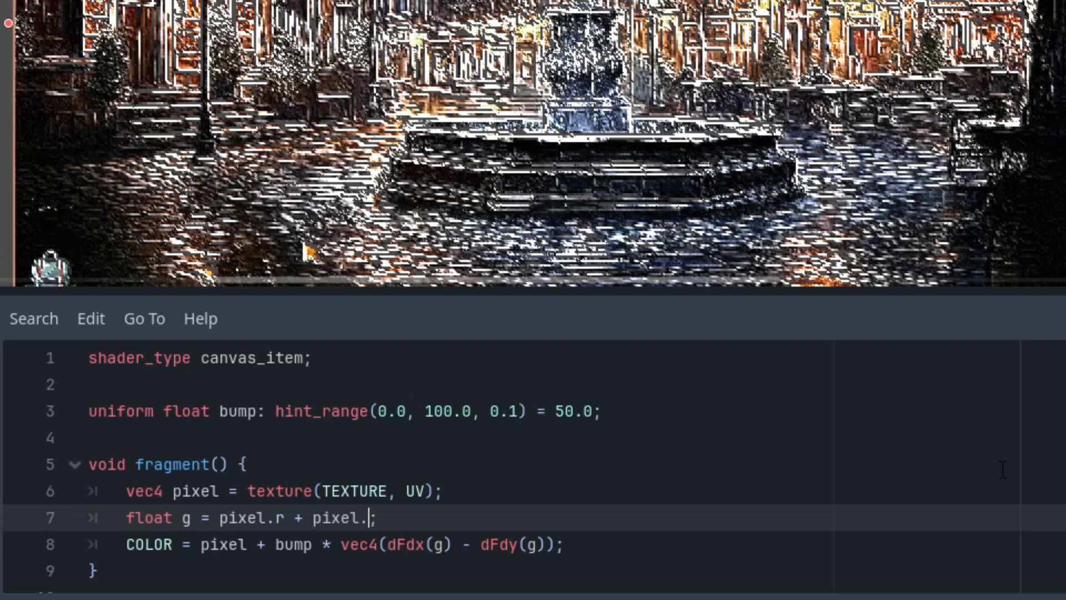
{"action": "type", "text": "g"}
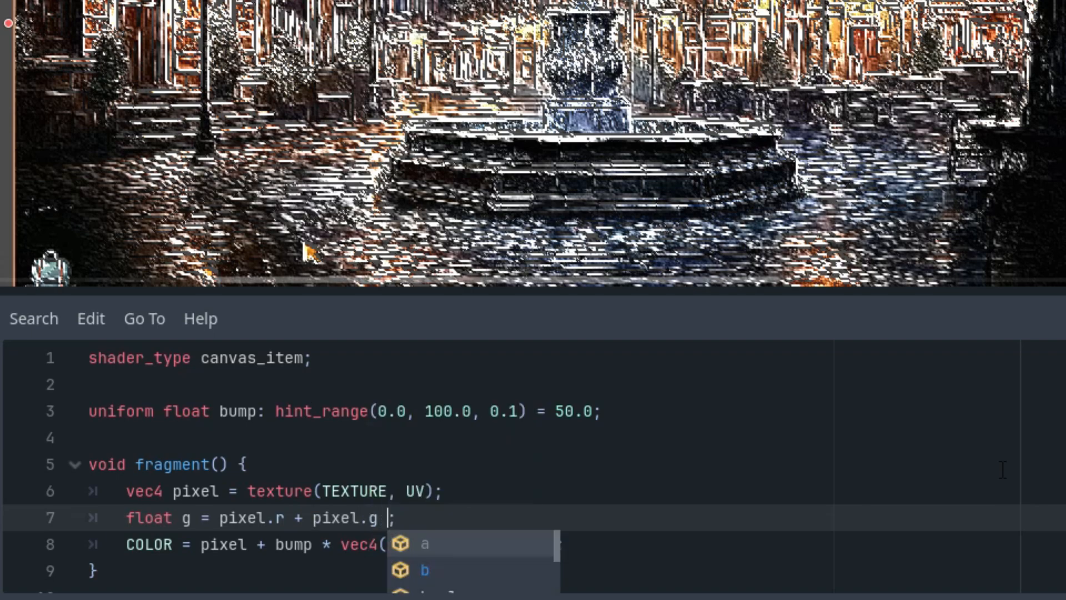
{"action": "type", "text": "+ pixel.b"}
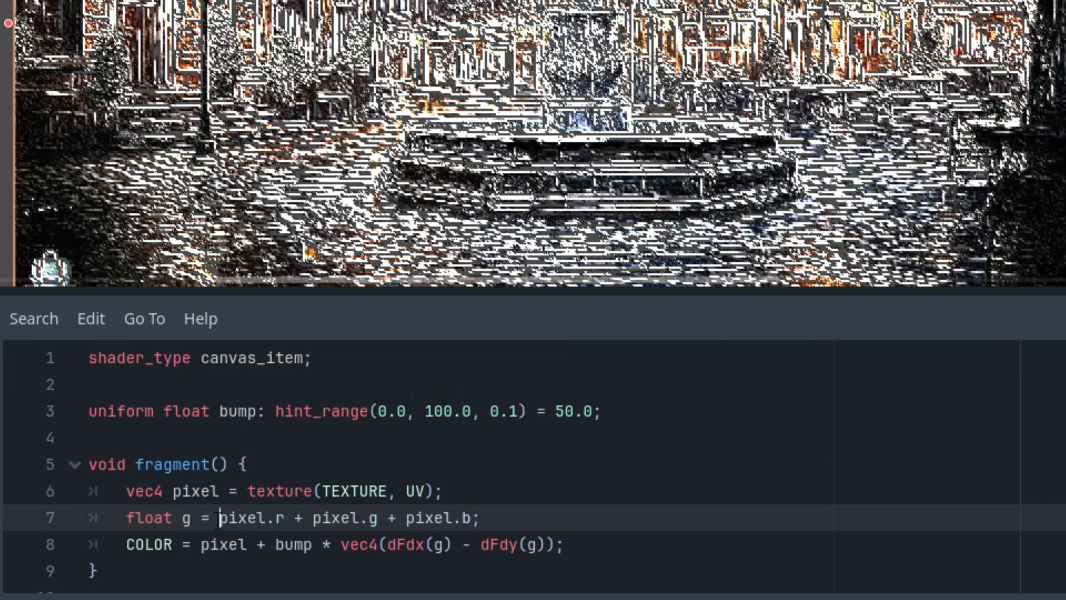
{"action": "type", "text": "("}
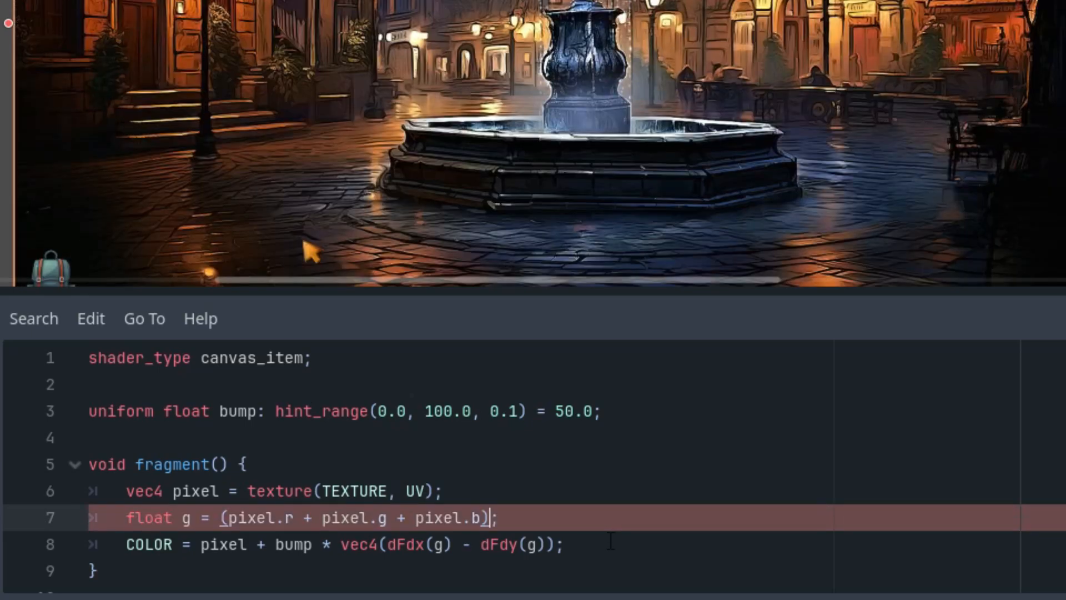
Append '/ 3.0' to the channel sum on line 7
{"action": "type", "text": "/ 3.0"}
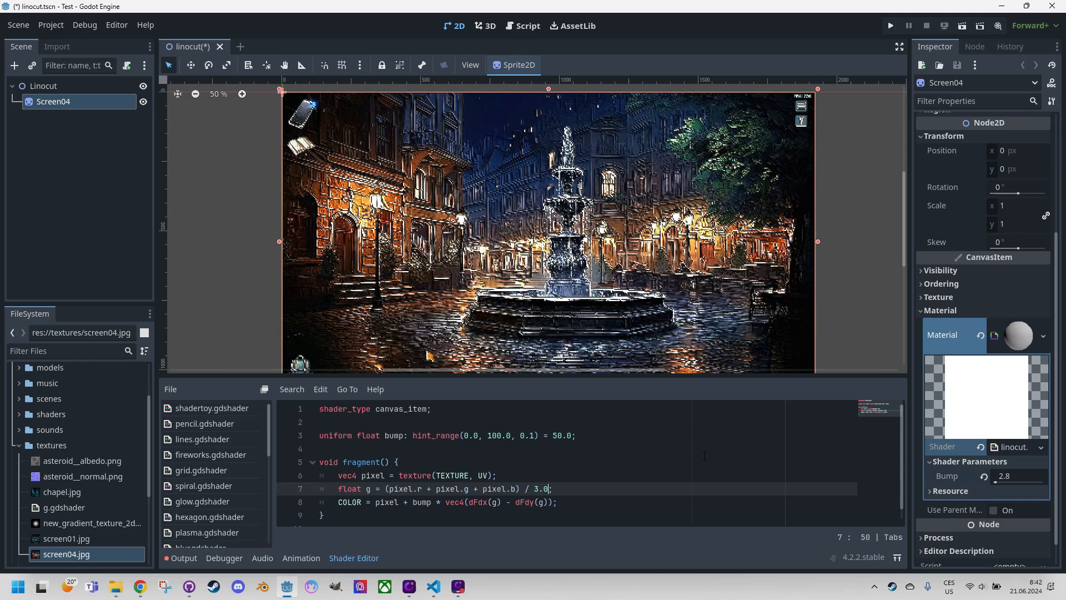
{"action": "left_click", "coordinate": [405, 502]}
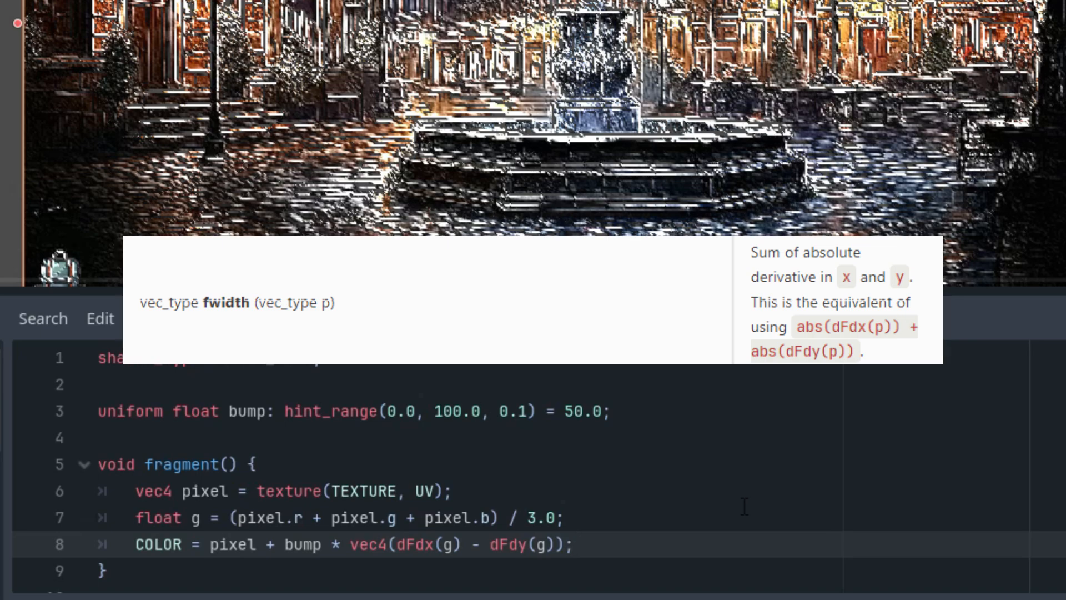
{"action": "mouse_move", "coordinate": [740, 521]}
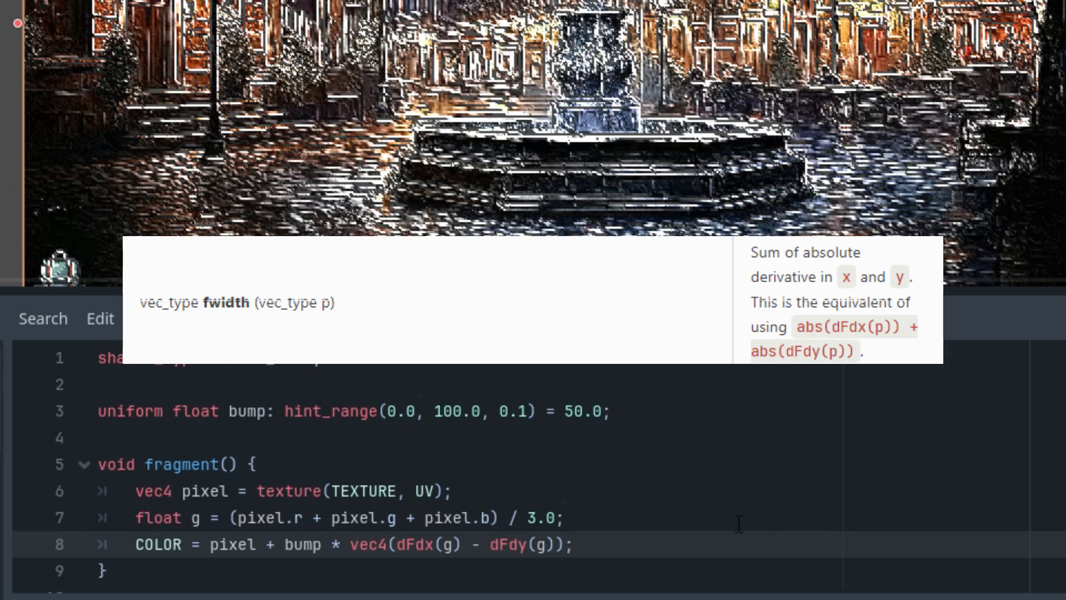
{"action": "mouse_move", "coordinate": [682, 526]}
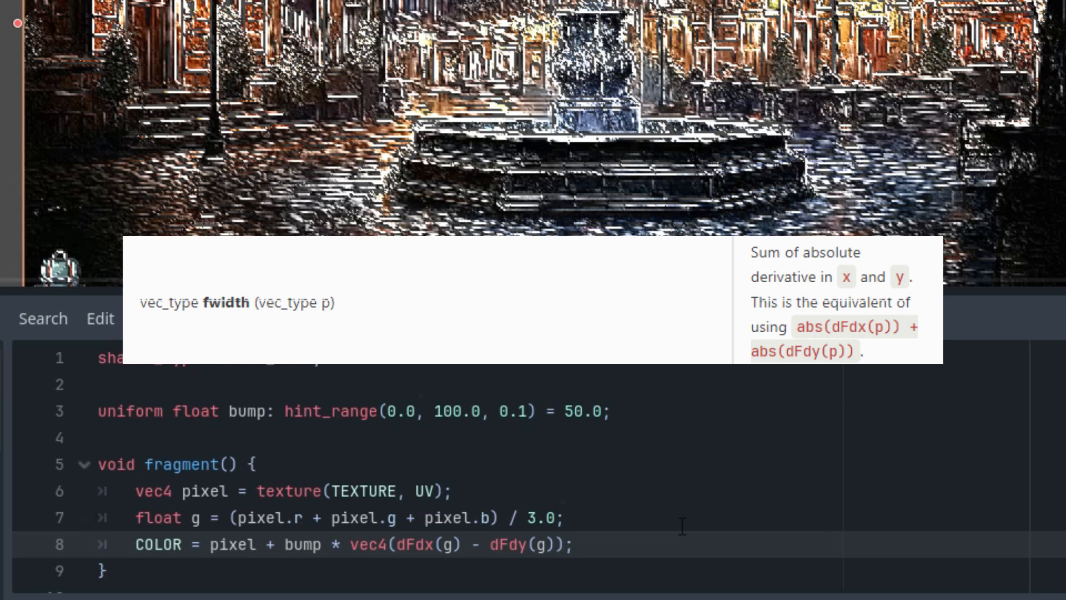
{"action": "mouse_move", "coordinate": [663, 536]}
{"action": "type", "text": "fwidth"}
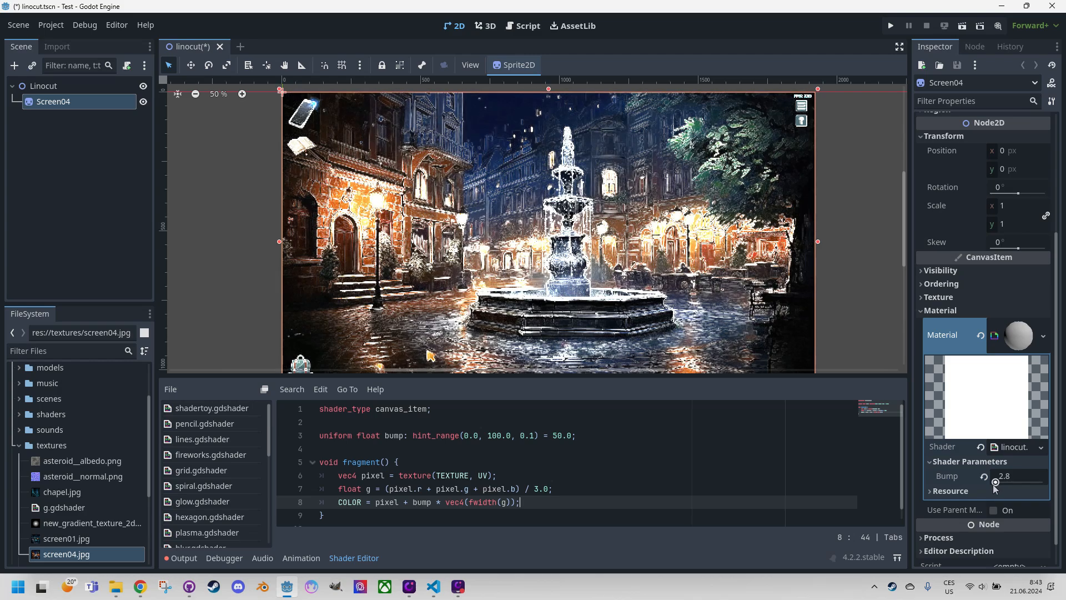
{"action": "mouse_move", "coordinate": [948, 476]}
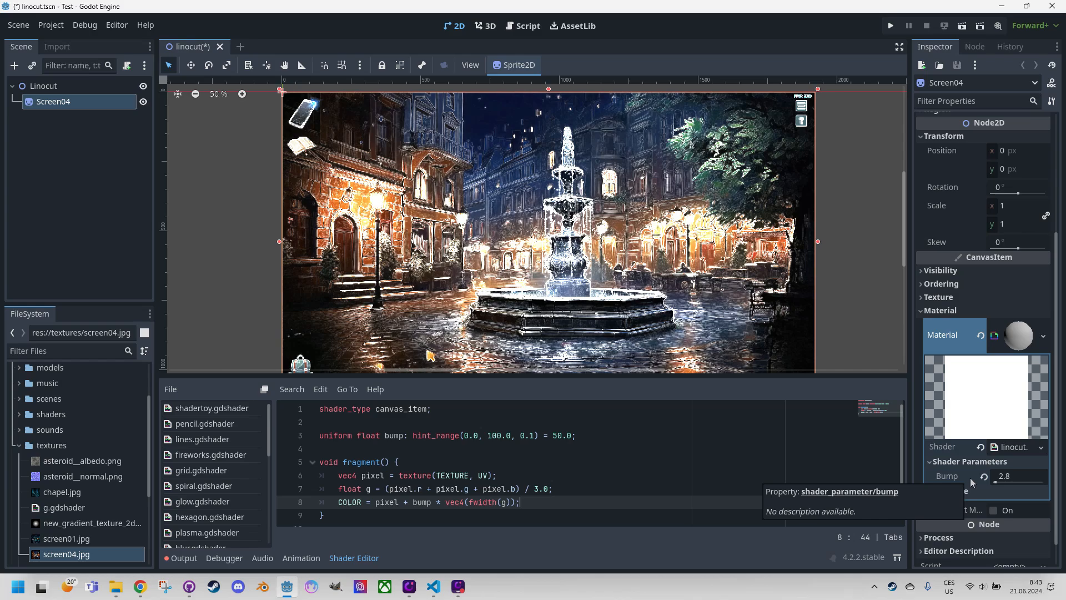
{"action": "mouse_move", "coordinate": [1038, 393]}
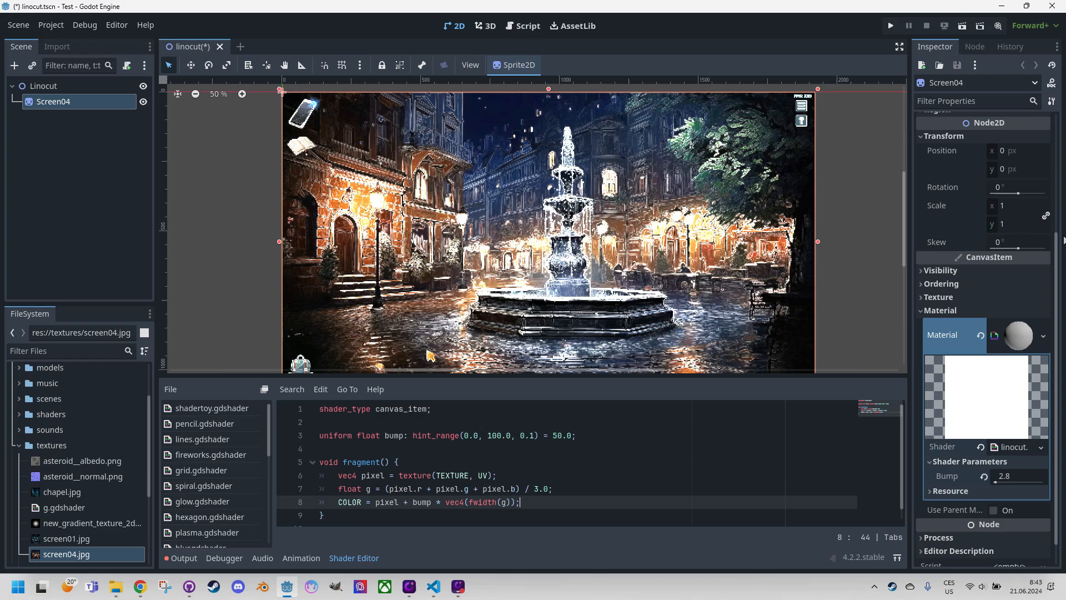
{"action": "mouse_move", "coordinate": [879, 434]}
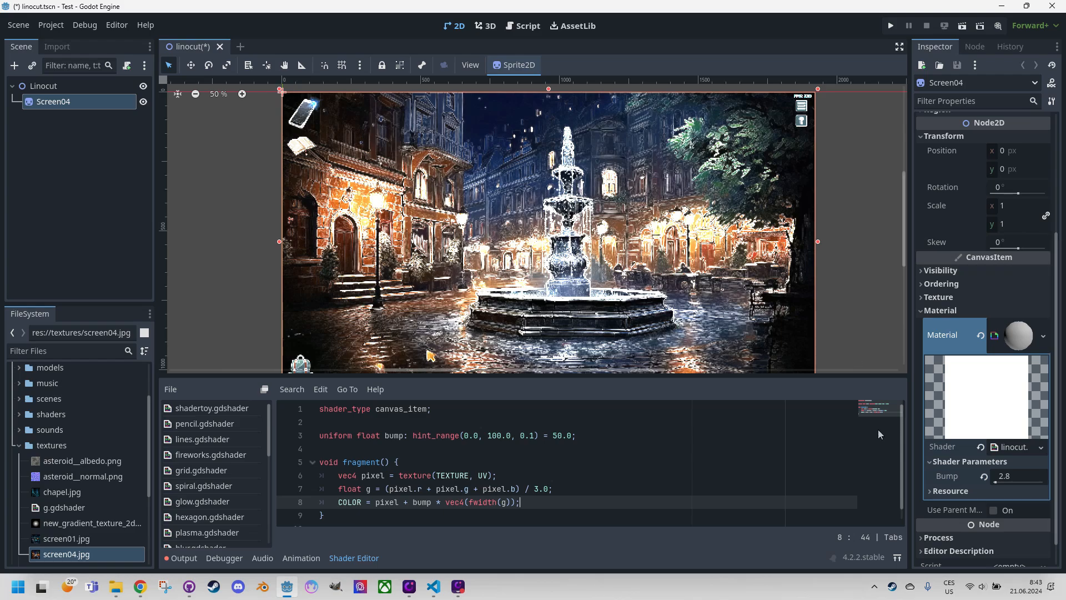